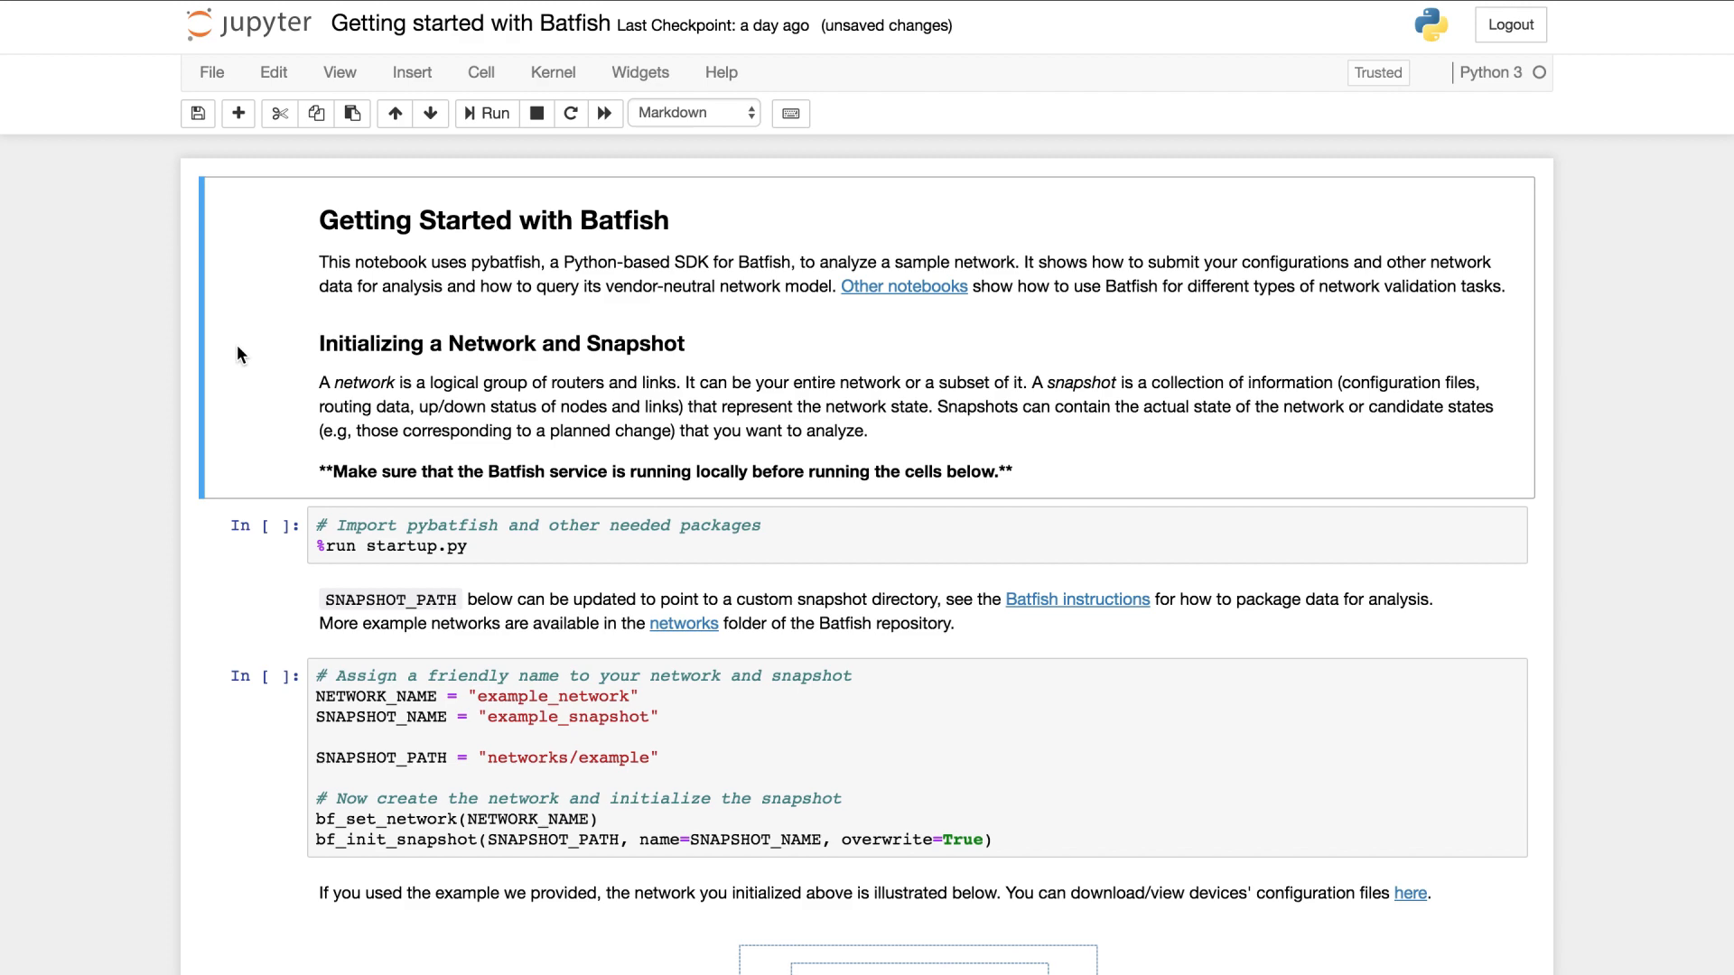
# Step: Run the pybatfish import cell and the network/snapshot cell, returning 'example_snapshot'
pyautogui.scroll(-3)
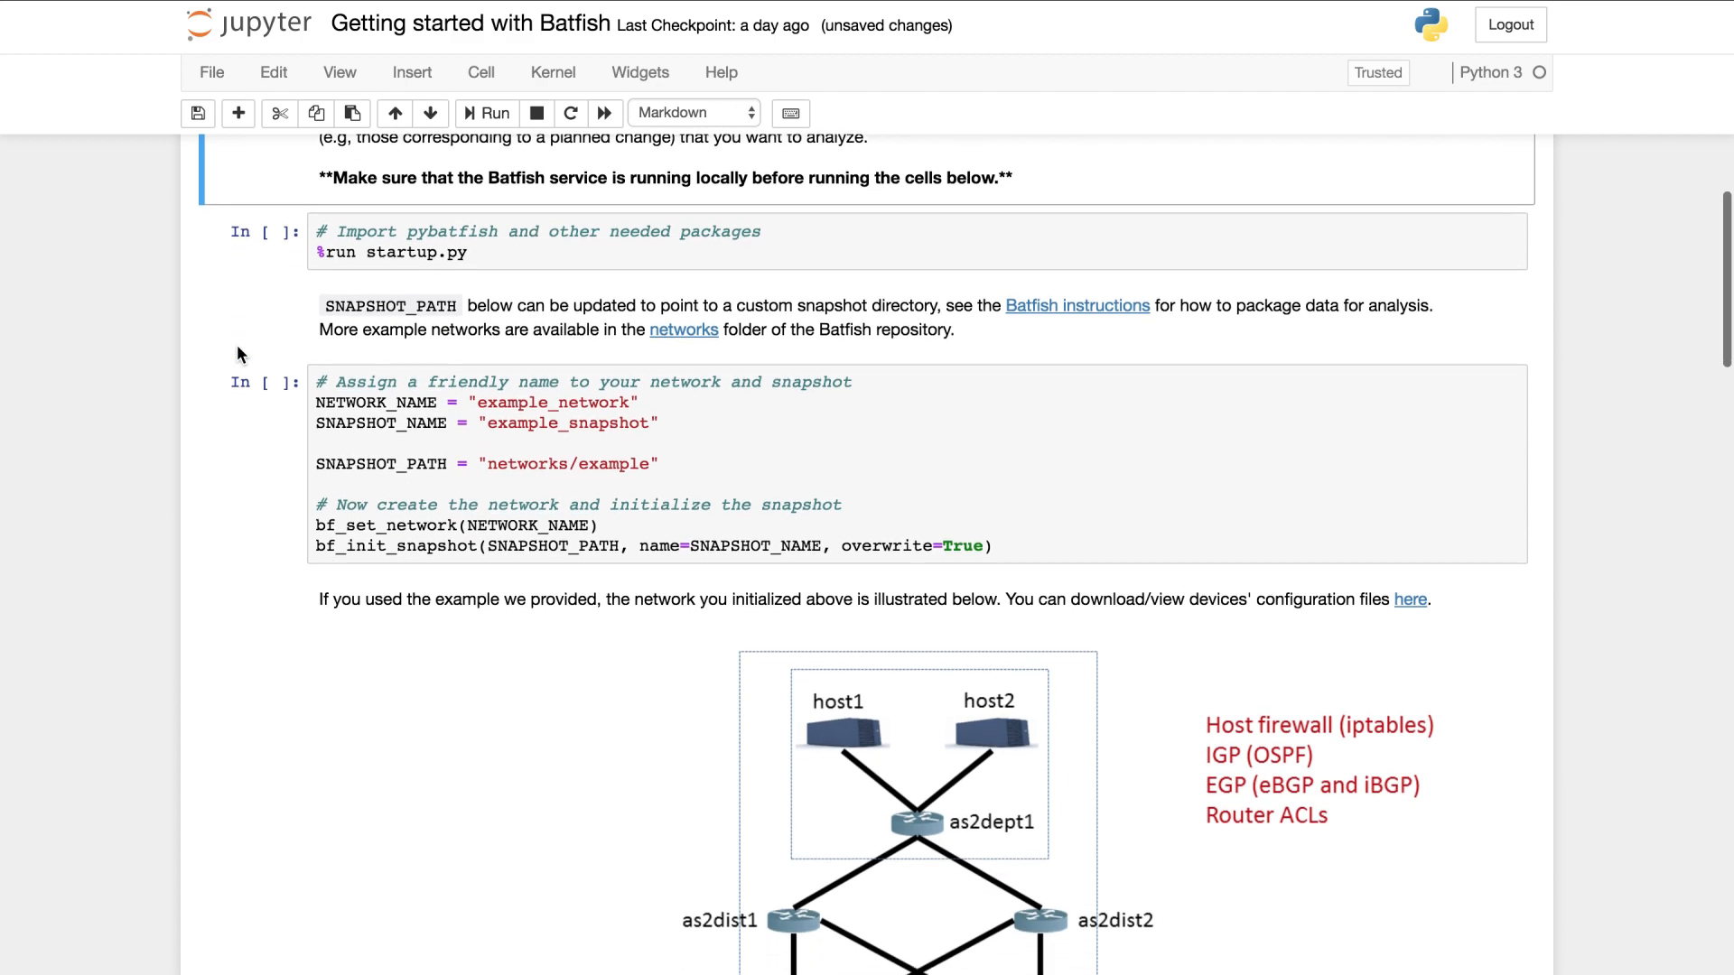
pyautogui.scroll(-3)
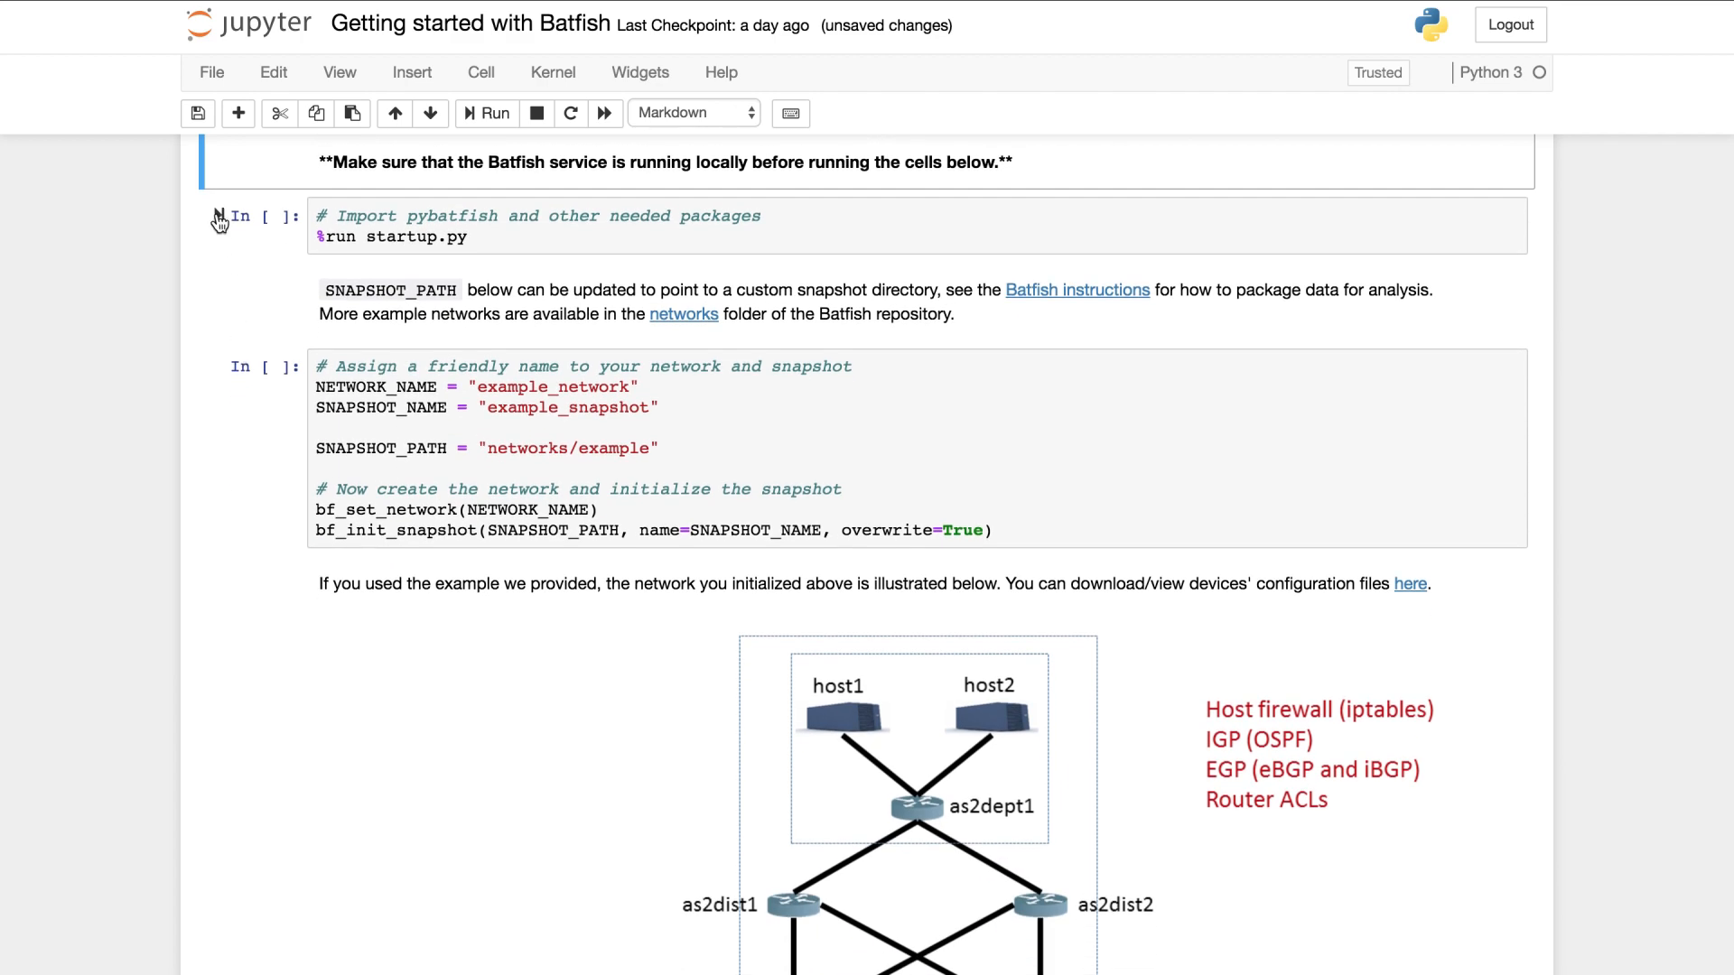
pyautogui.click(486, 112)
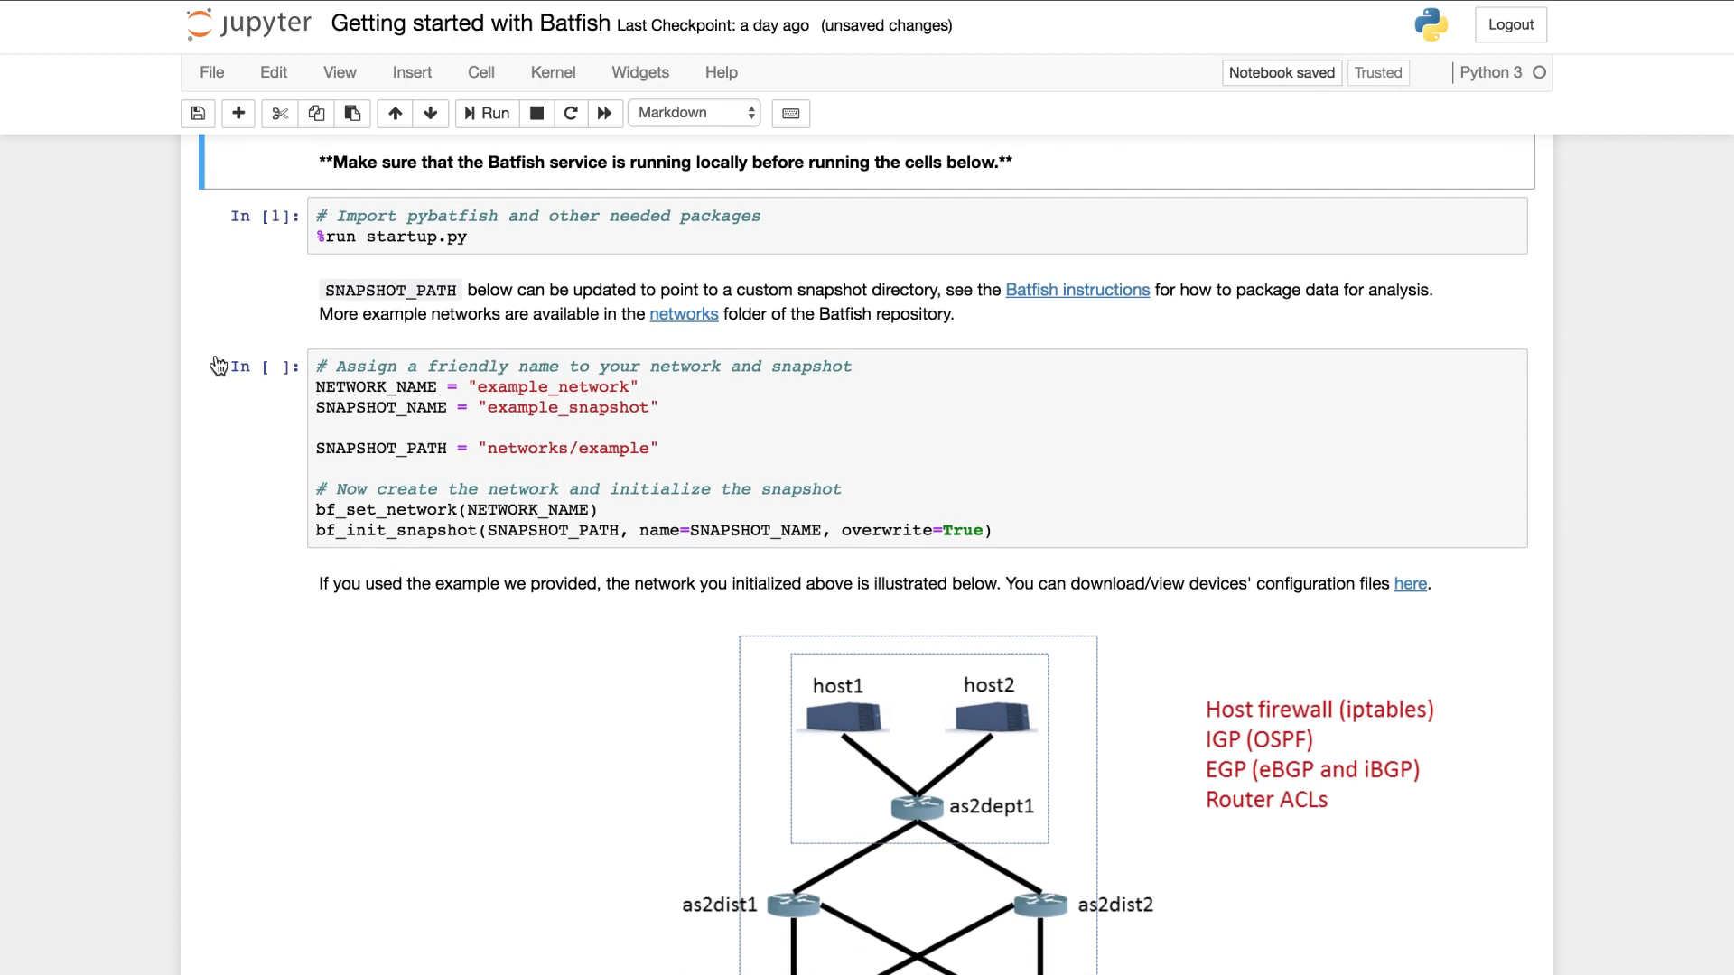
pyautogui.click(486, 112)
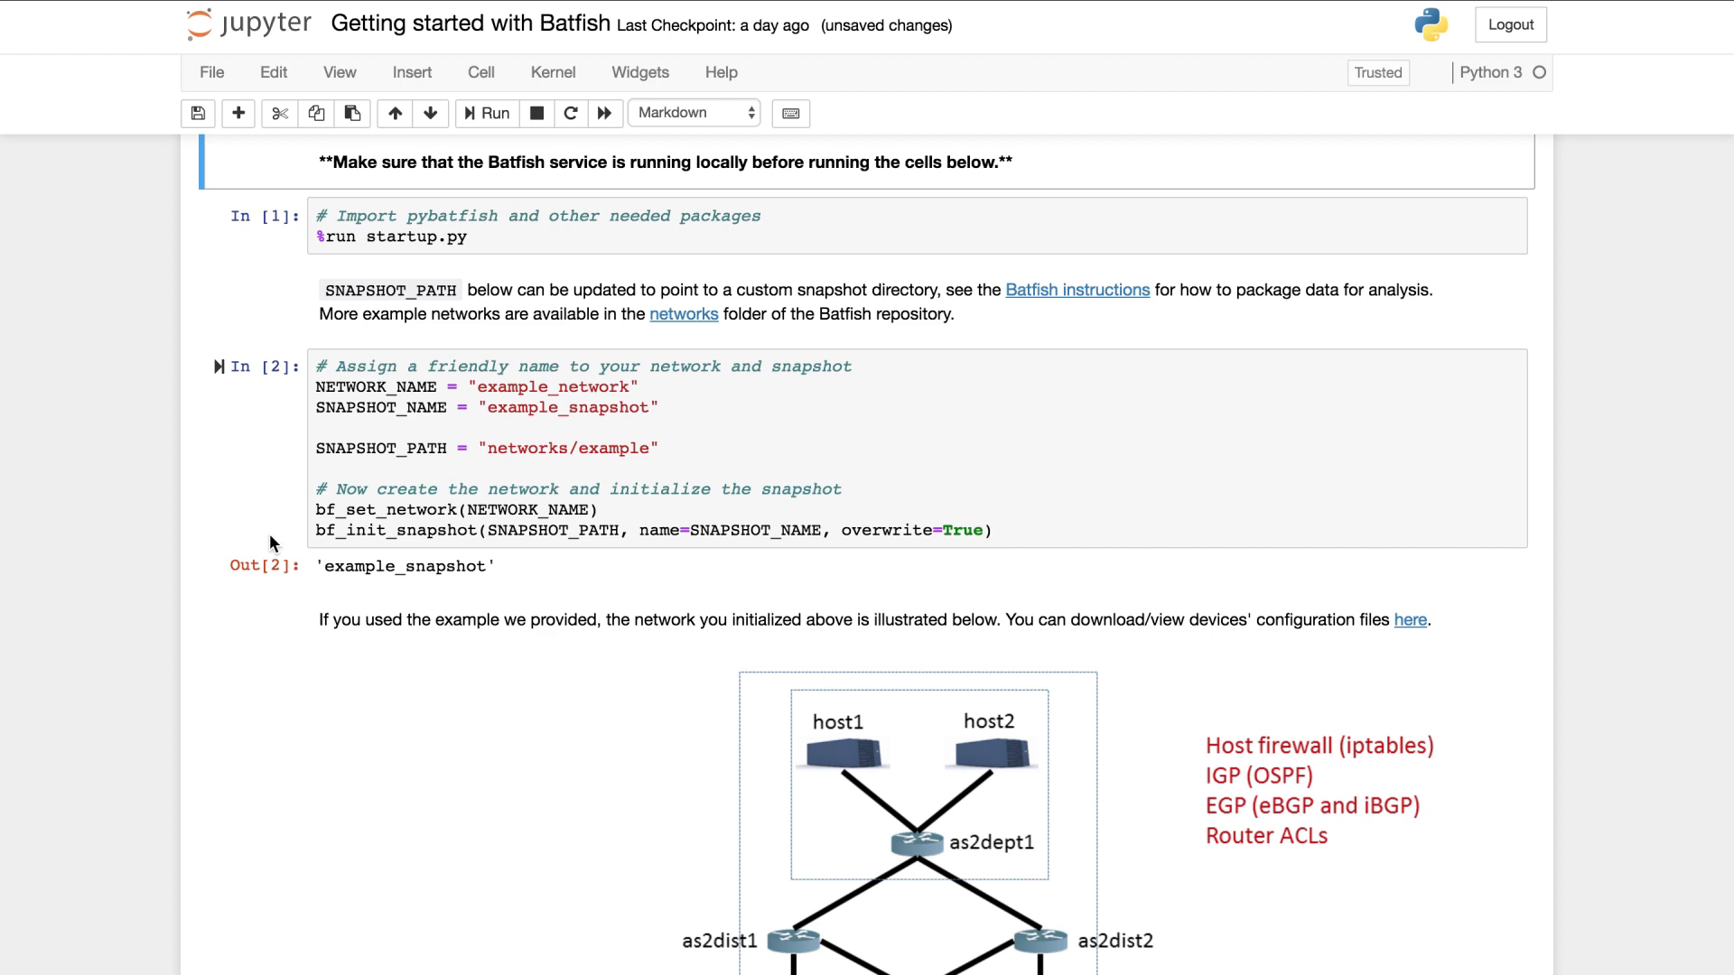
pyautogui.scroll(-3)
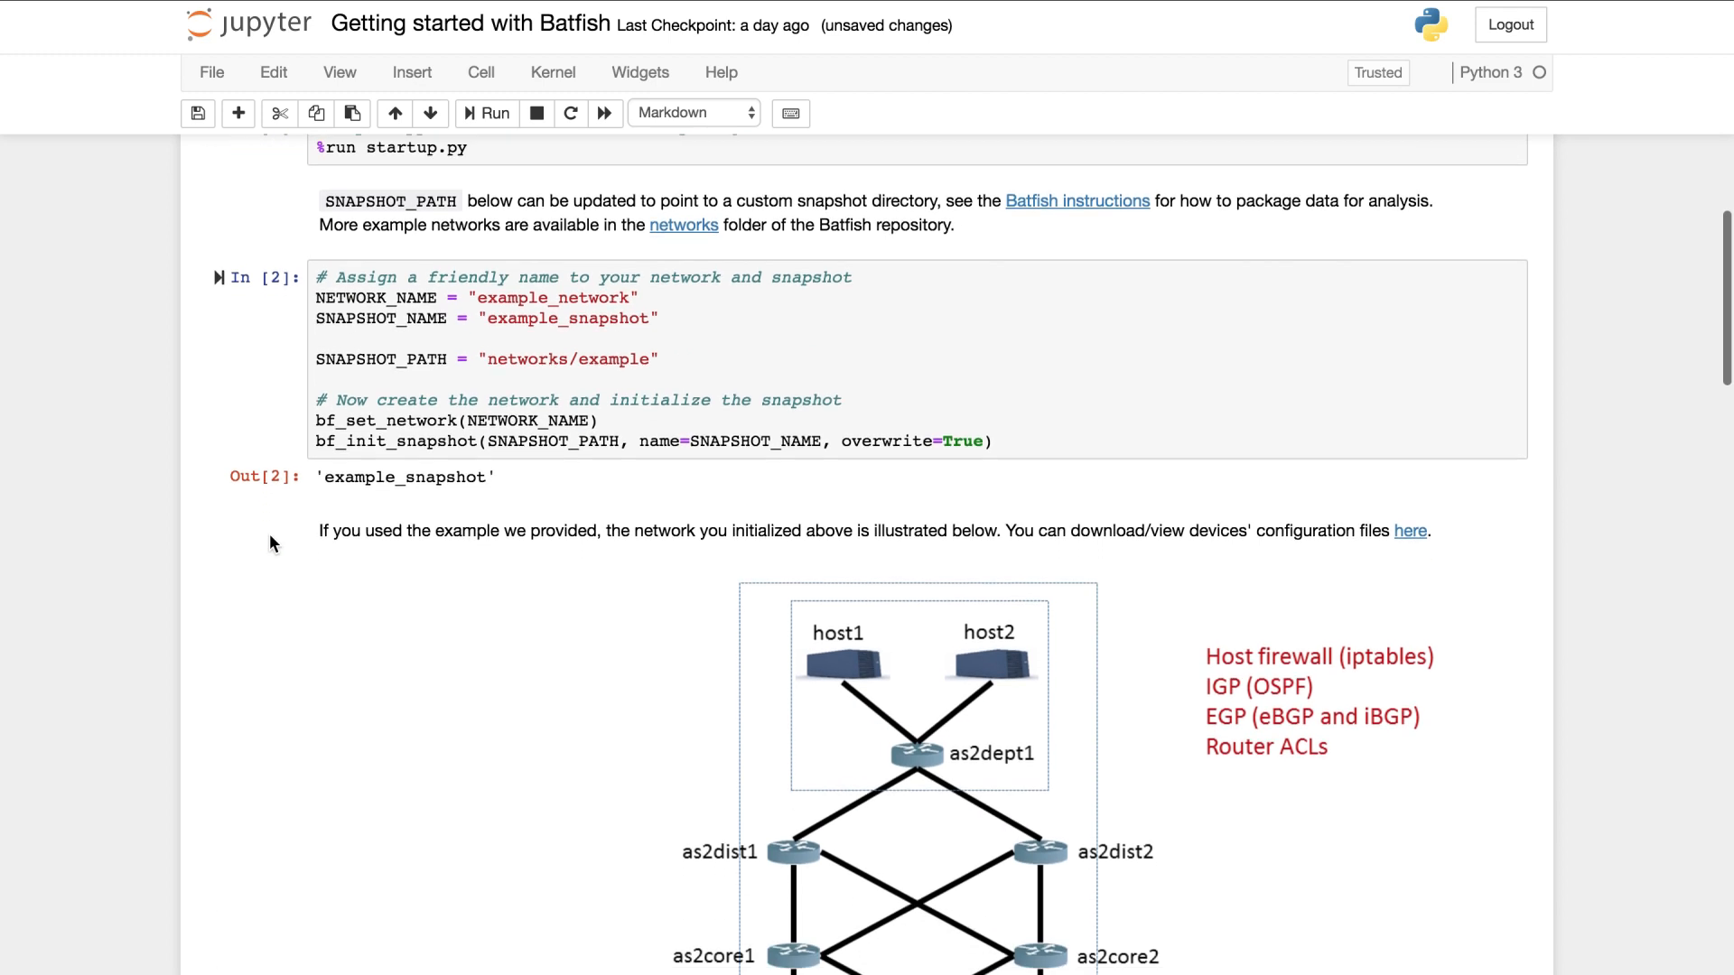
pyautogui.scroll(-3)
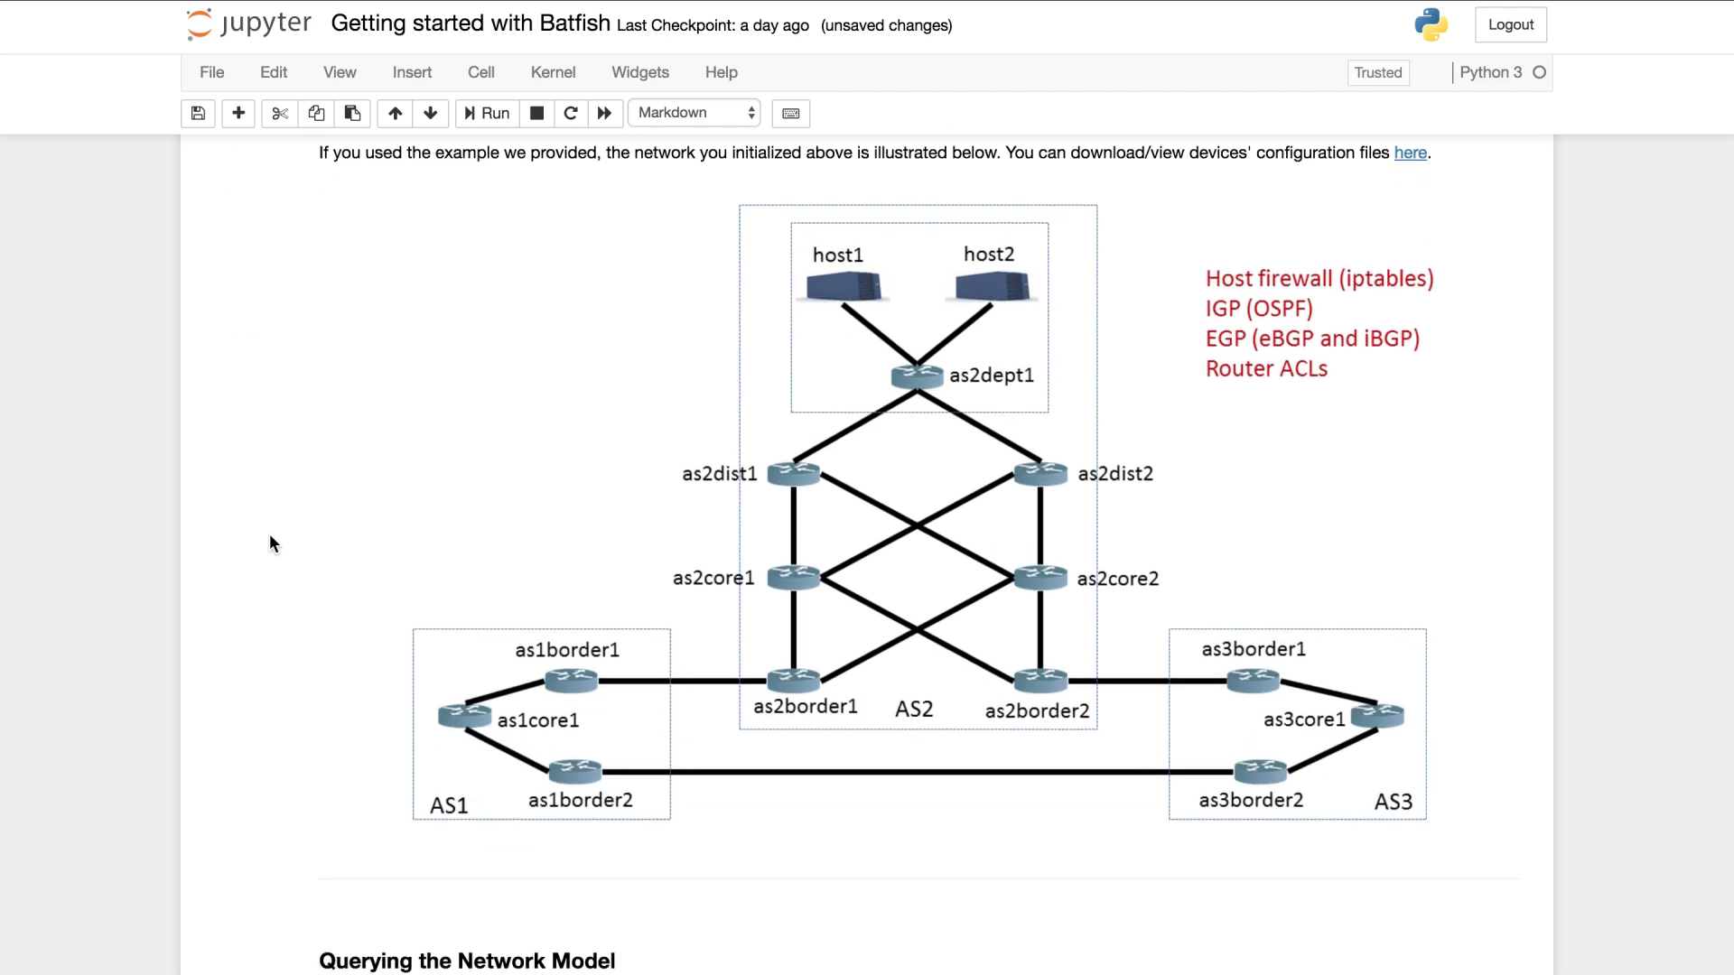
pyautogui.moveTo(336, 628)
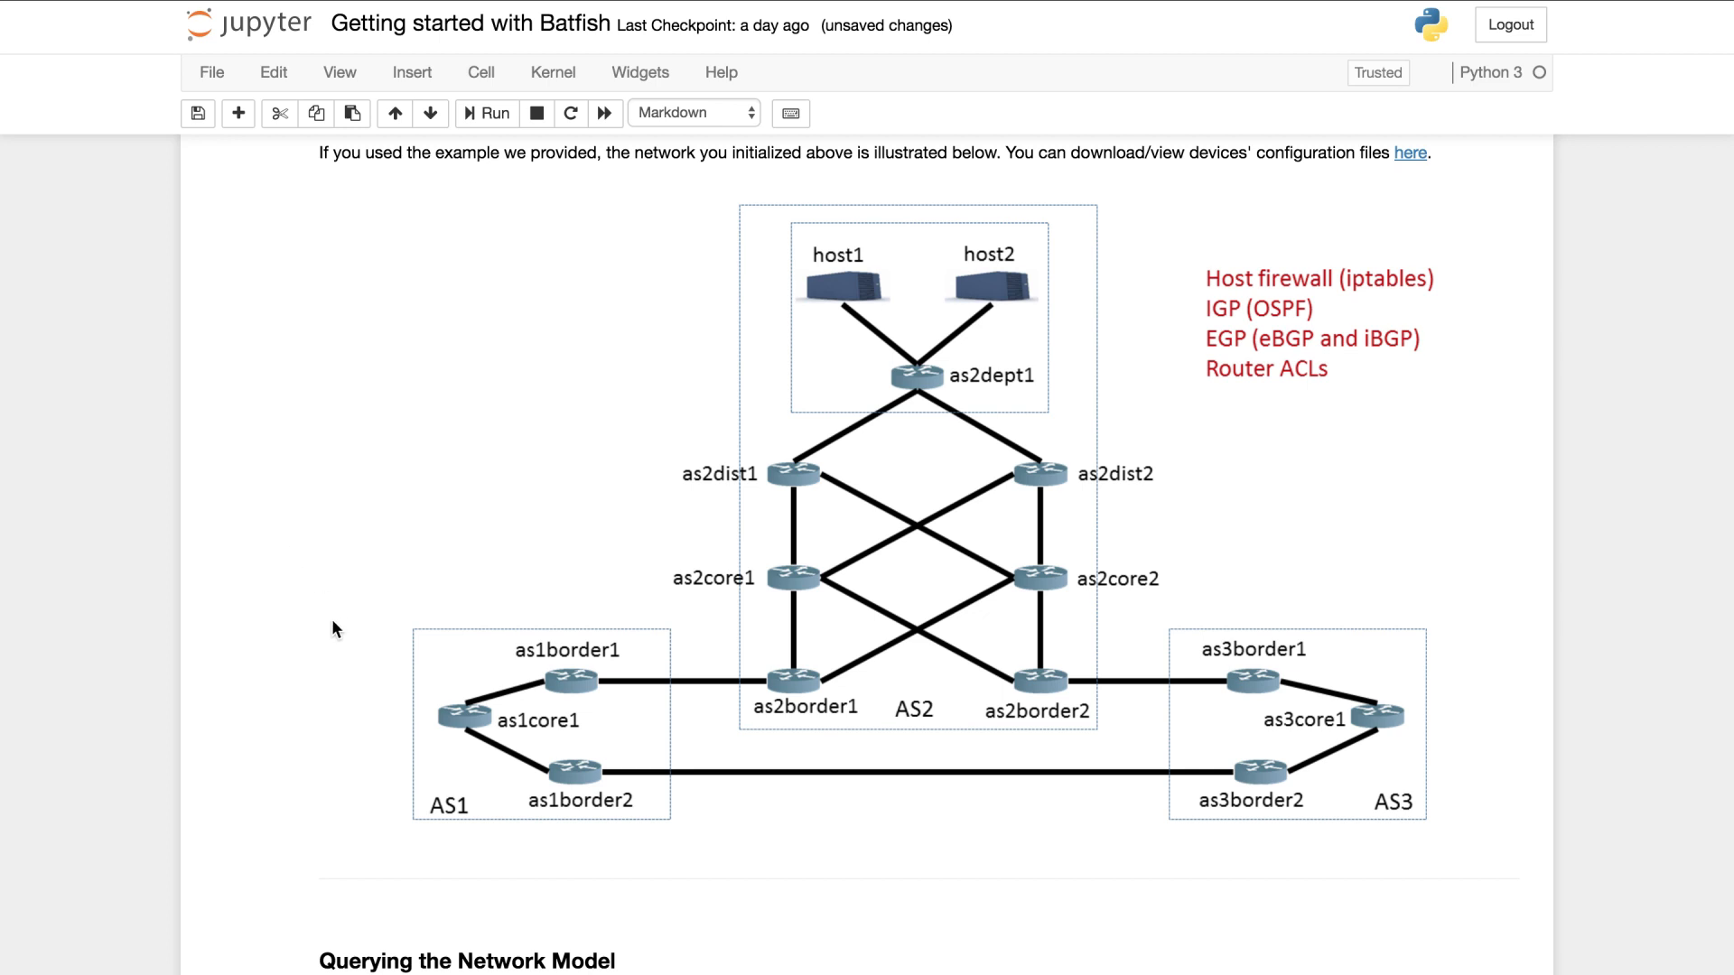
pyautogui.moveTo(823, 320)
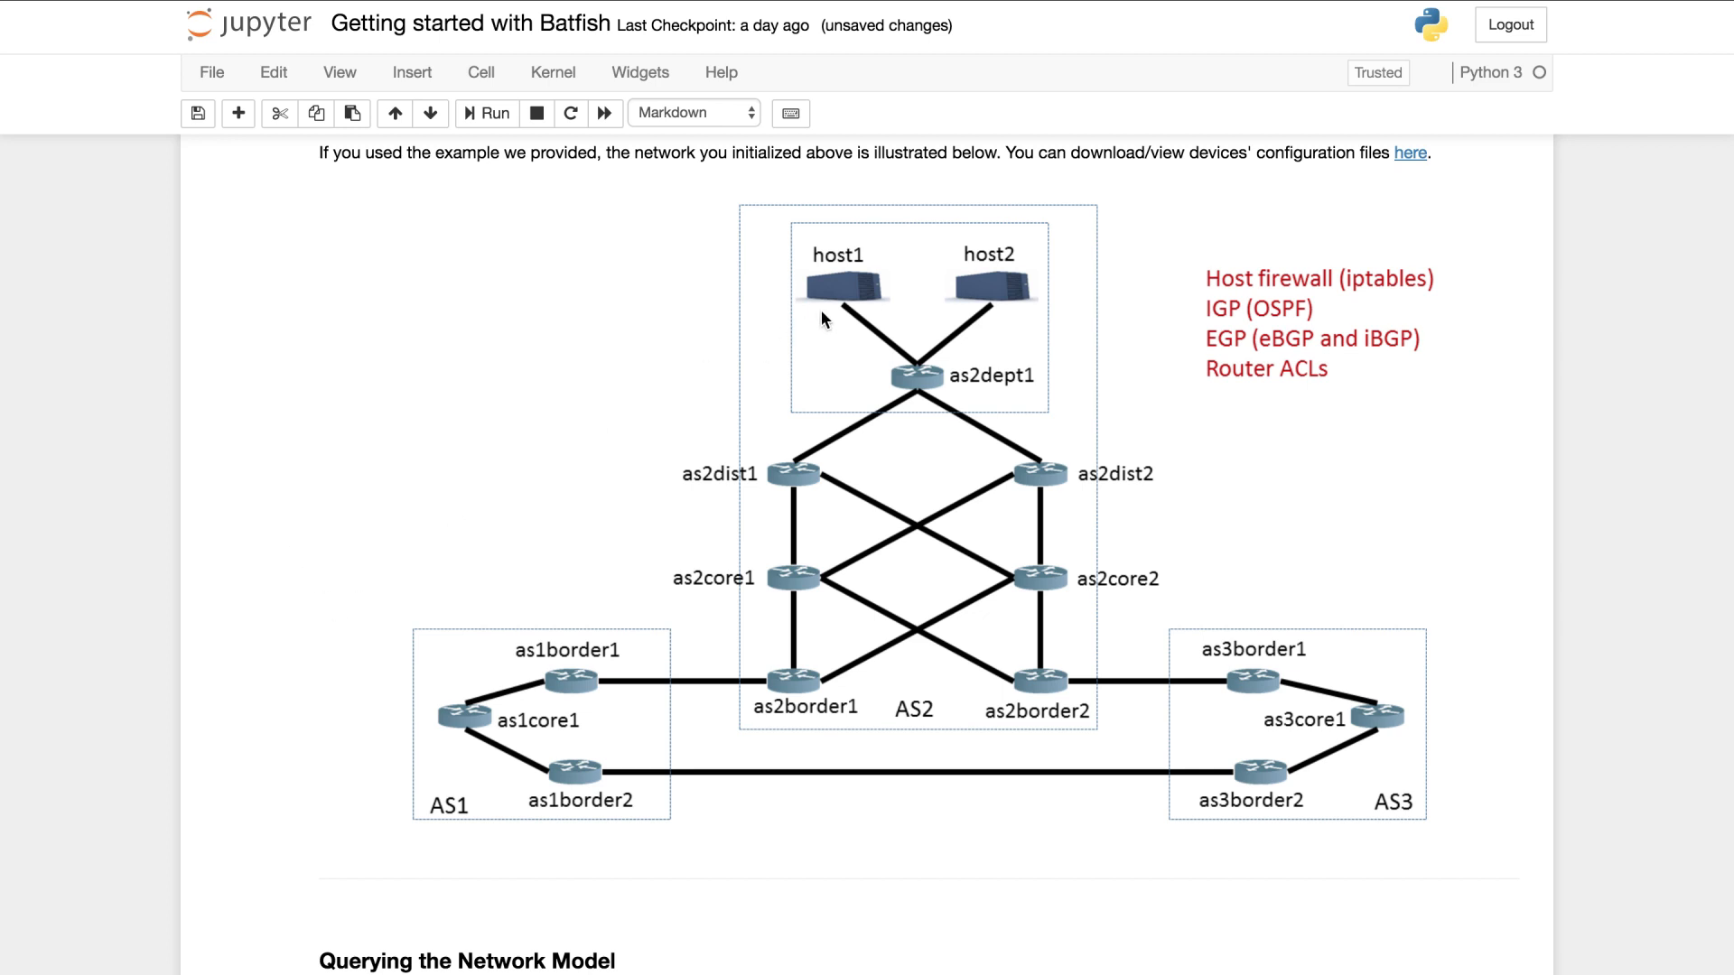
pyautogui.moveTo(791, 711)
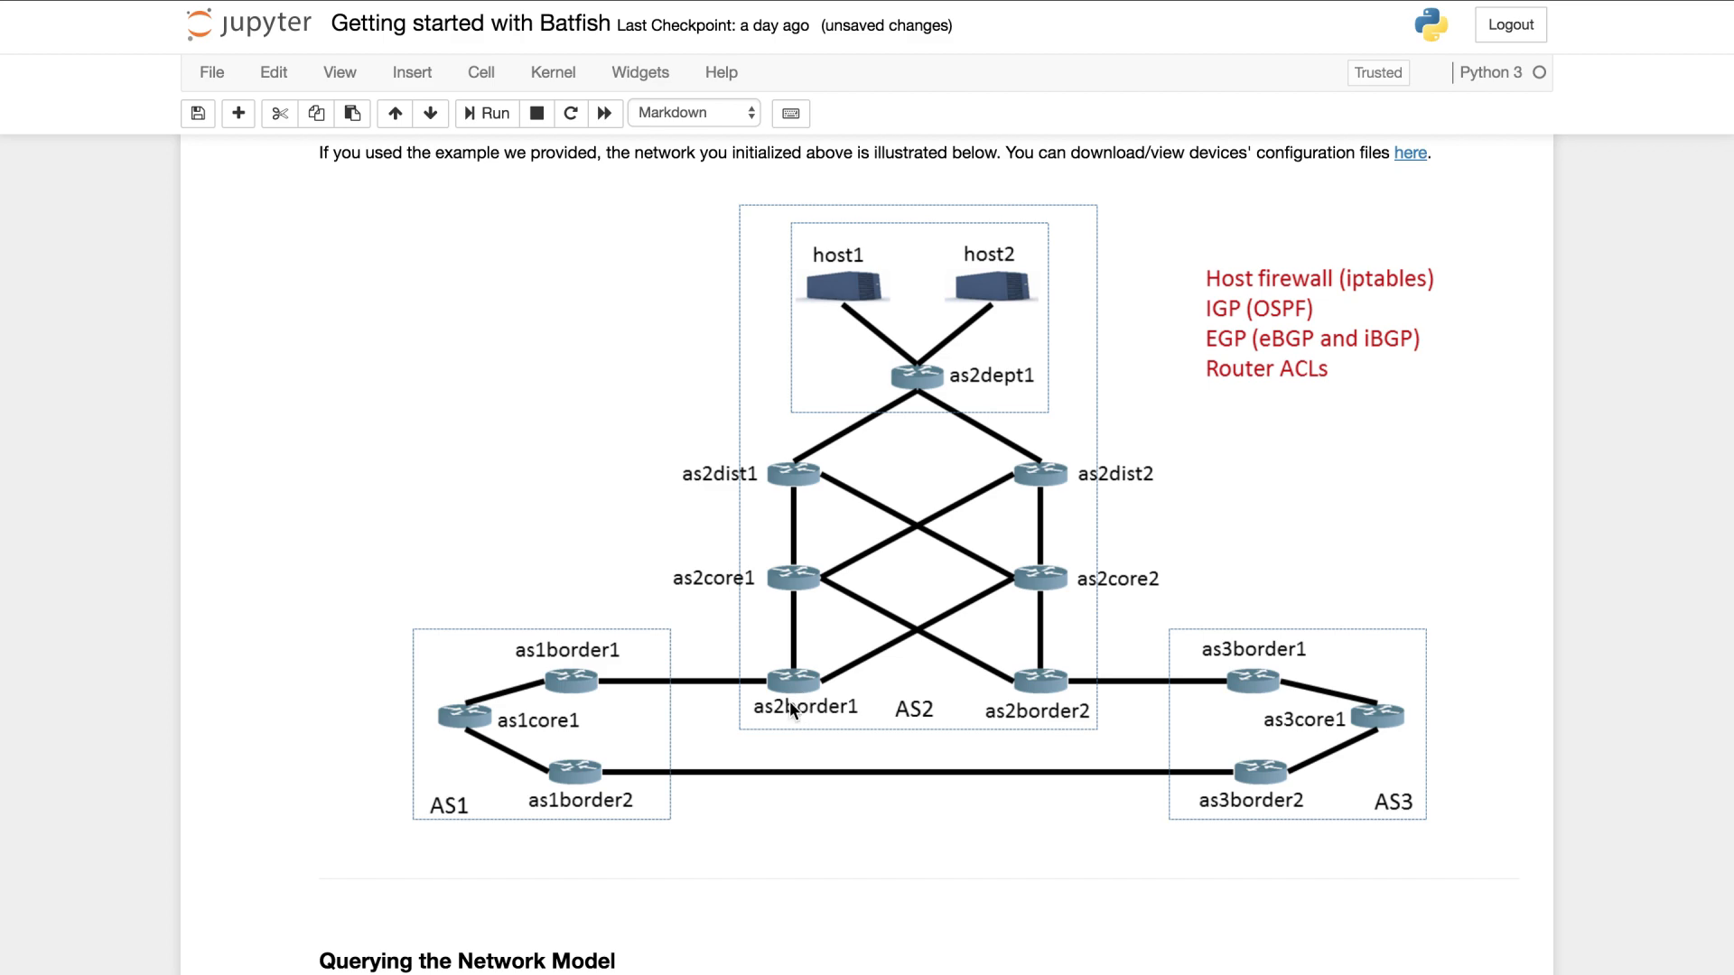
pyautogui.moveTo(289, 892)
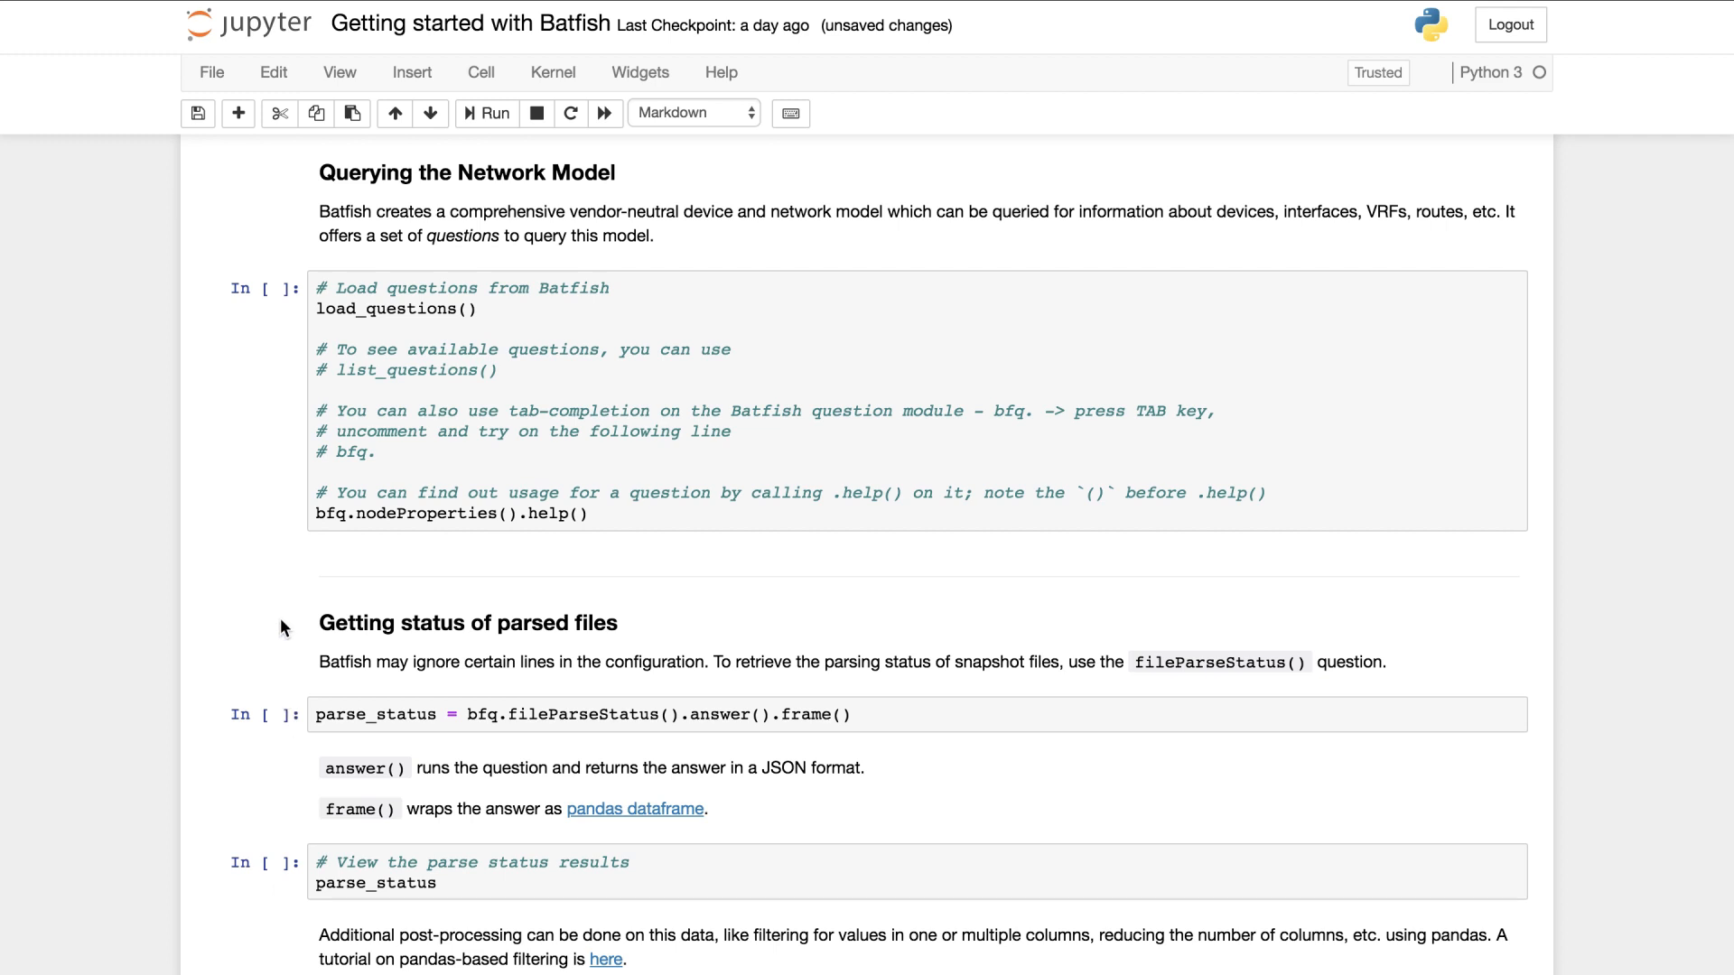
# Step: Run load_questions(), printing the nodeProperties help text, and reach the Node properties section
pyautogui.click(486, 114)
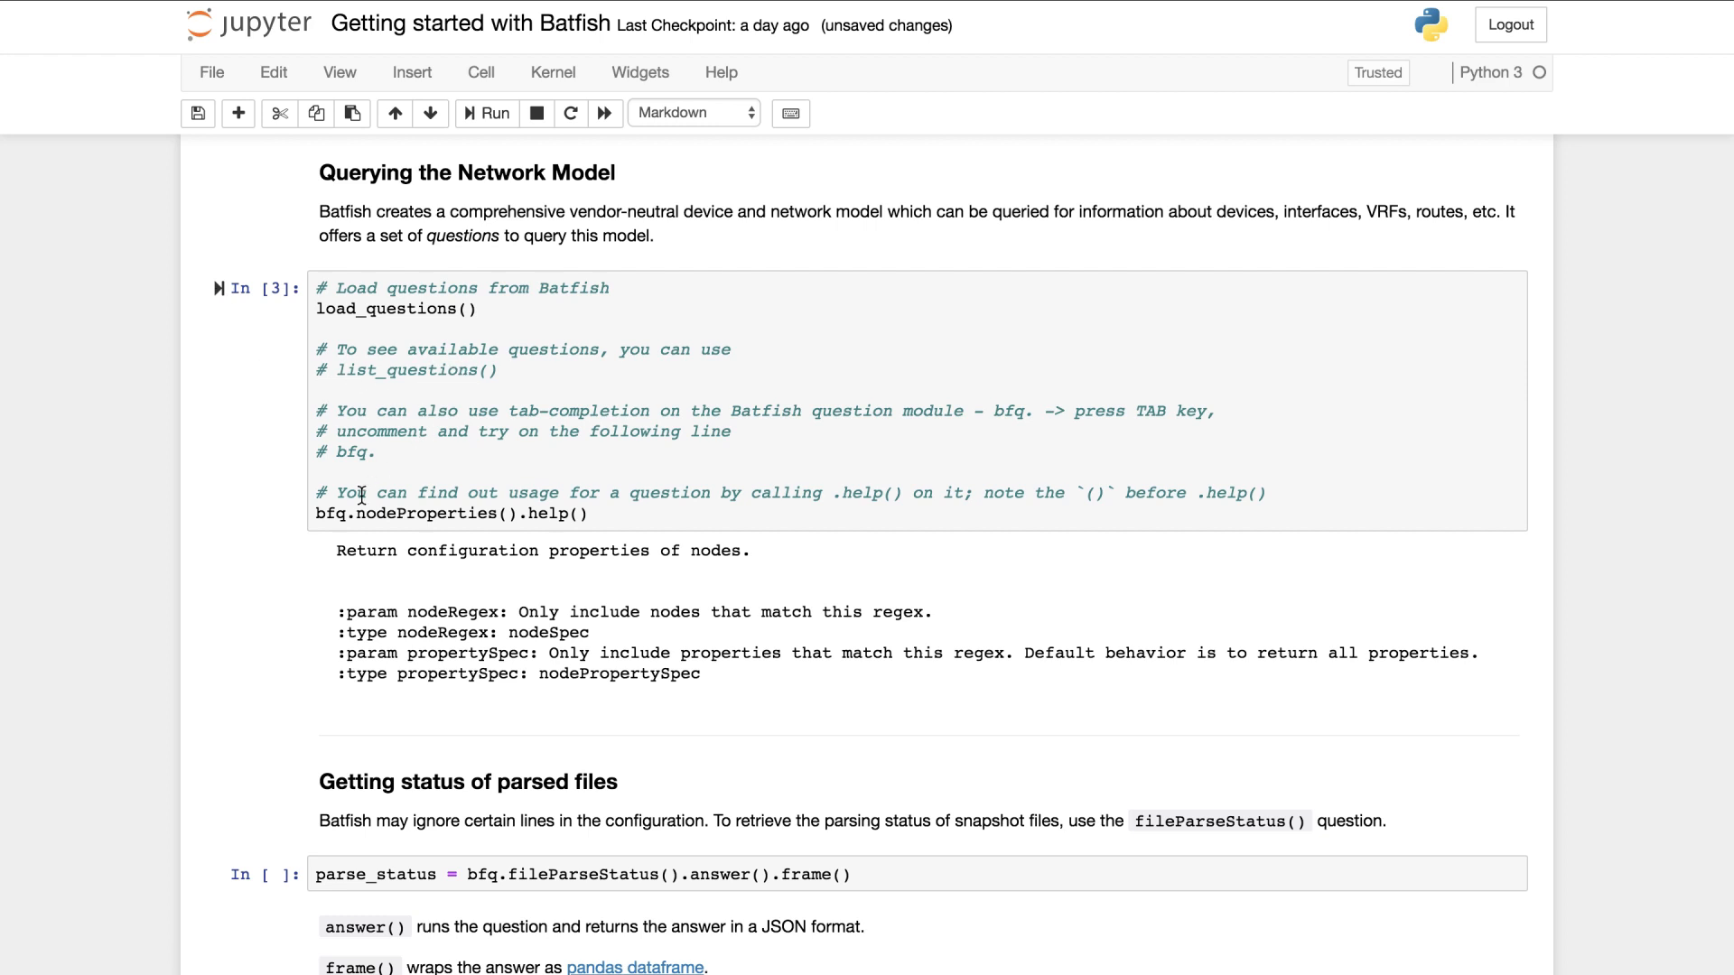
pyautogui.moveTo(545, 513)
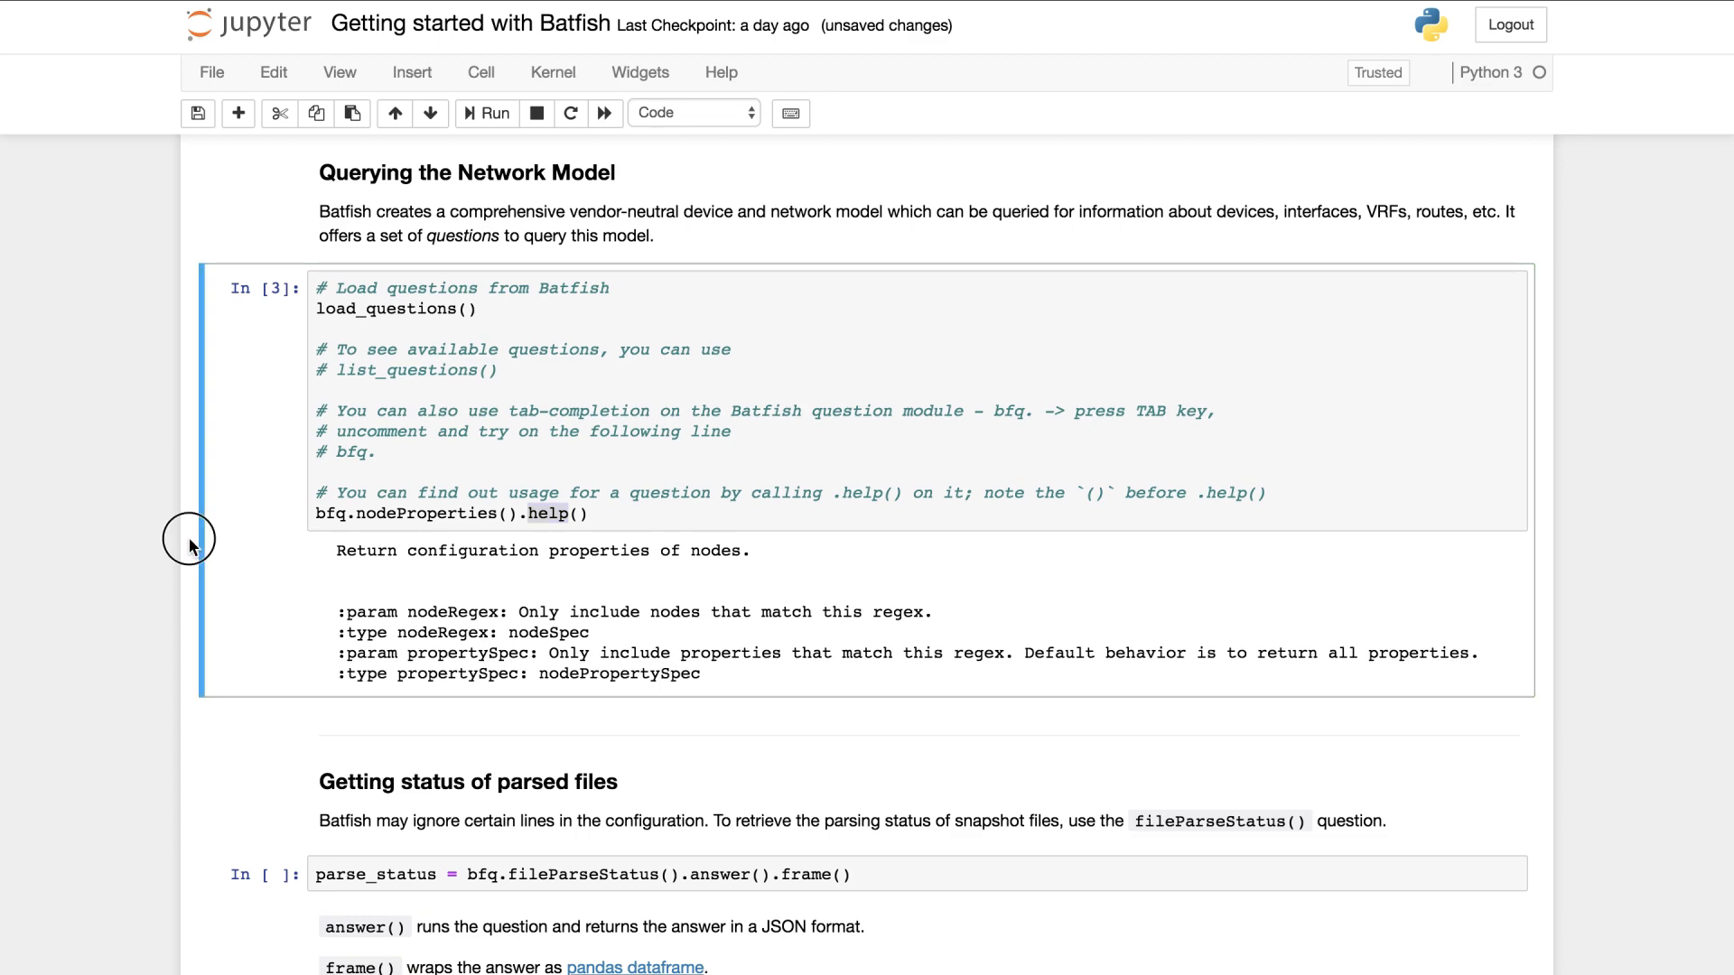
pyautogui.moveTo(193, 789)
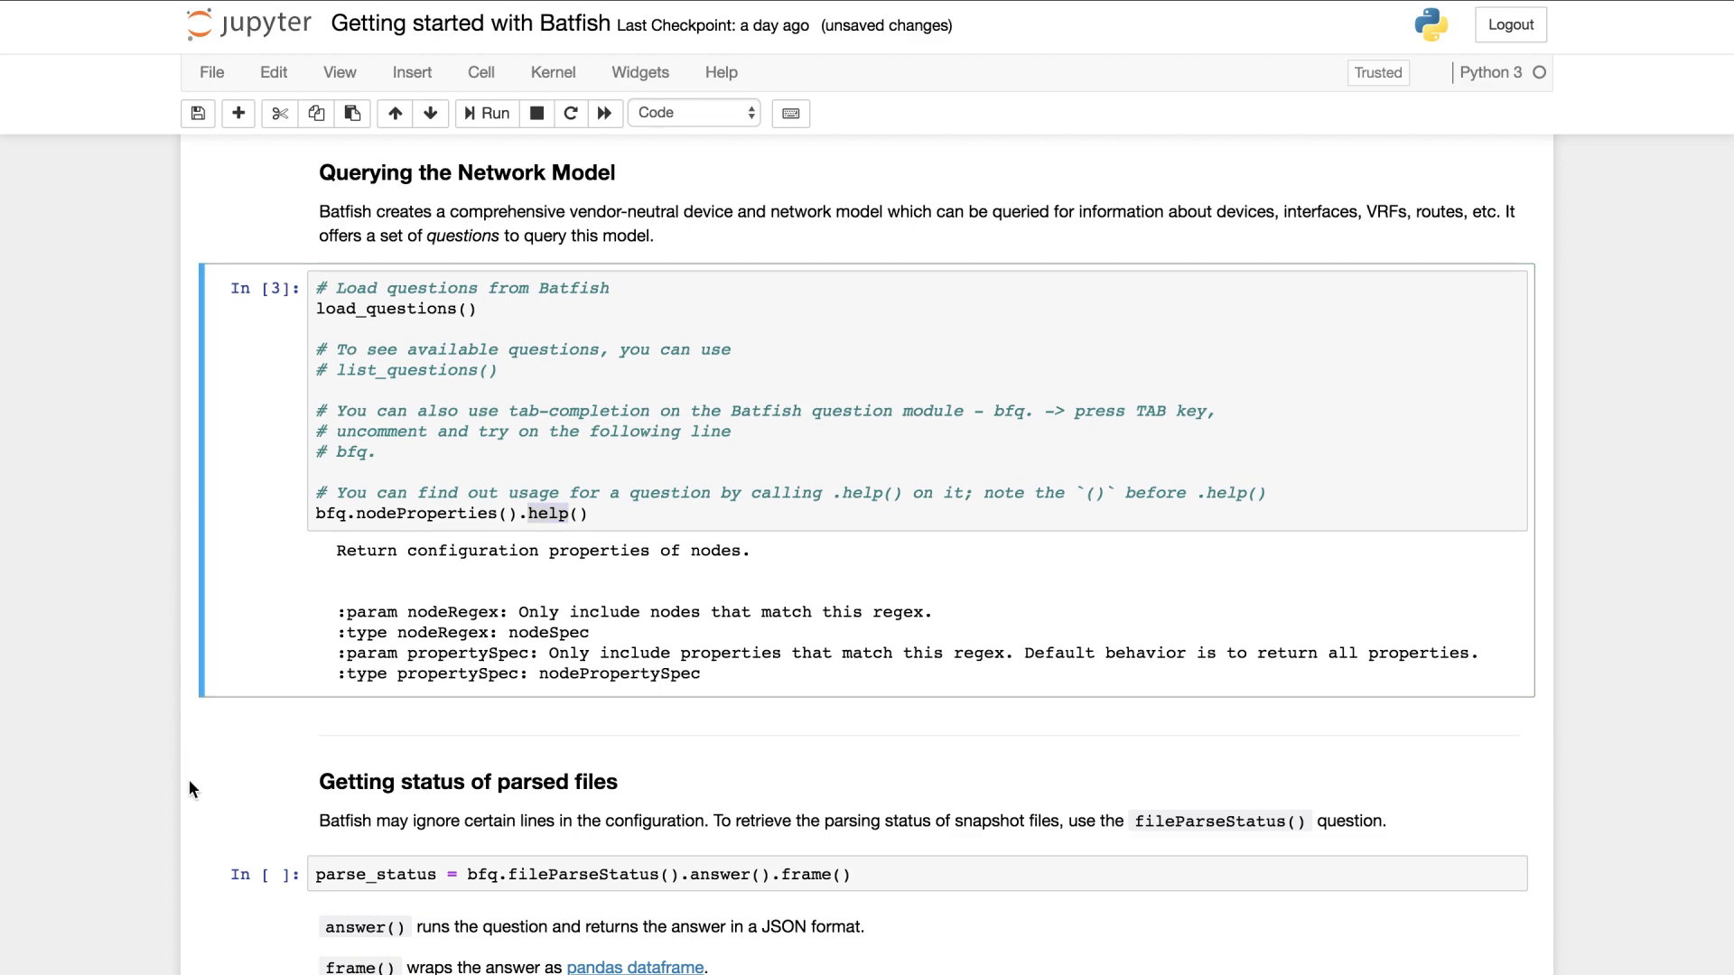
pyautogui.scroll(-3)
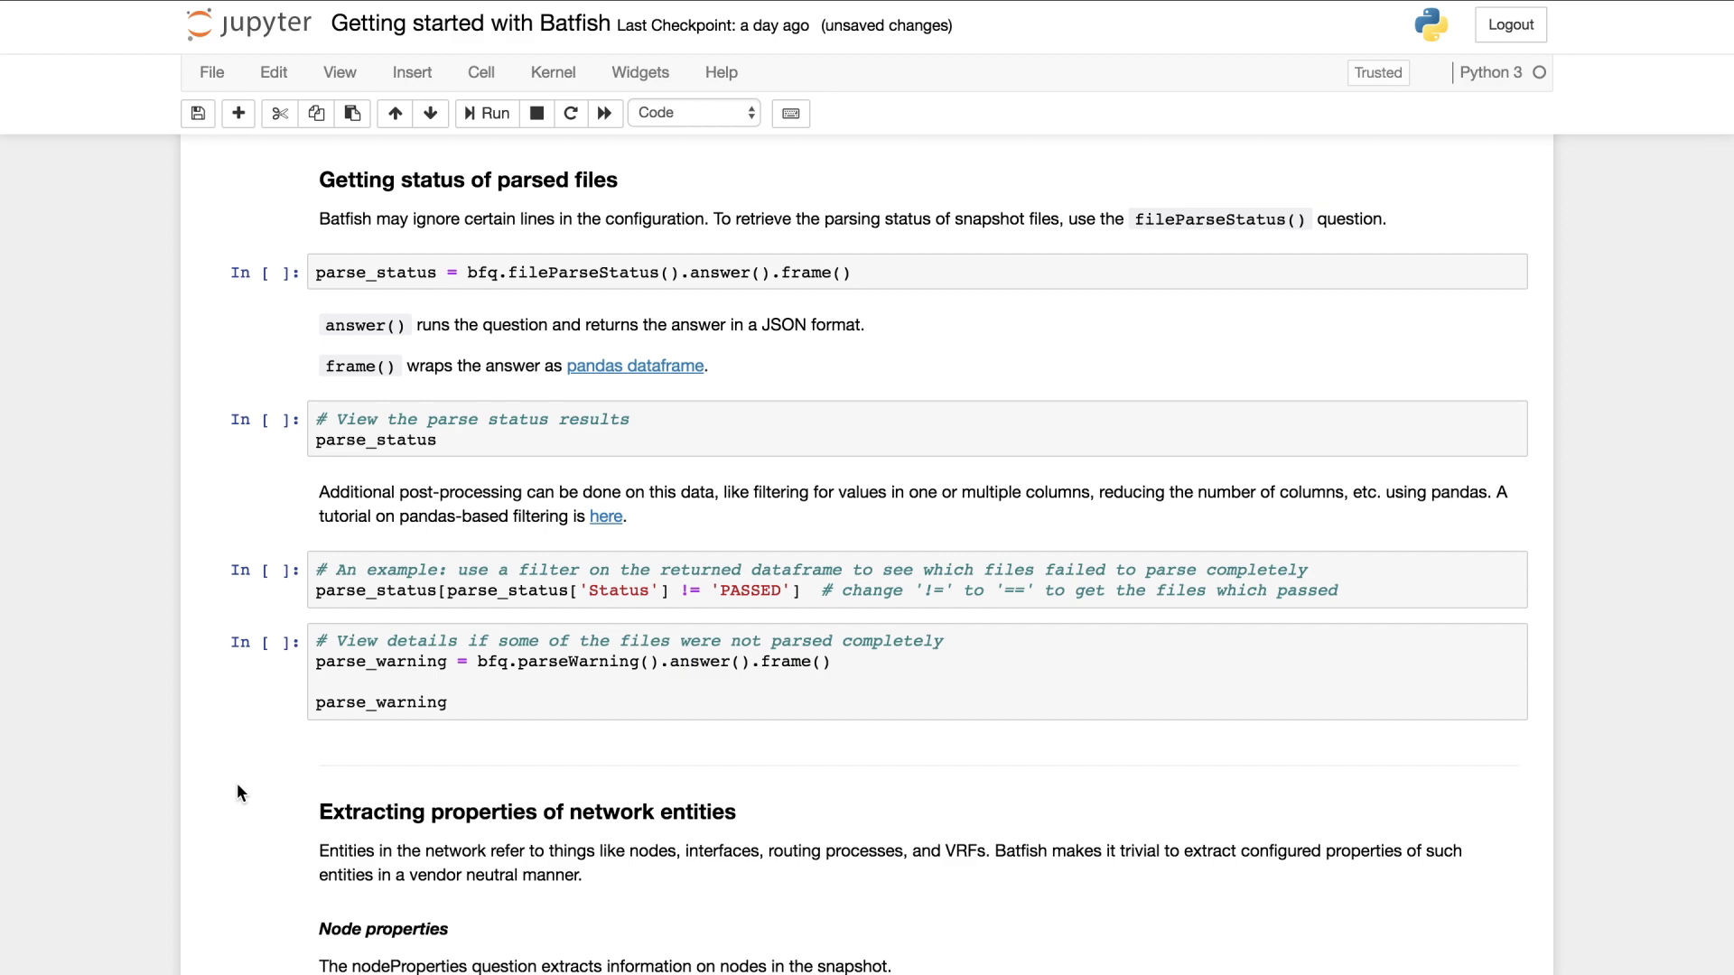
pyautogui.scroll(-3)
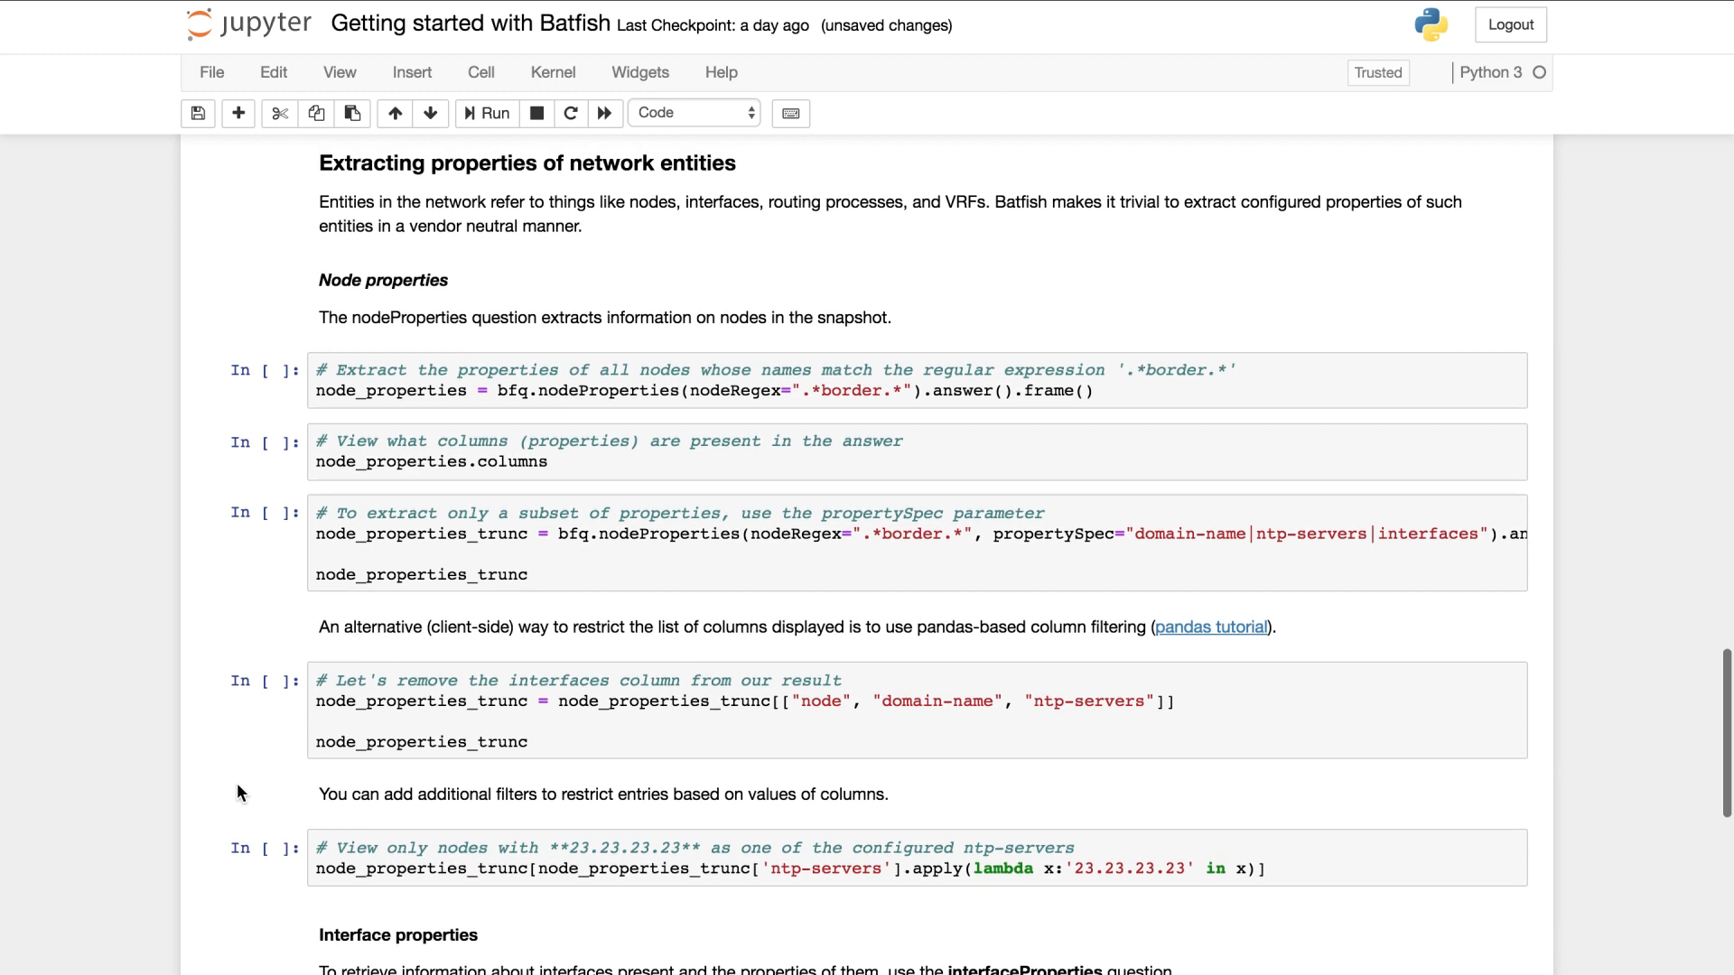
pyautogui.moveTo(215, 632)
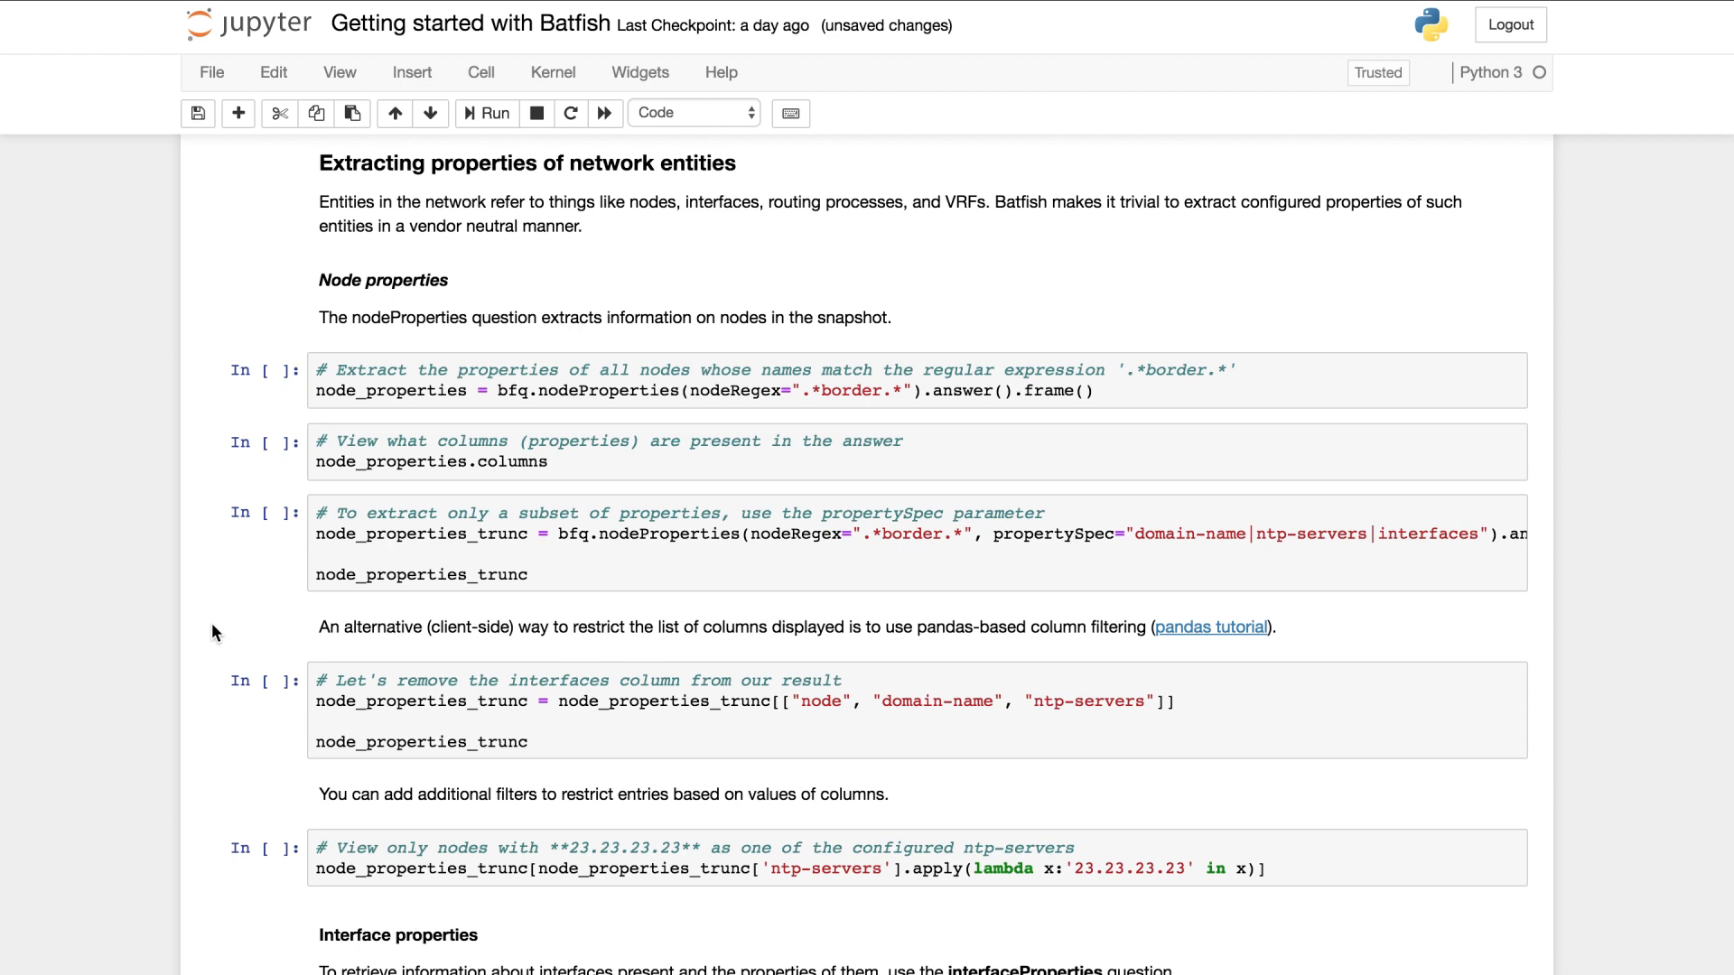
pyautogui.moveTo(219, 373)
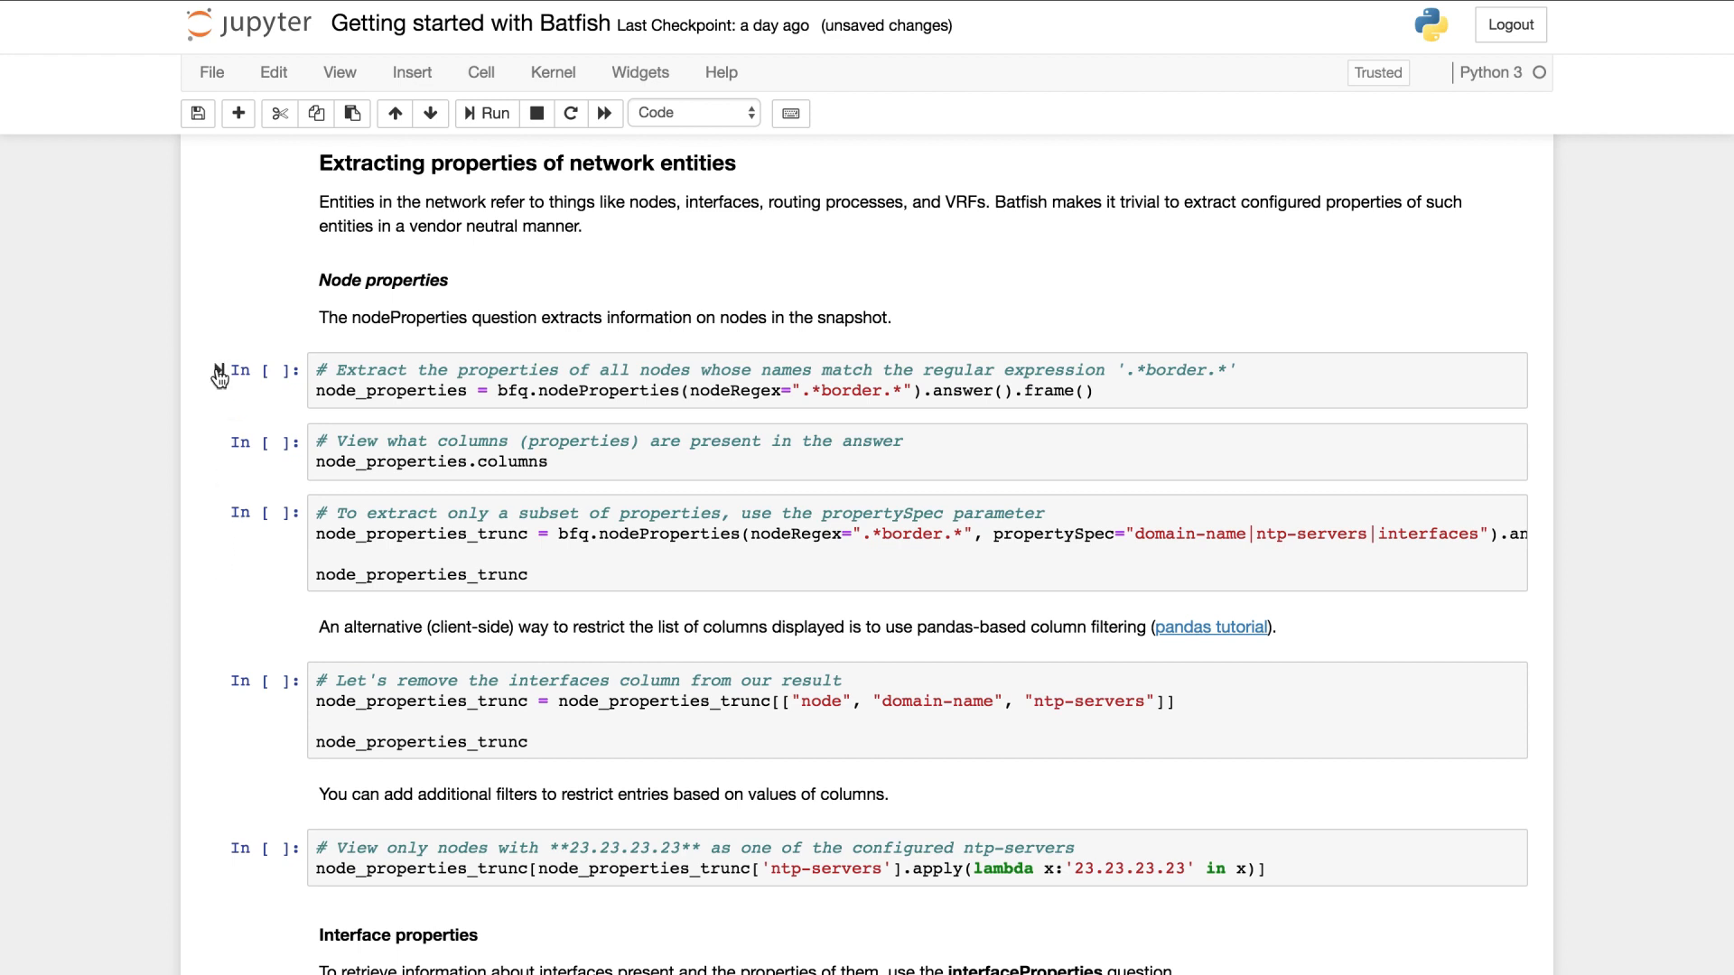
# Step: Run the nodeProperties cell, assigning the node_properties dataframe for border nodes
pyautogui.click(496, 112)
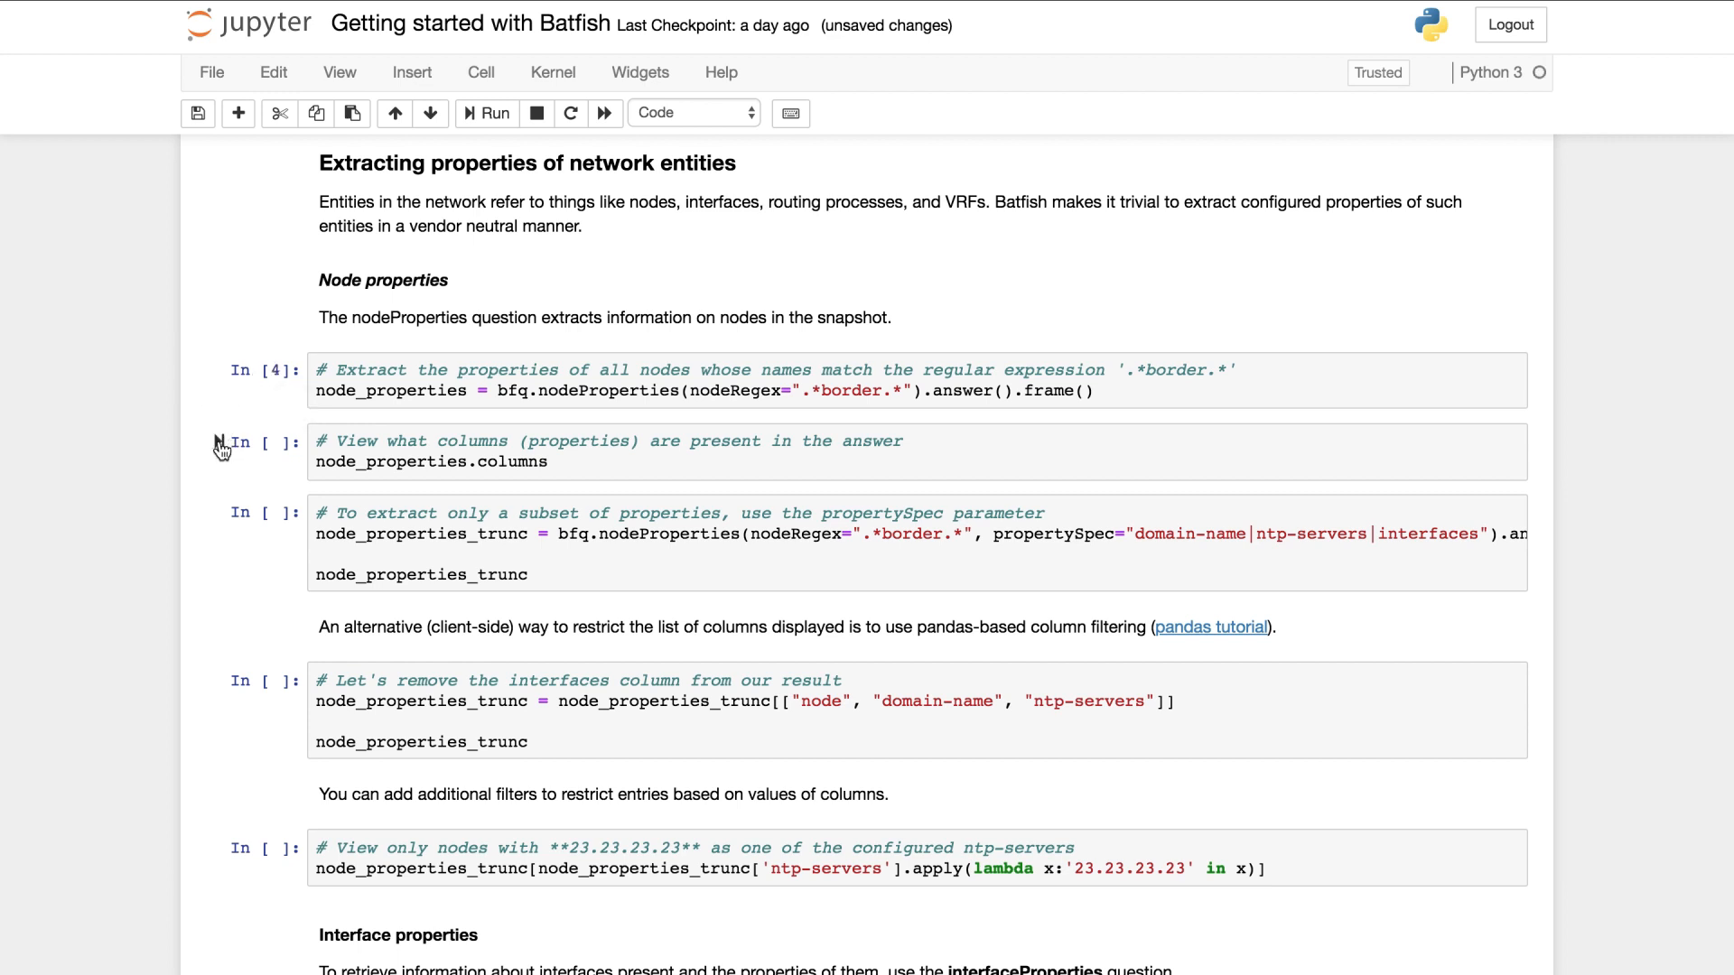
pyautogui.moveTo(226, 441)
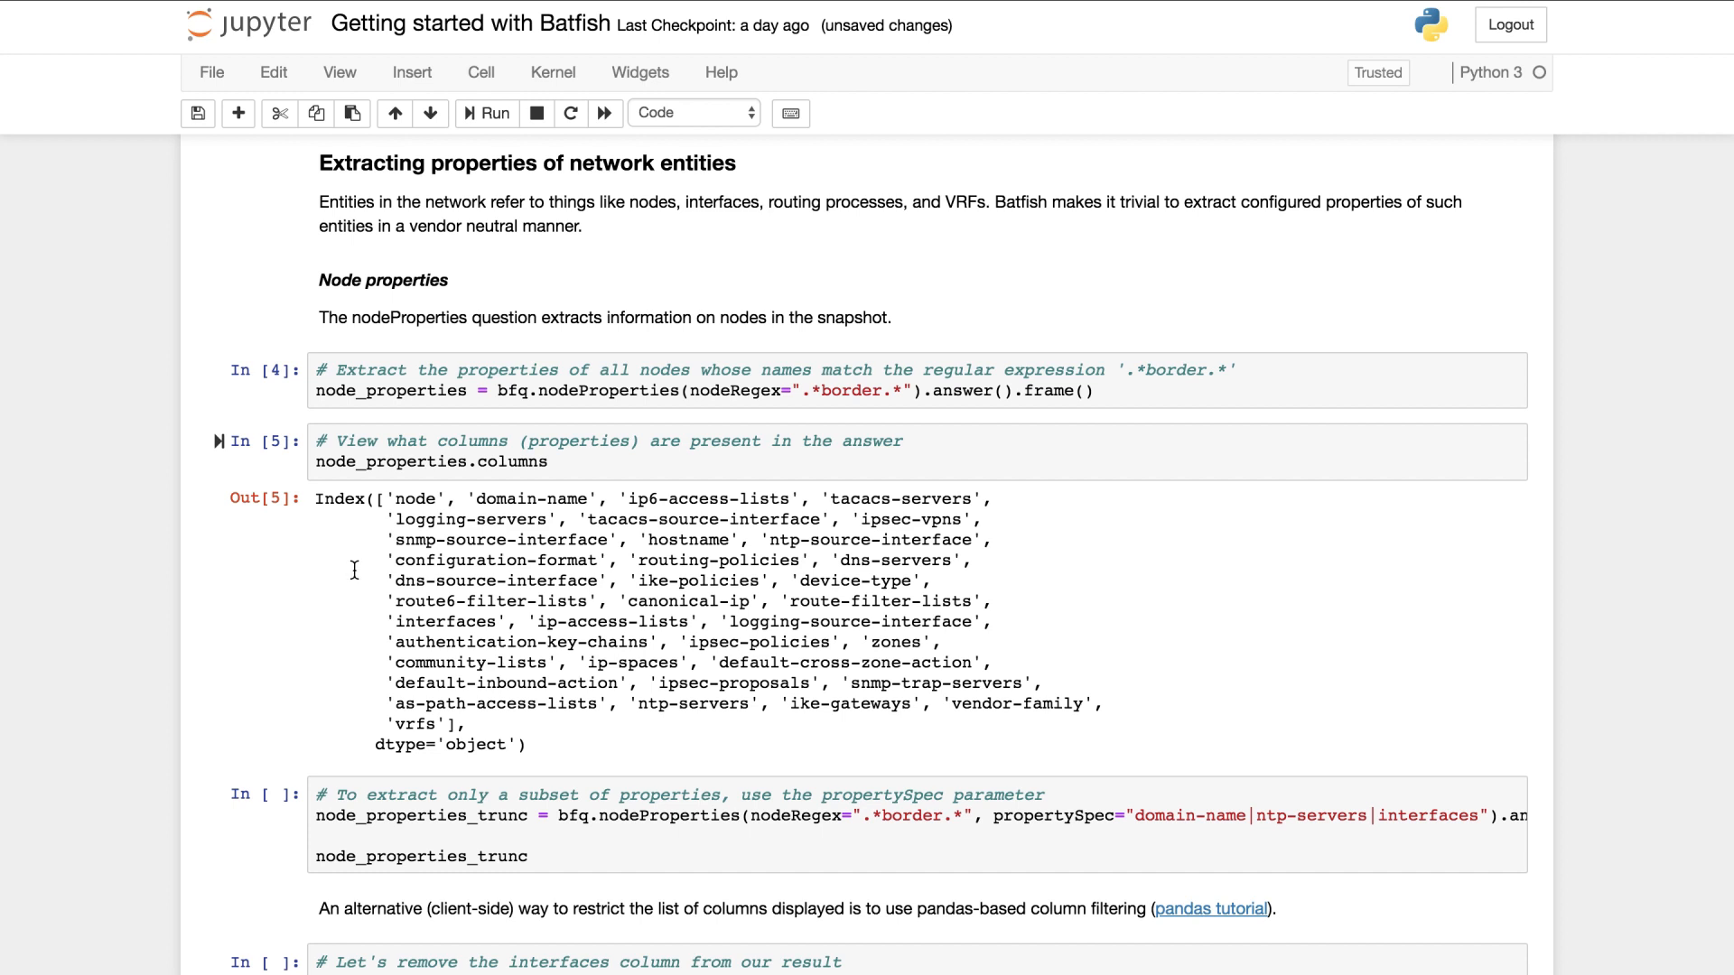
pyautogui.moveTo(699, 495)
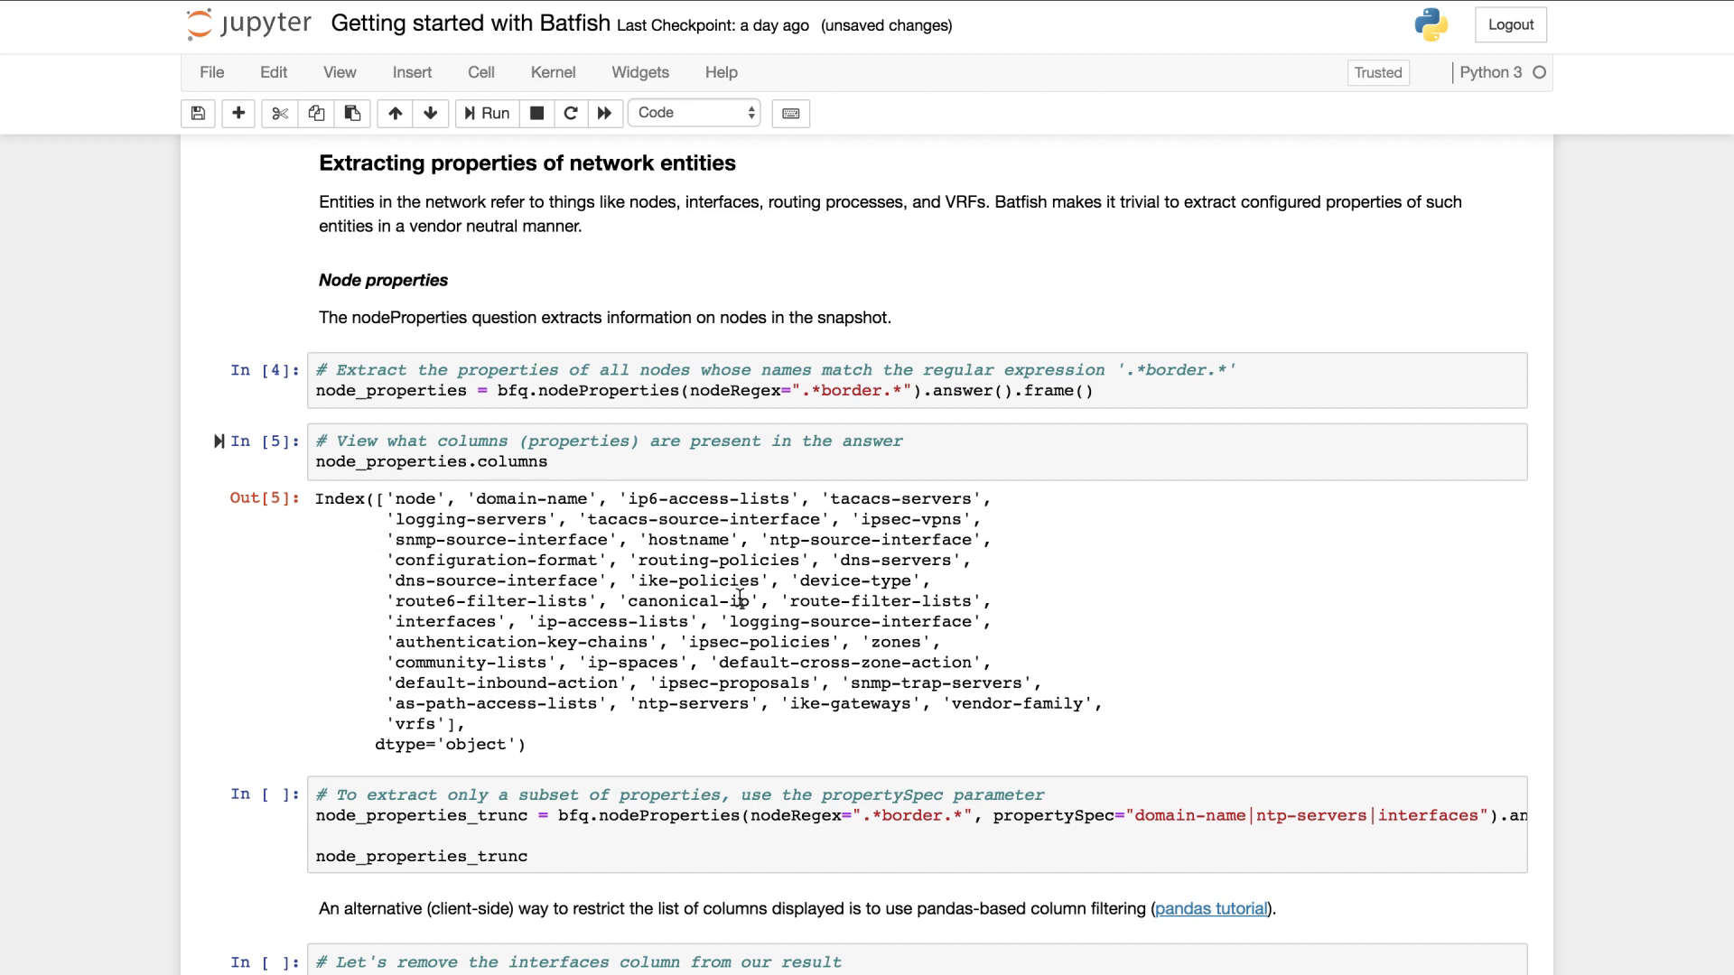
pyautogui.moveTo(726, 755)
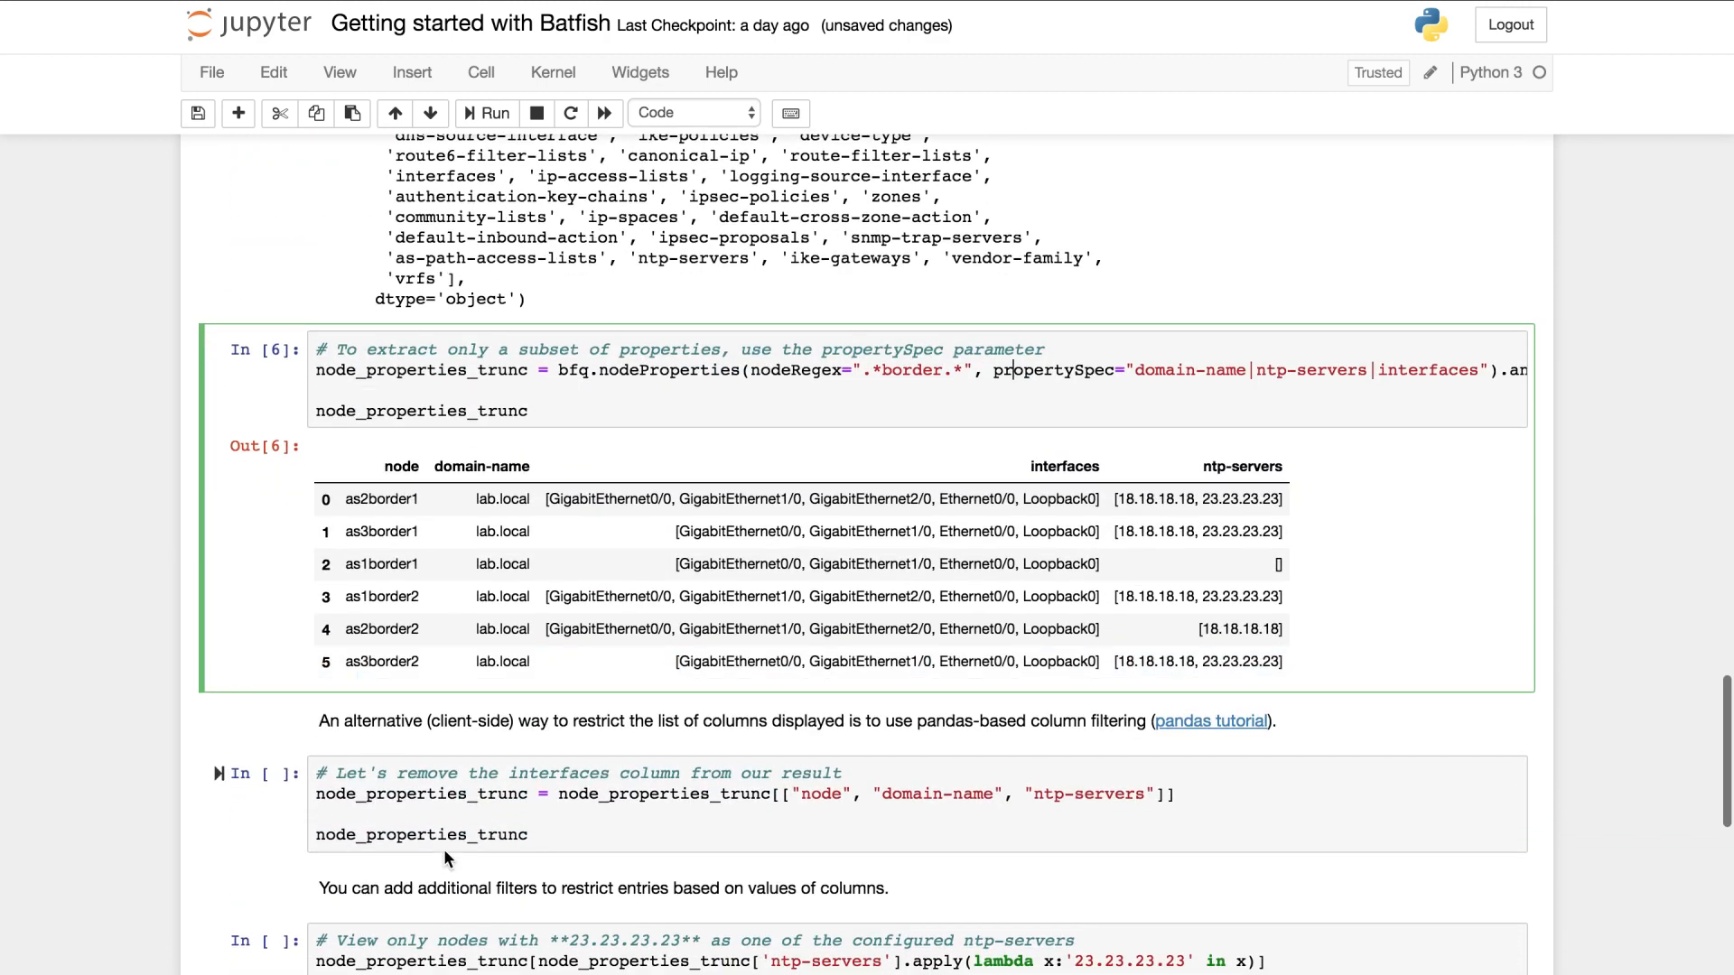
pyautogui.scroll(-3)
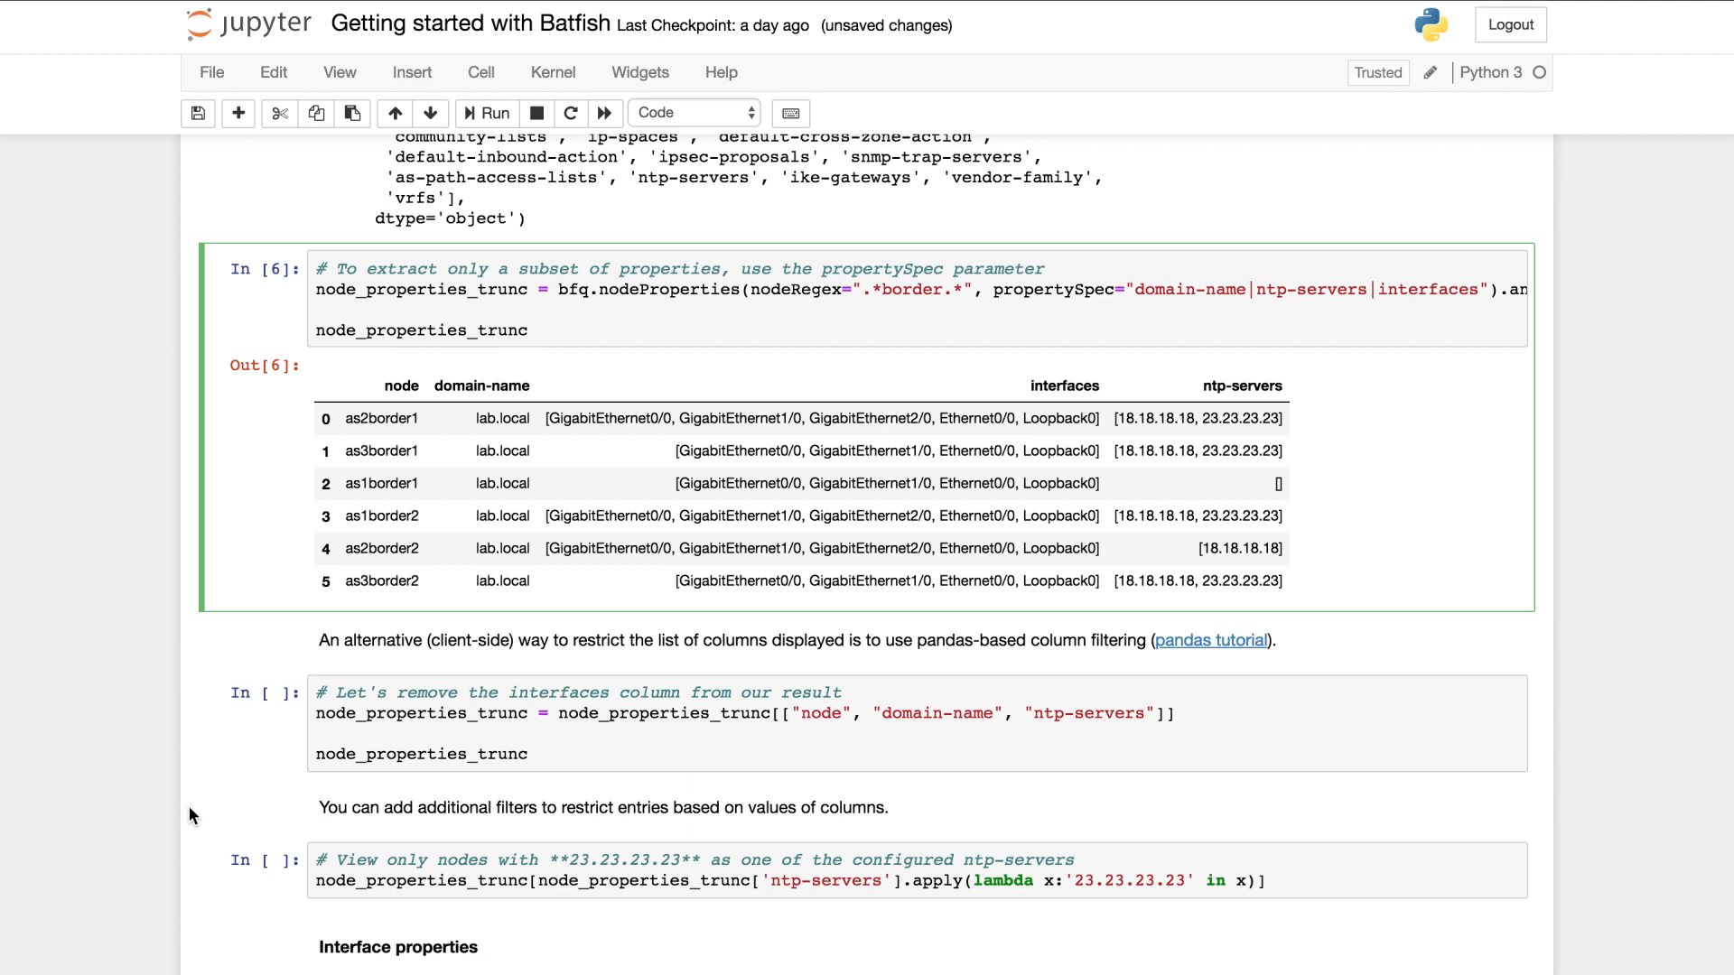
pyautogui.scroll(-3)
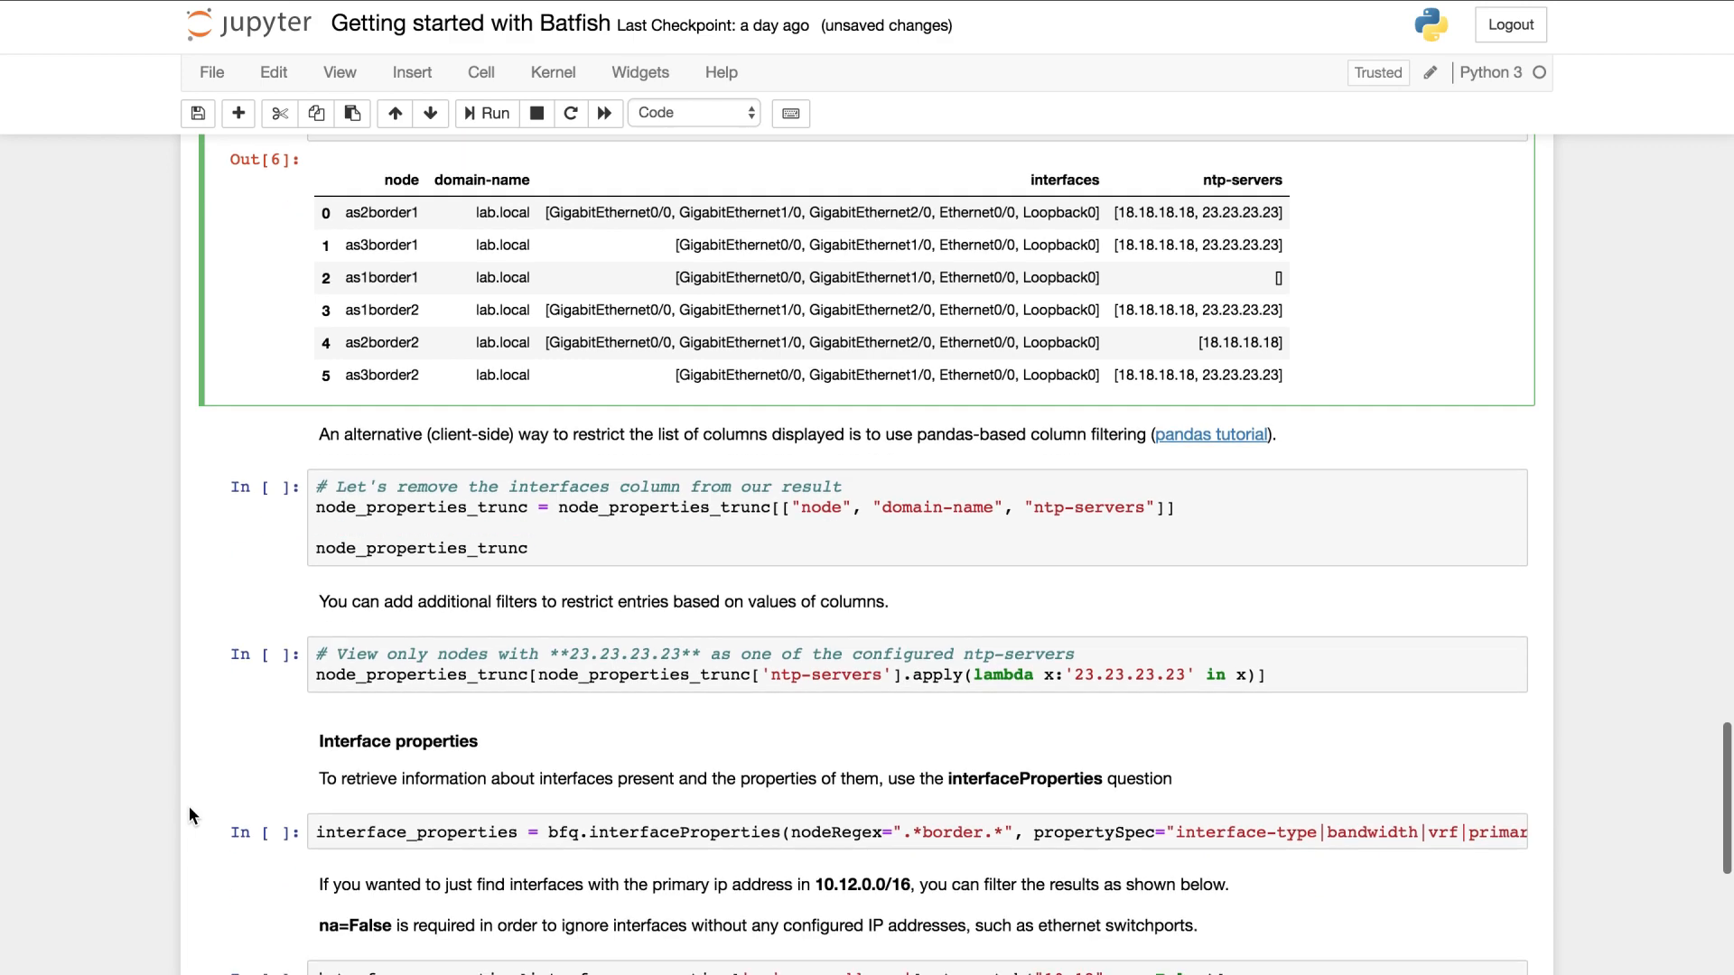
pyautogui.scroll(-3)
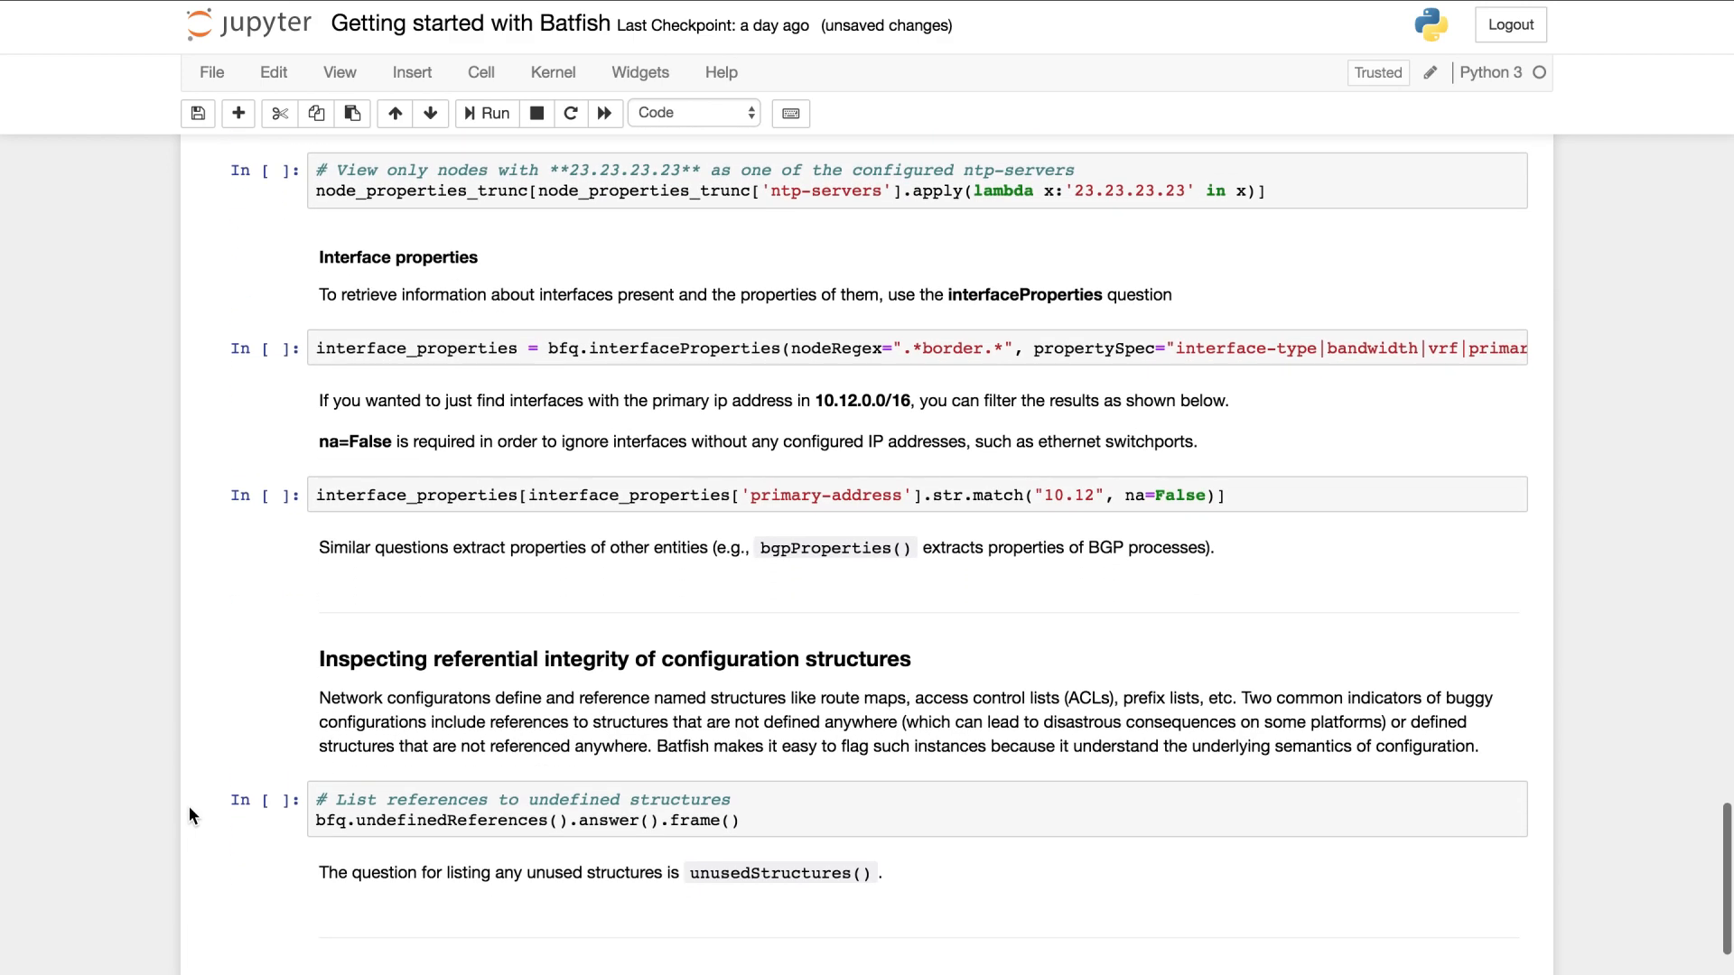
pyautogui.scroll(-3)
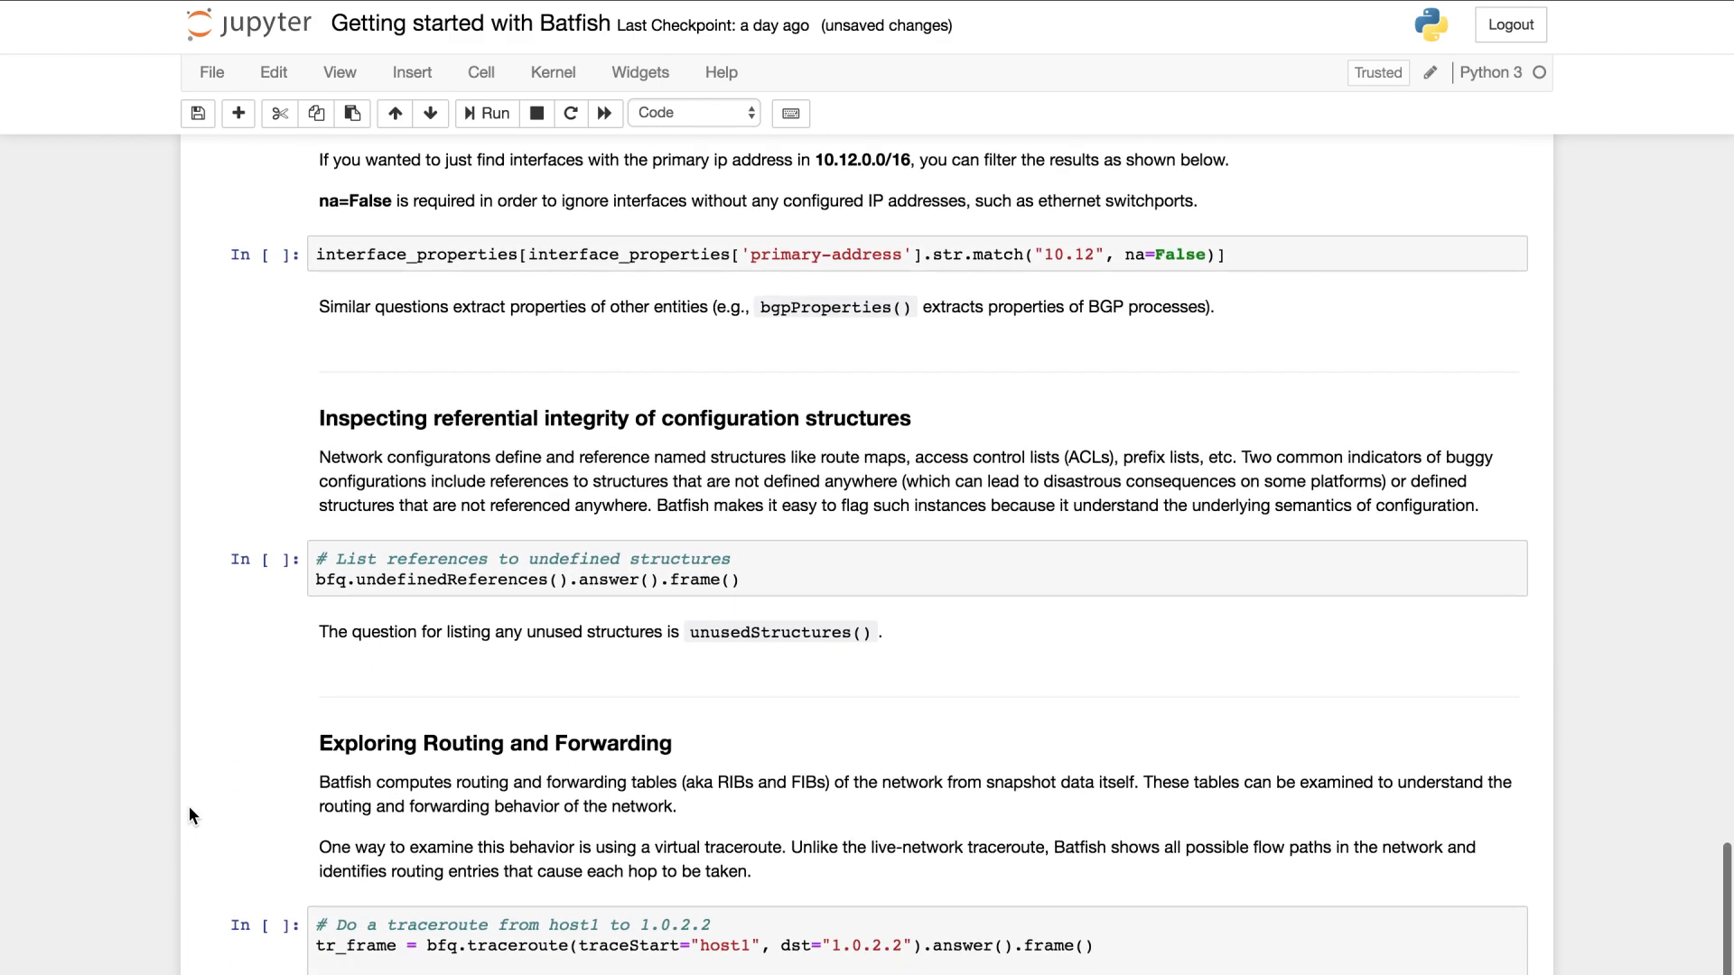
pyautogui.scroll(-3)
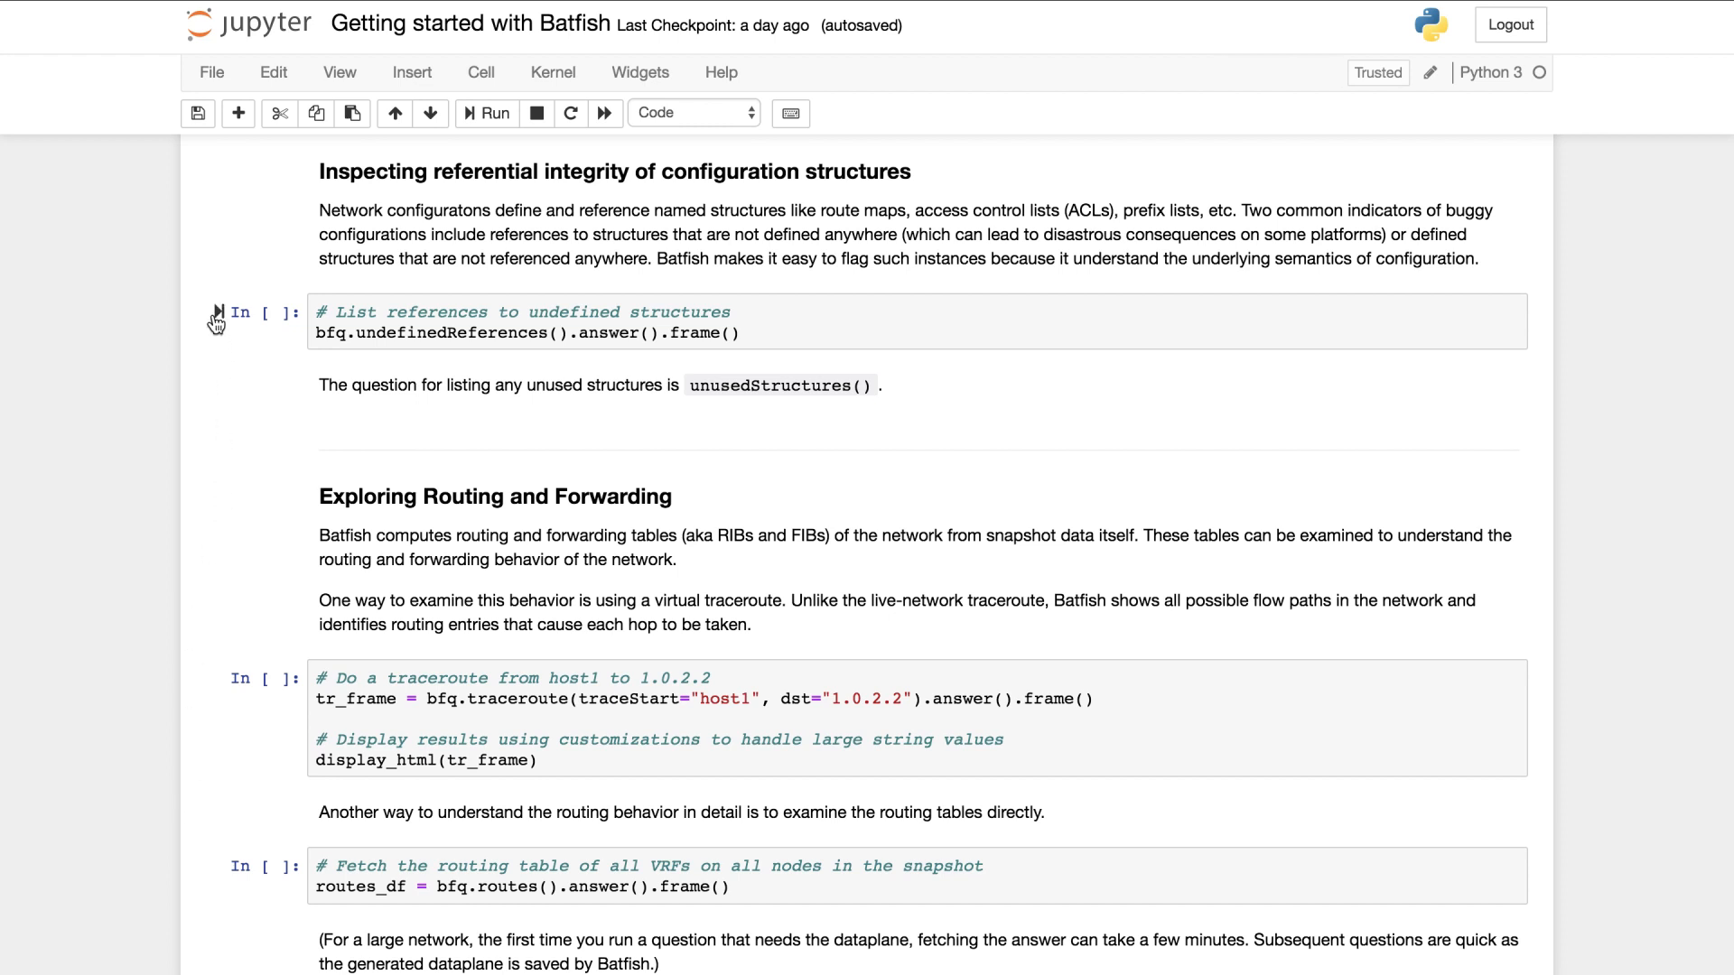
pyautogui.moveTo(217, 312)
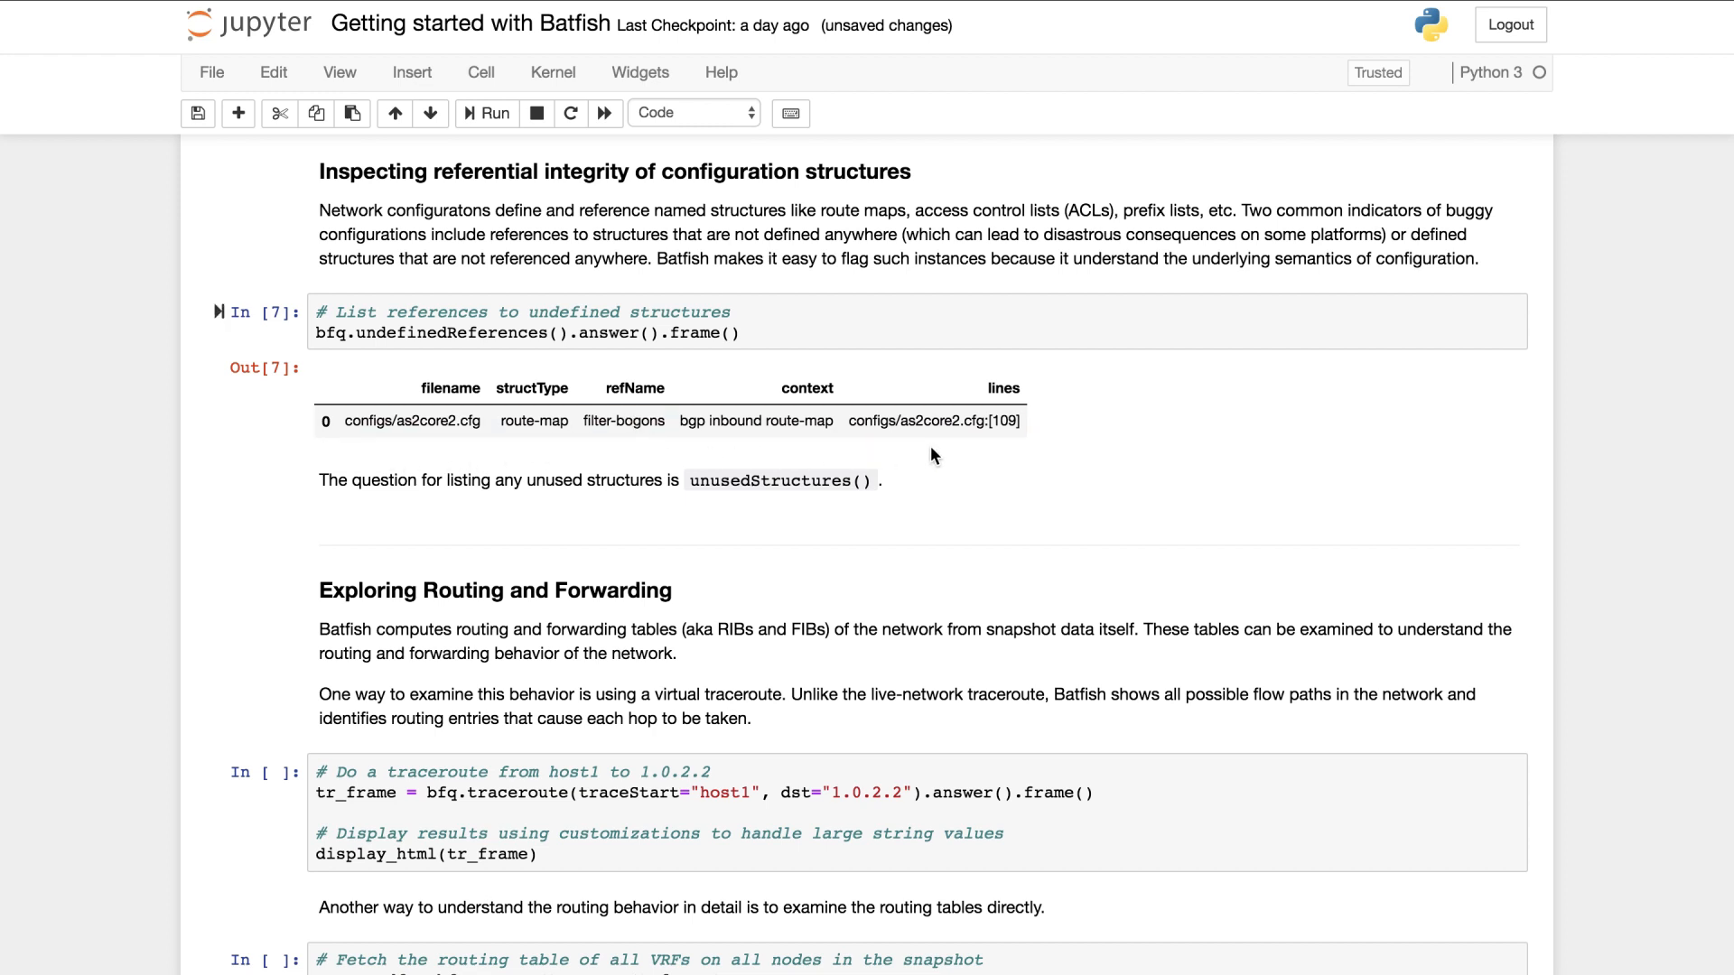
pyautogui.moveTo(959, 446)
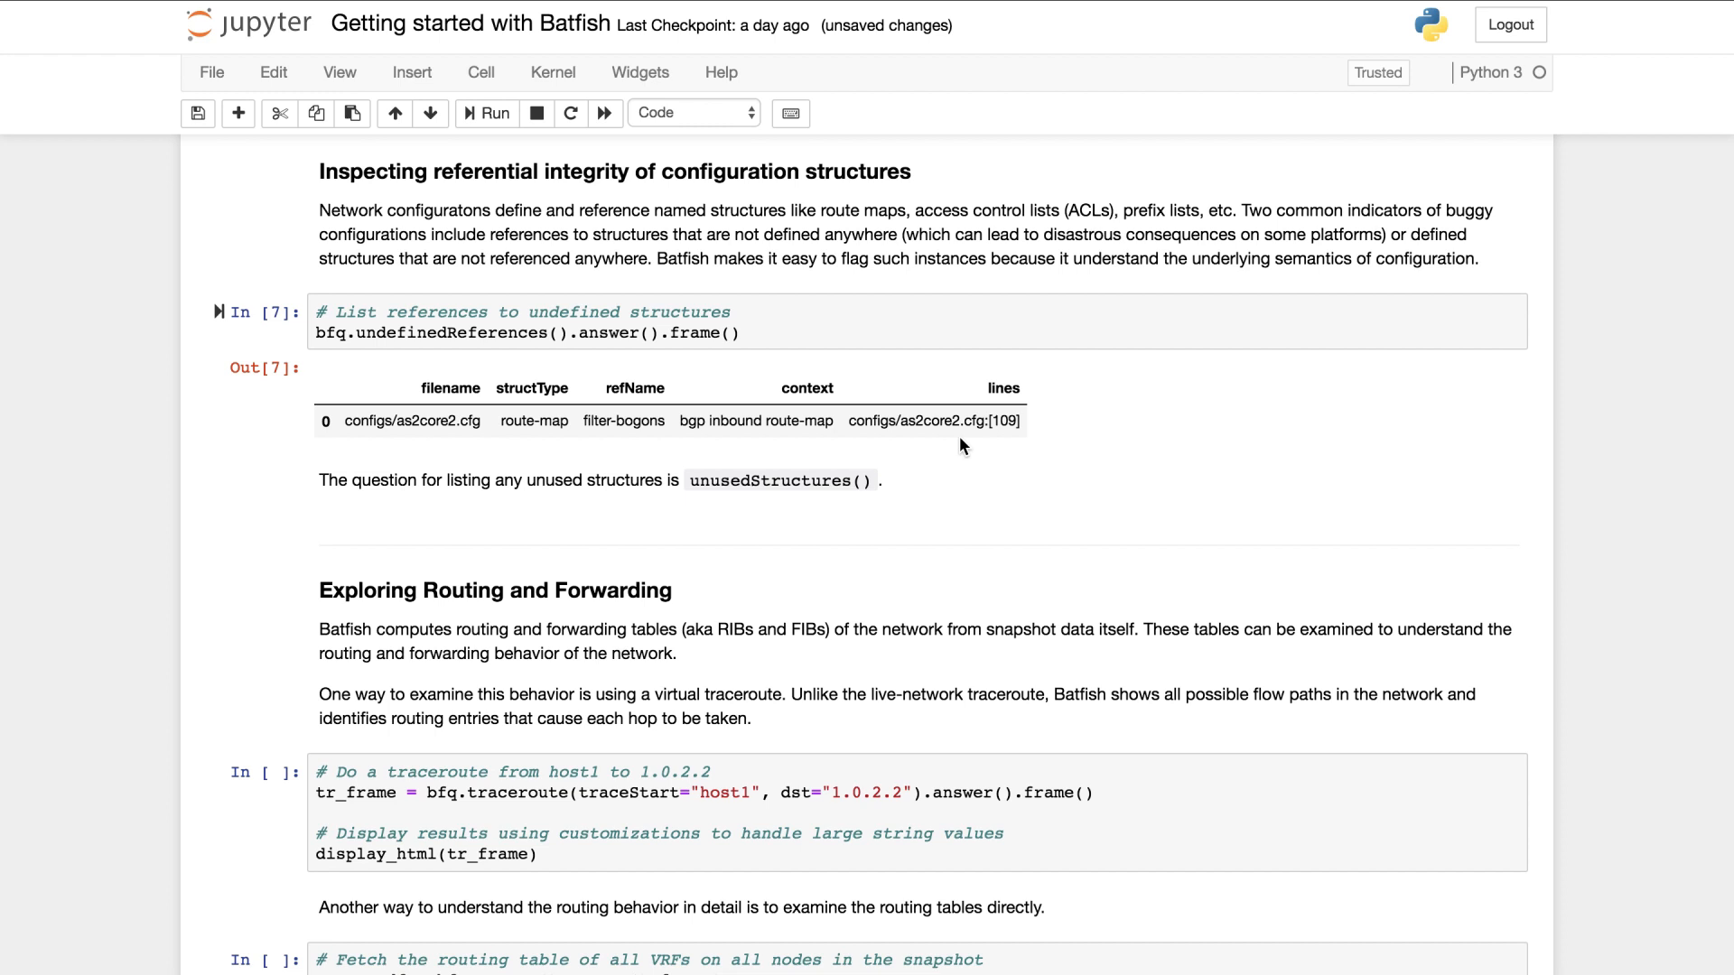
pyautogui.moveTo(771, 506)
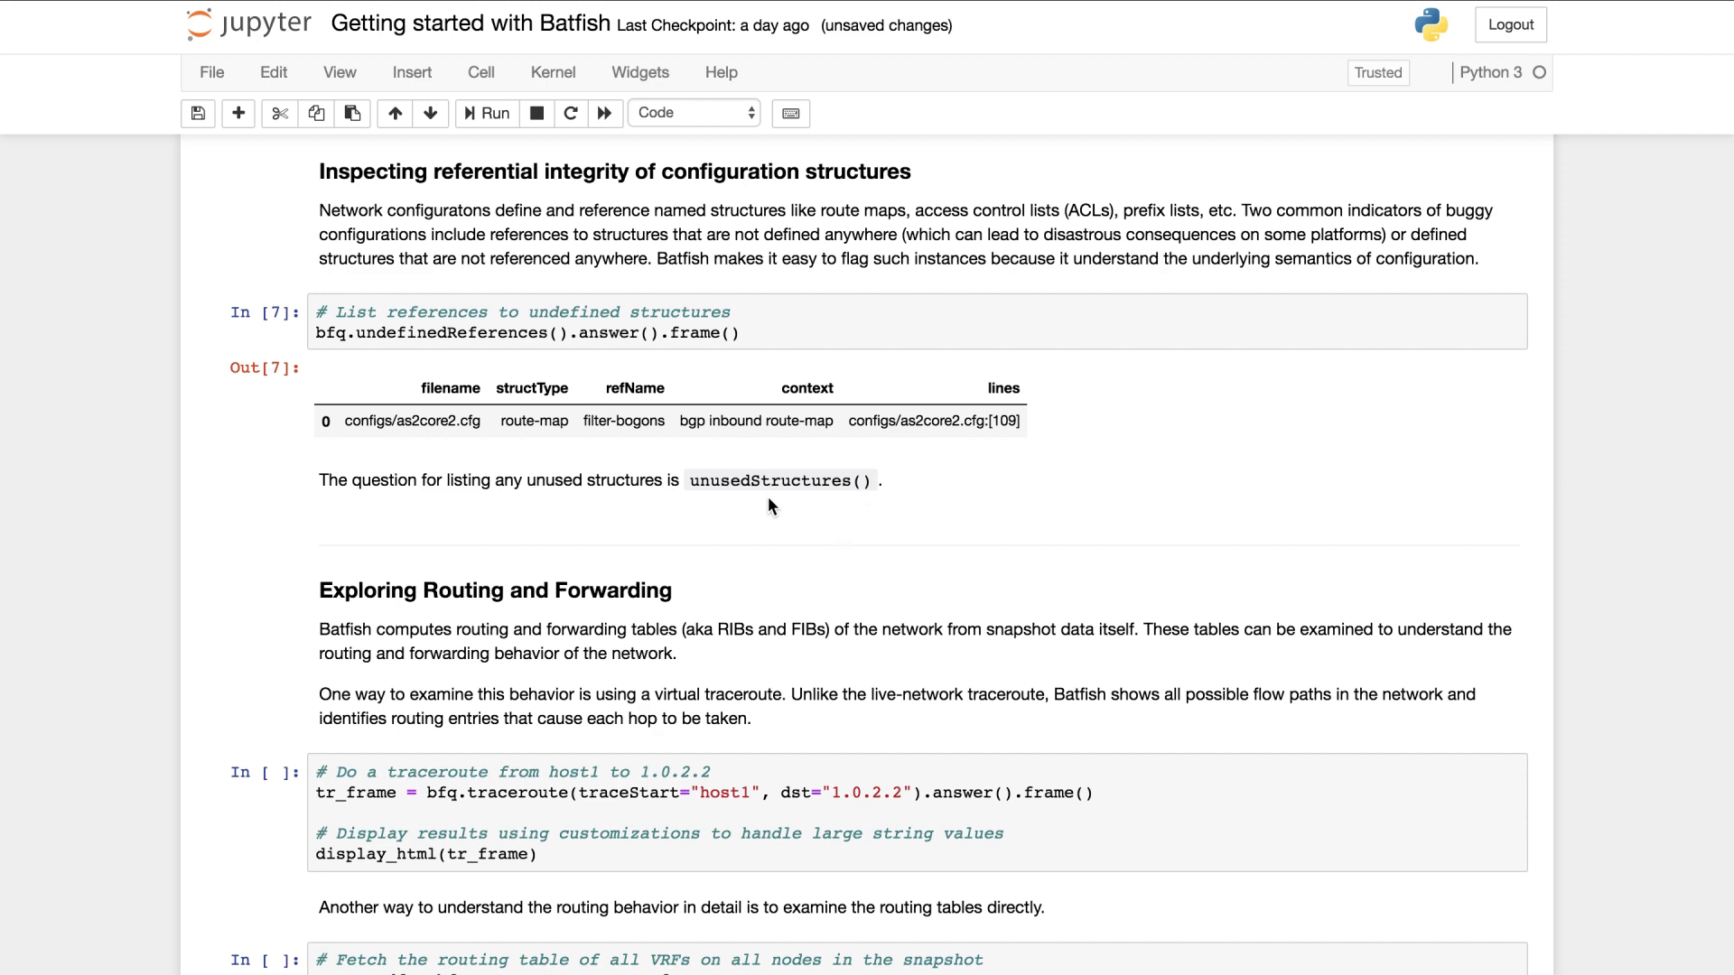
pyautogui.moveTo(625, 504)
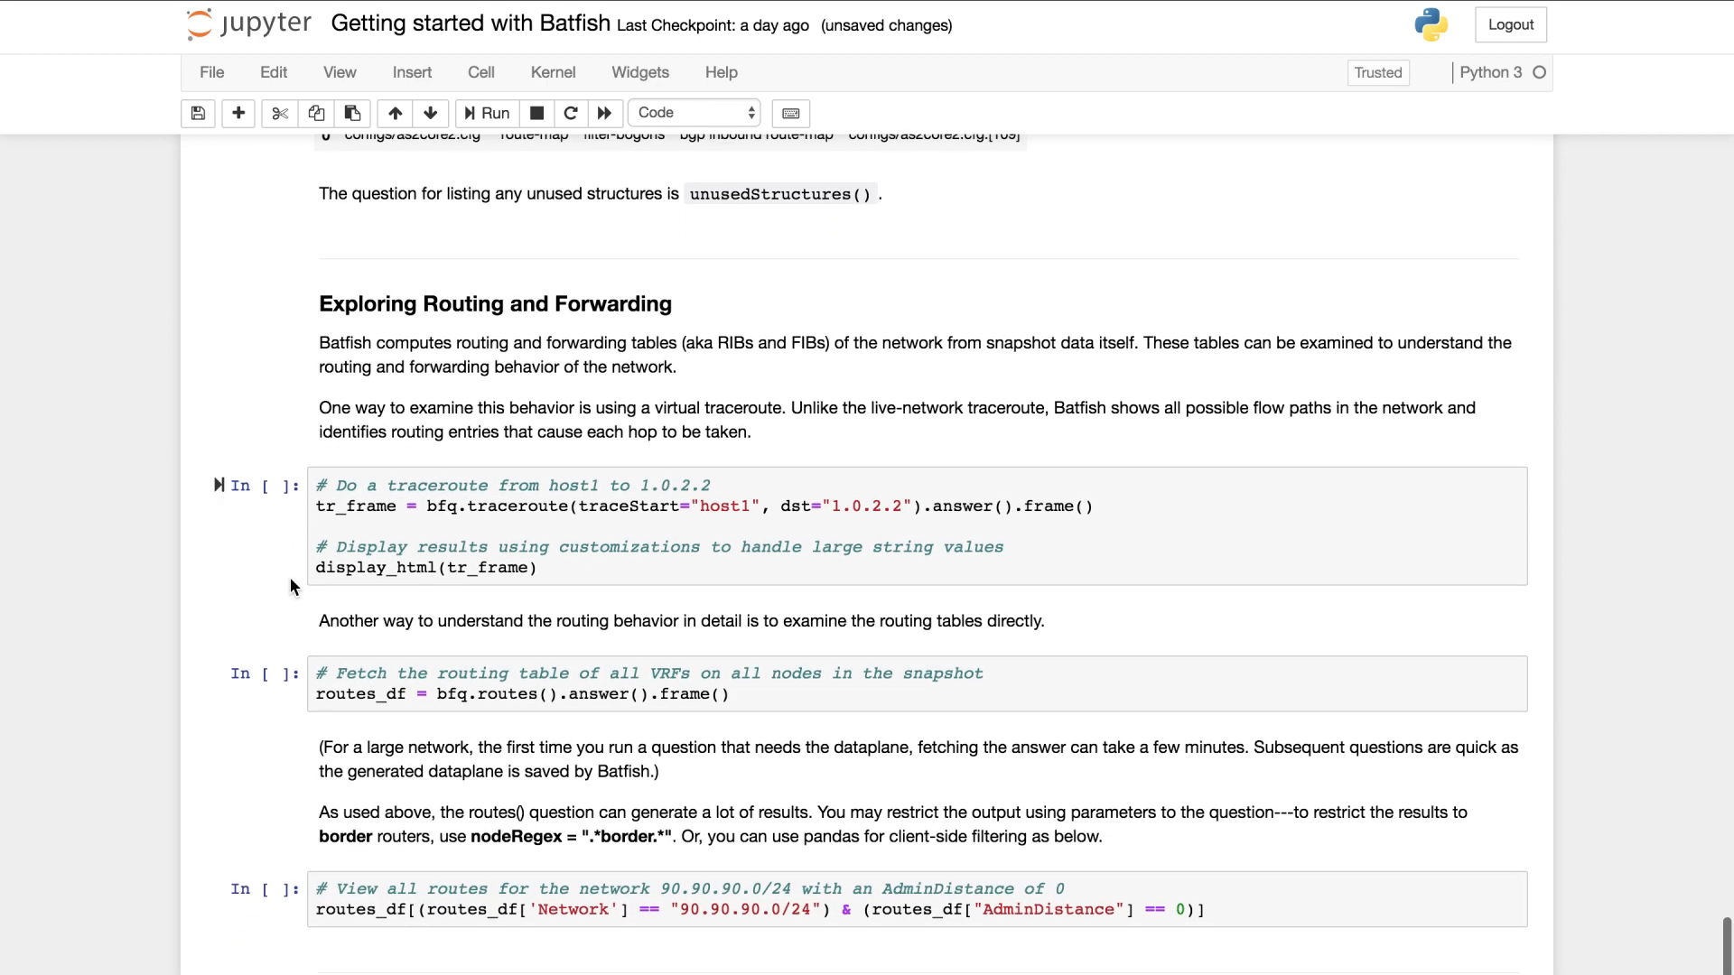
# Step: Run the traceroute from host1 to 1.0.2.2 and review its four accepted paths with per-hop routes
pyautogui.scroll(-3)
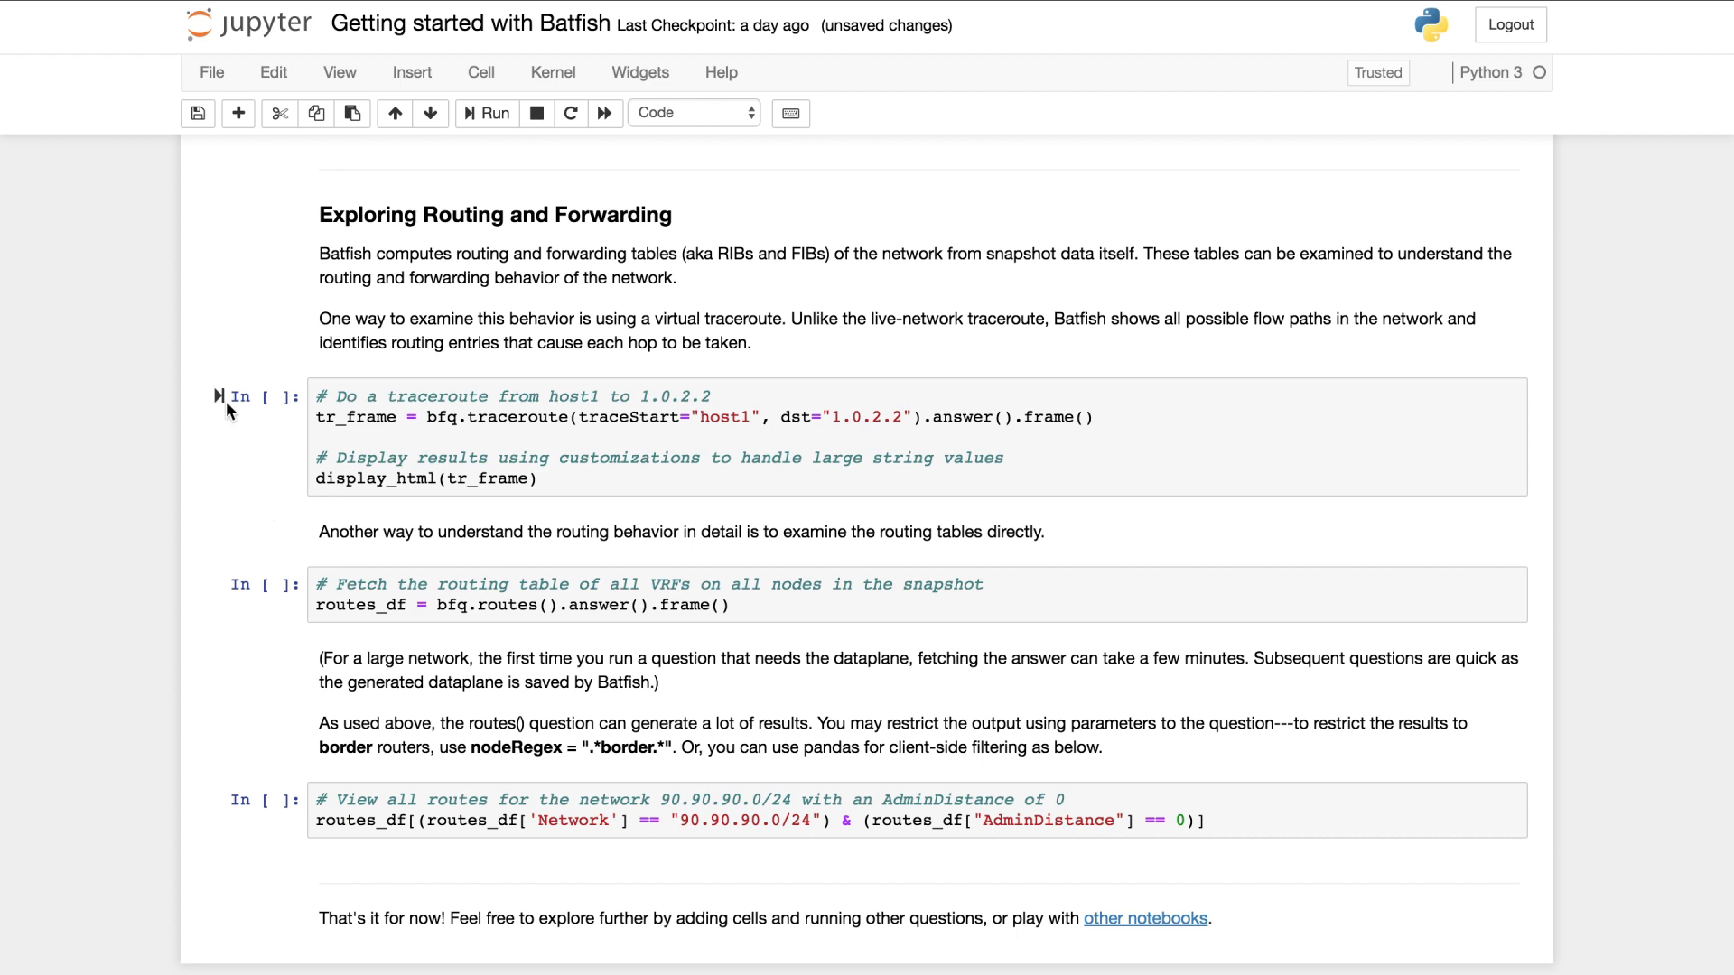
pyautogui.click(486, 112)
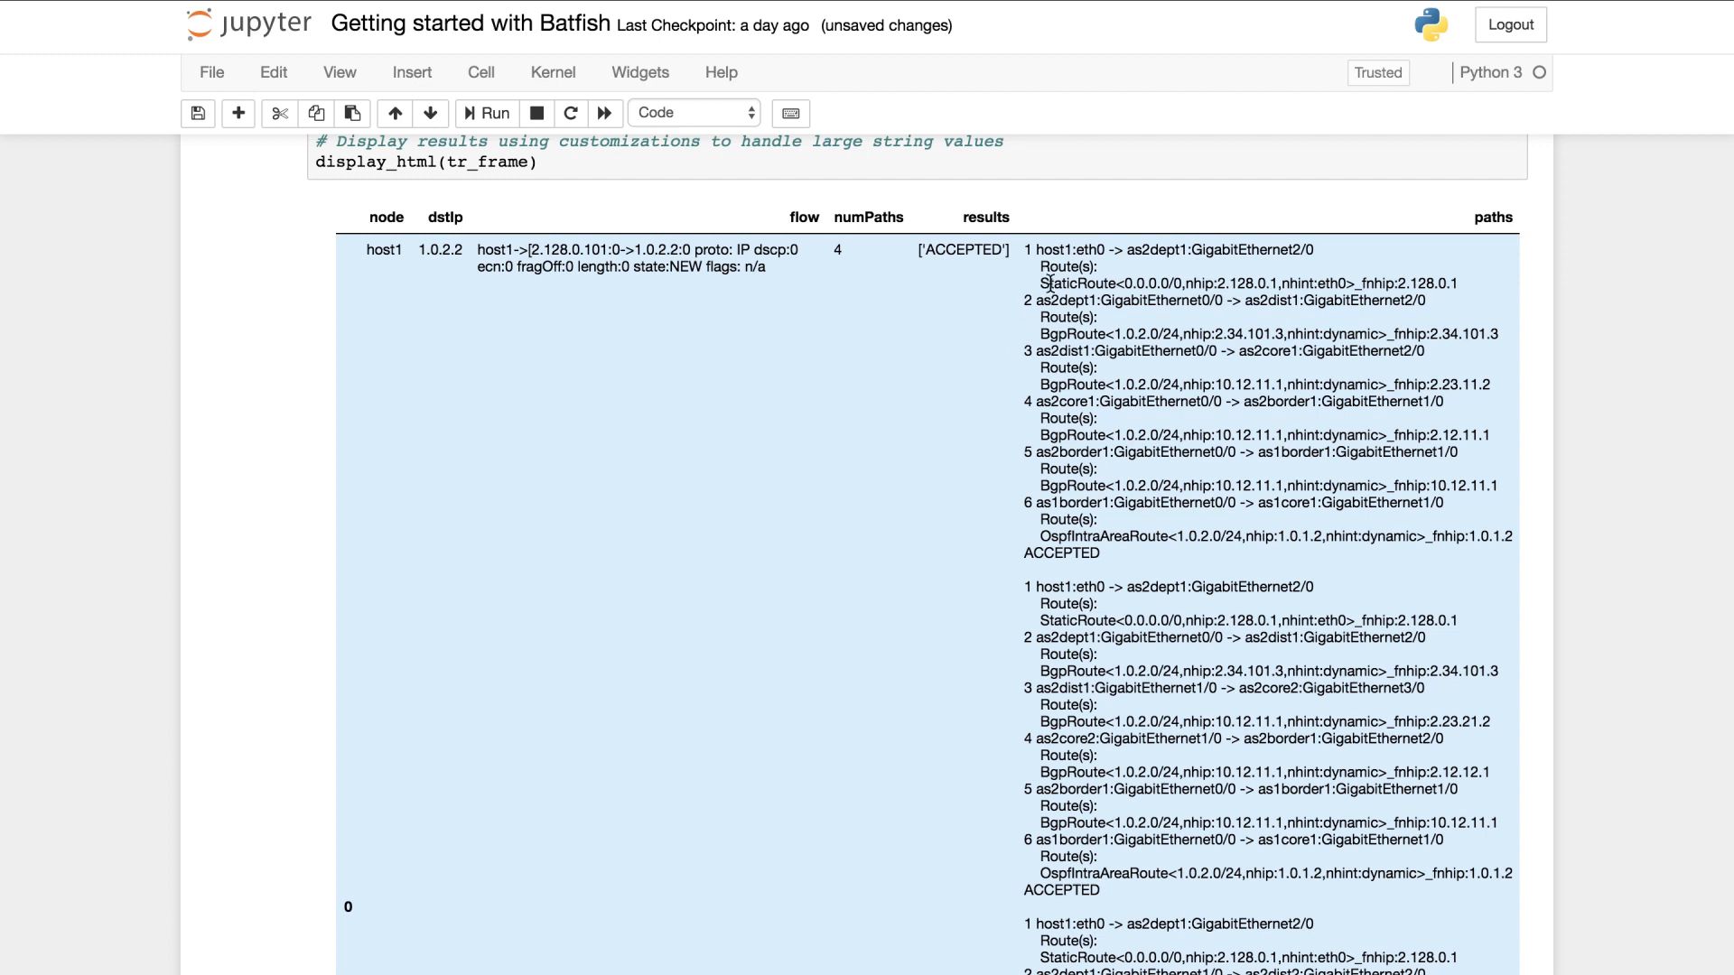
pyautogui.moveTo(1016, 343)
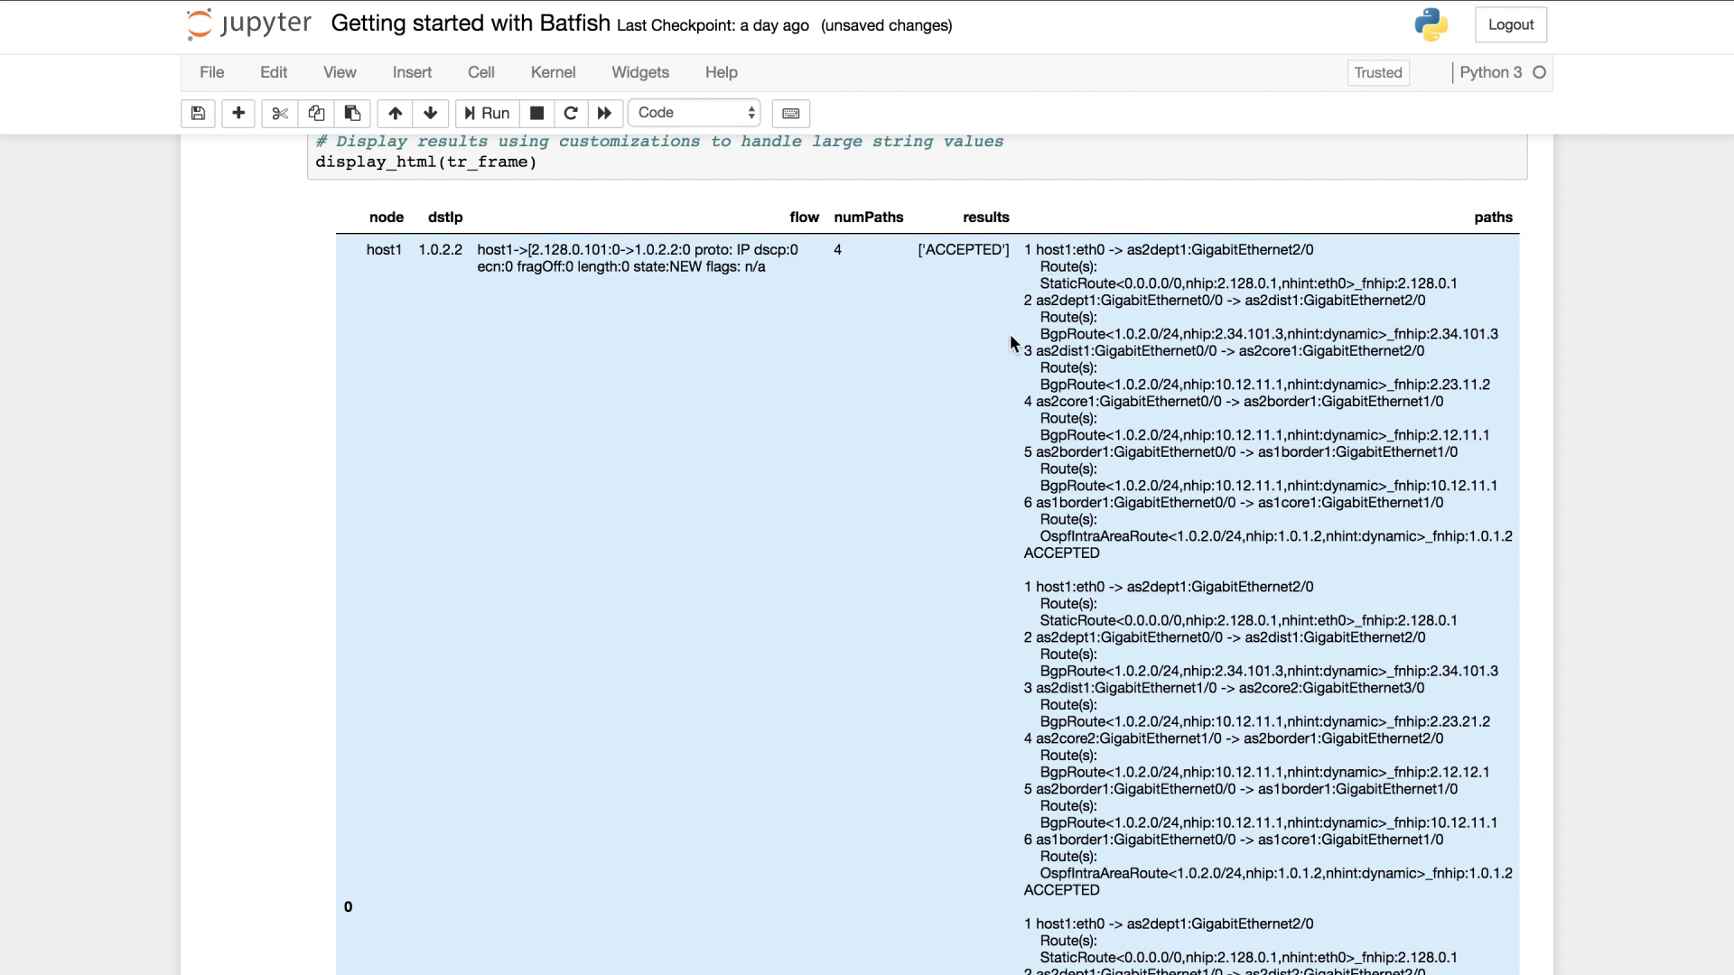
pyautogui.moveTo(1033, 331)
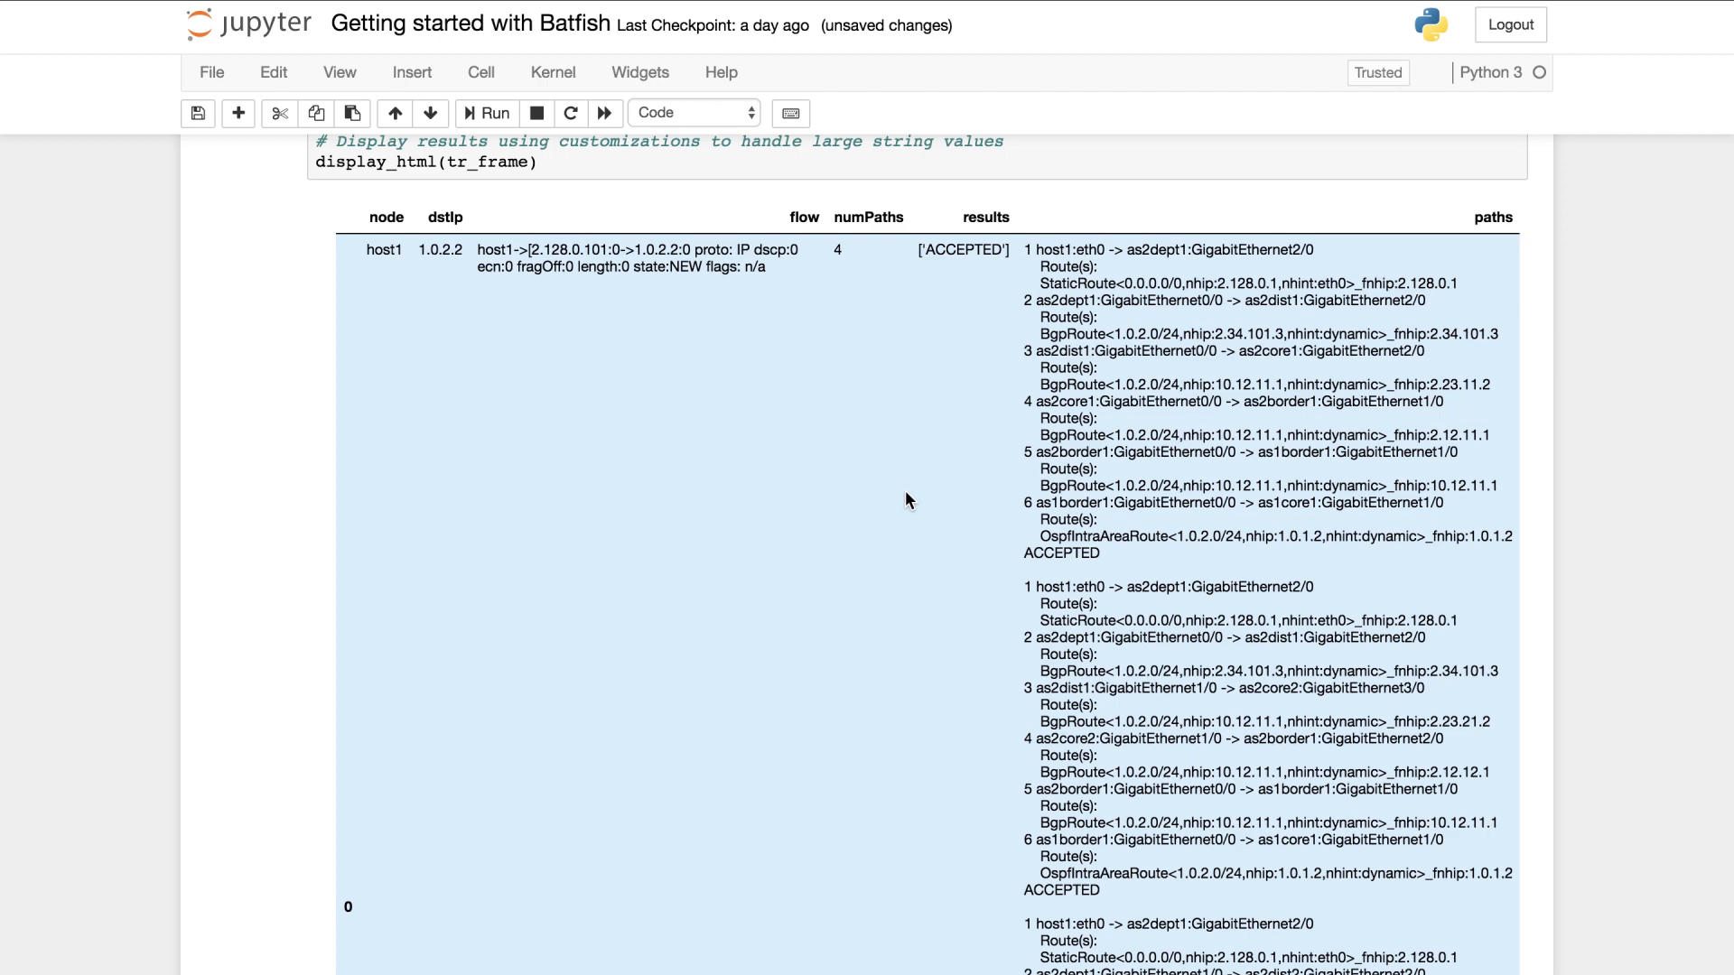
pyautogui.scroll(-3)
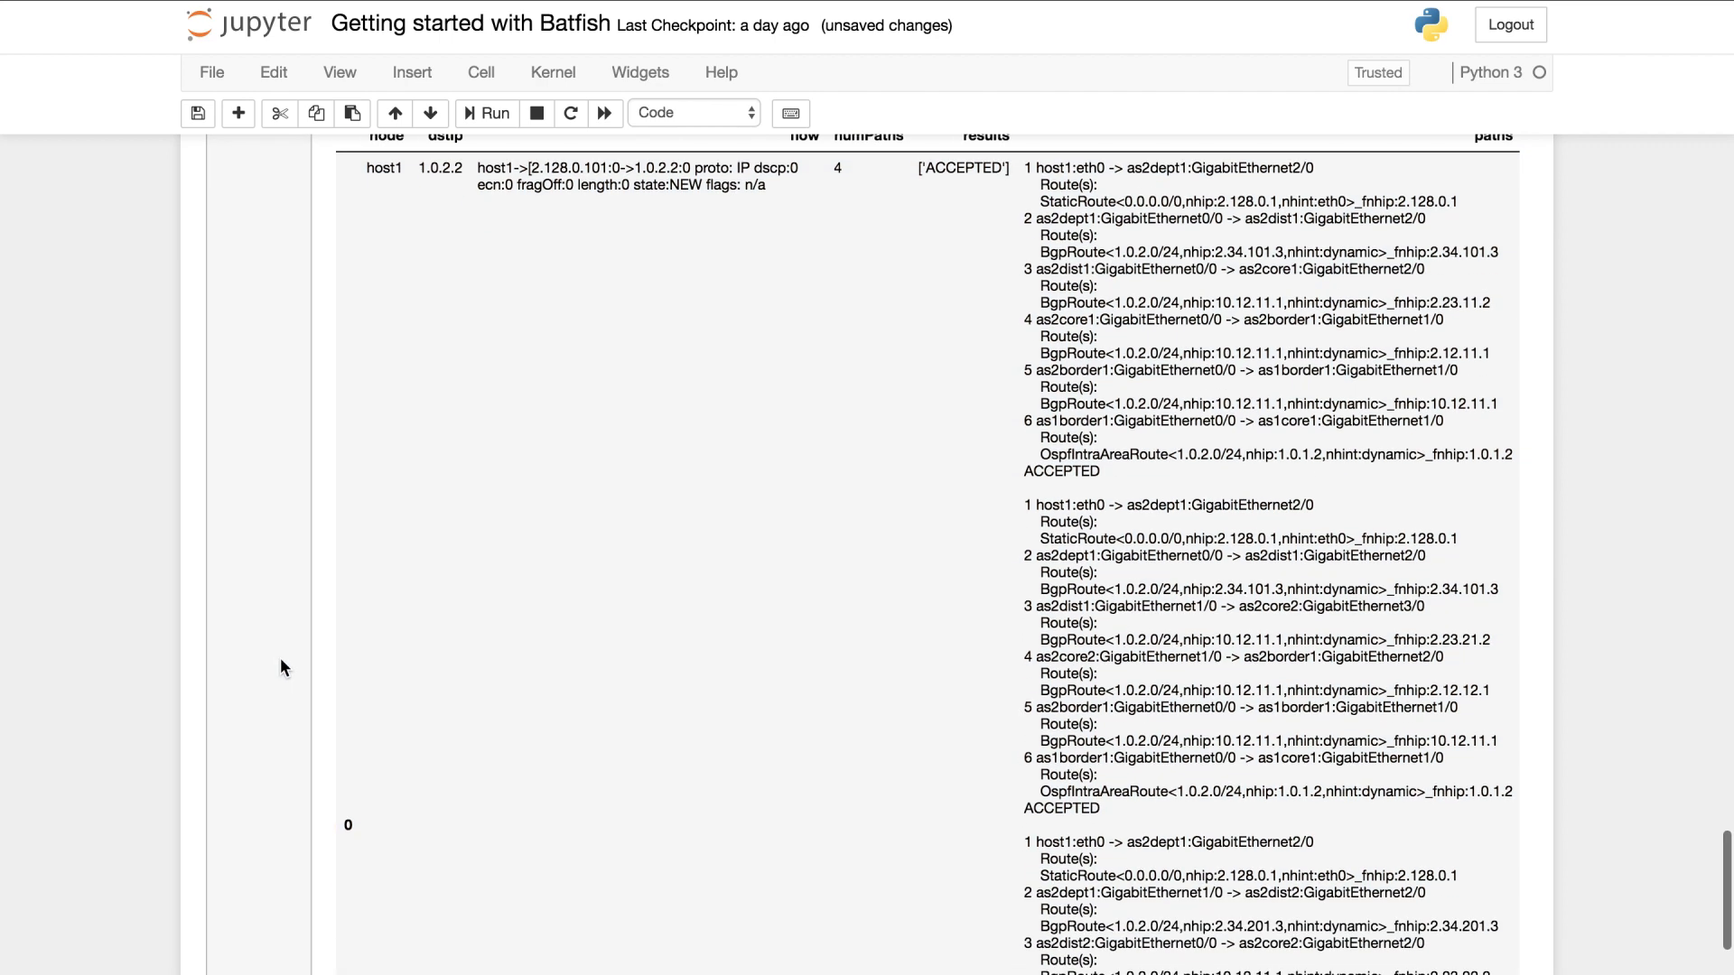
pyautogui.scroll(-3)
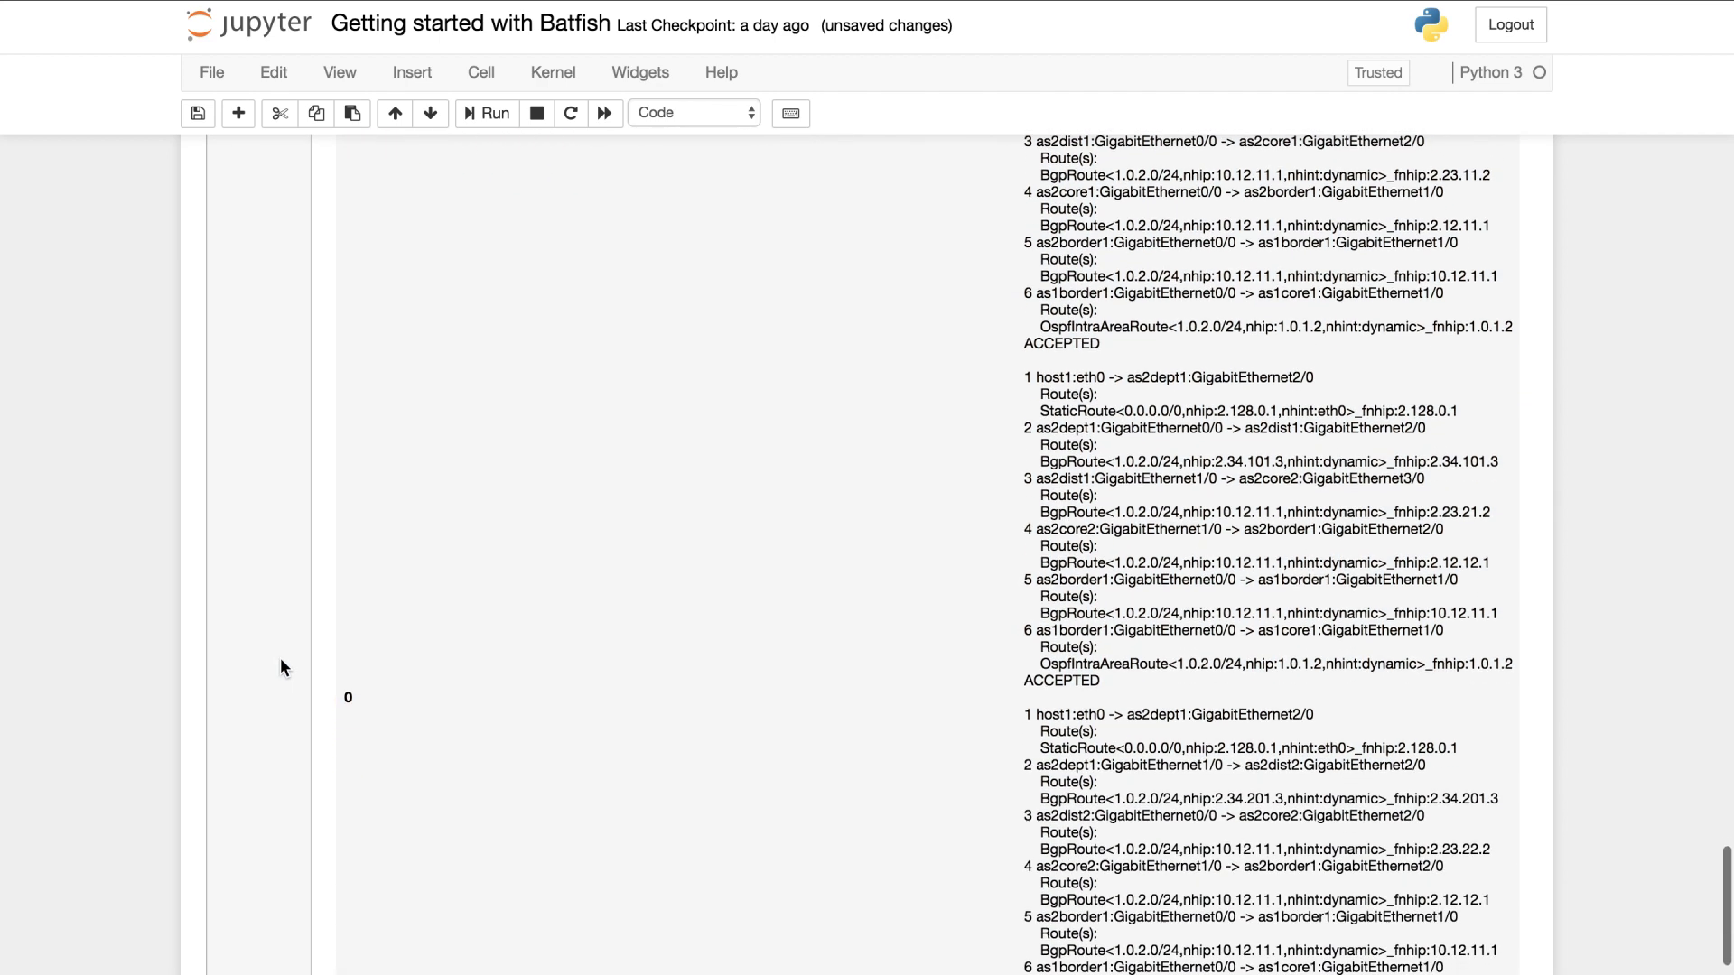
pyautogui.scroll(-3)
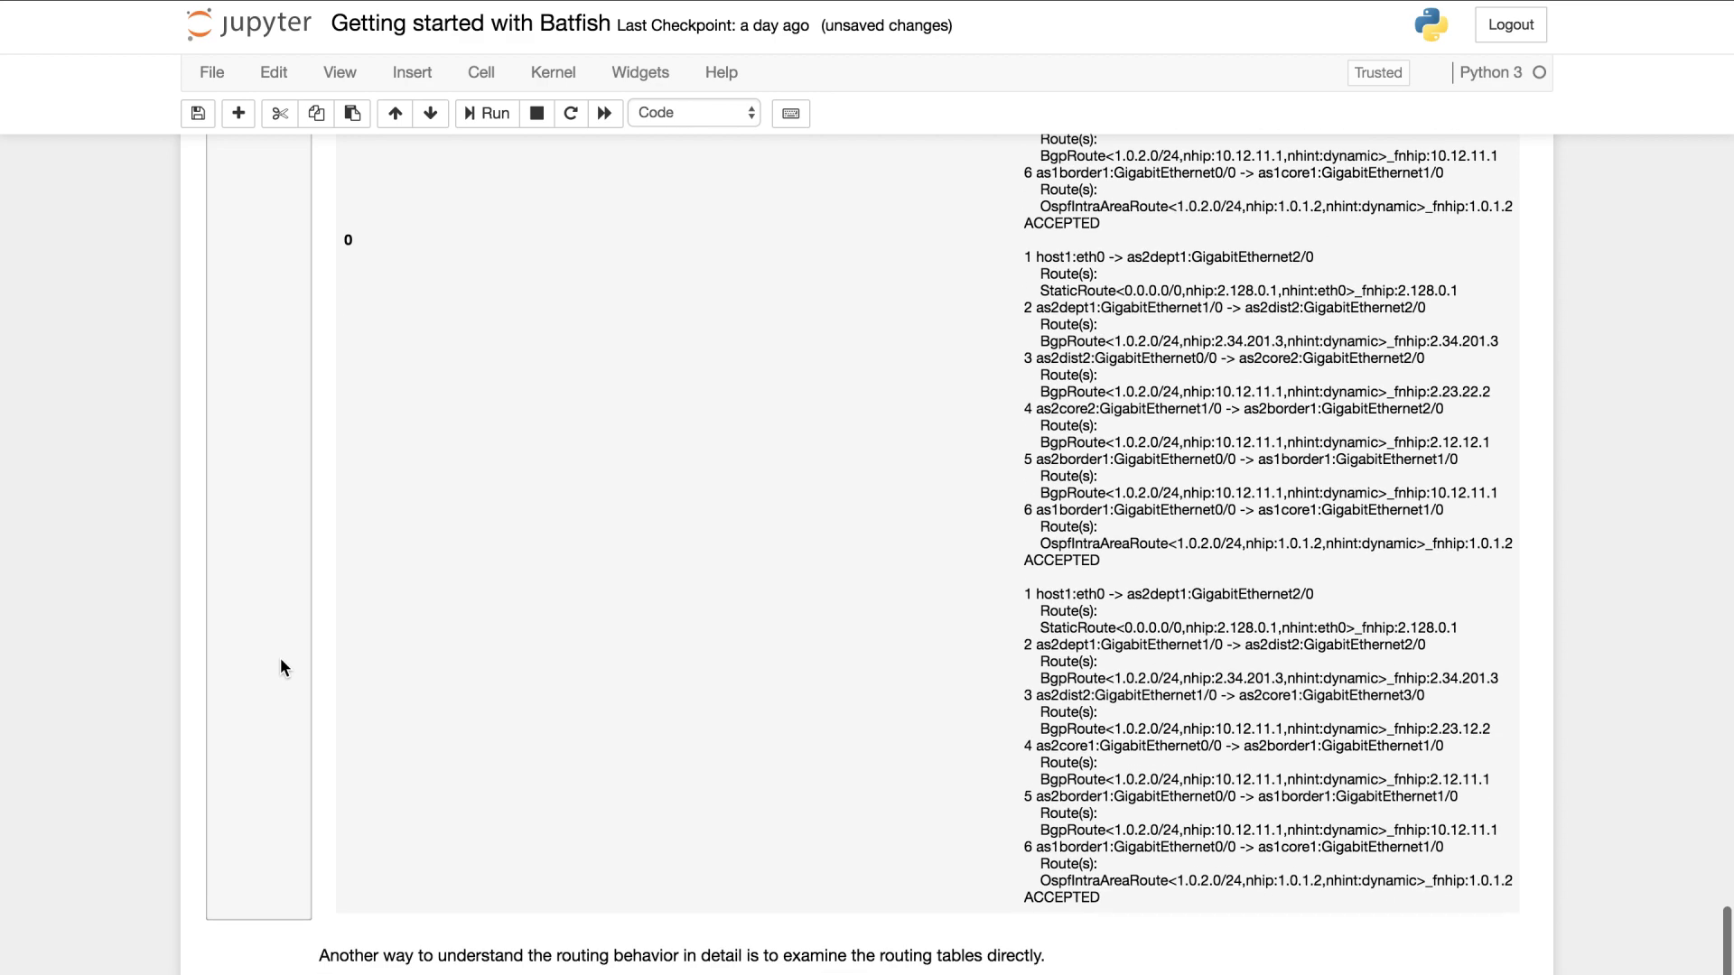
pyautogui.scroll(-3)
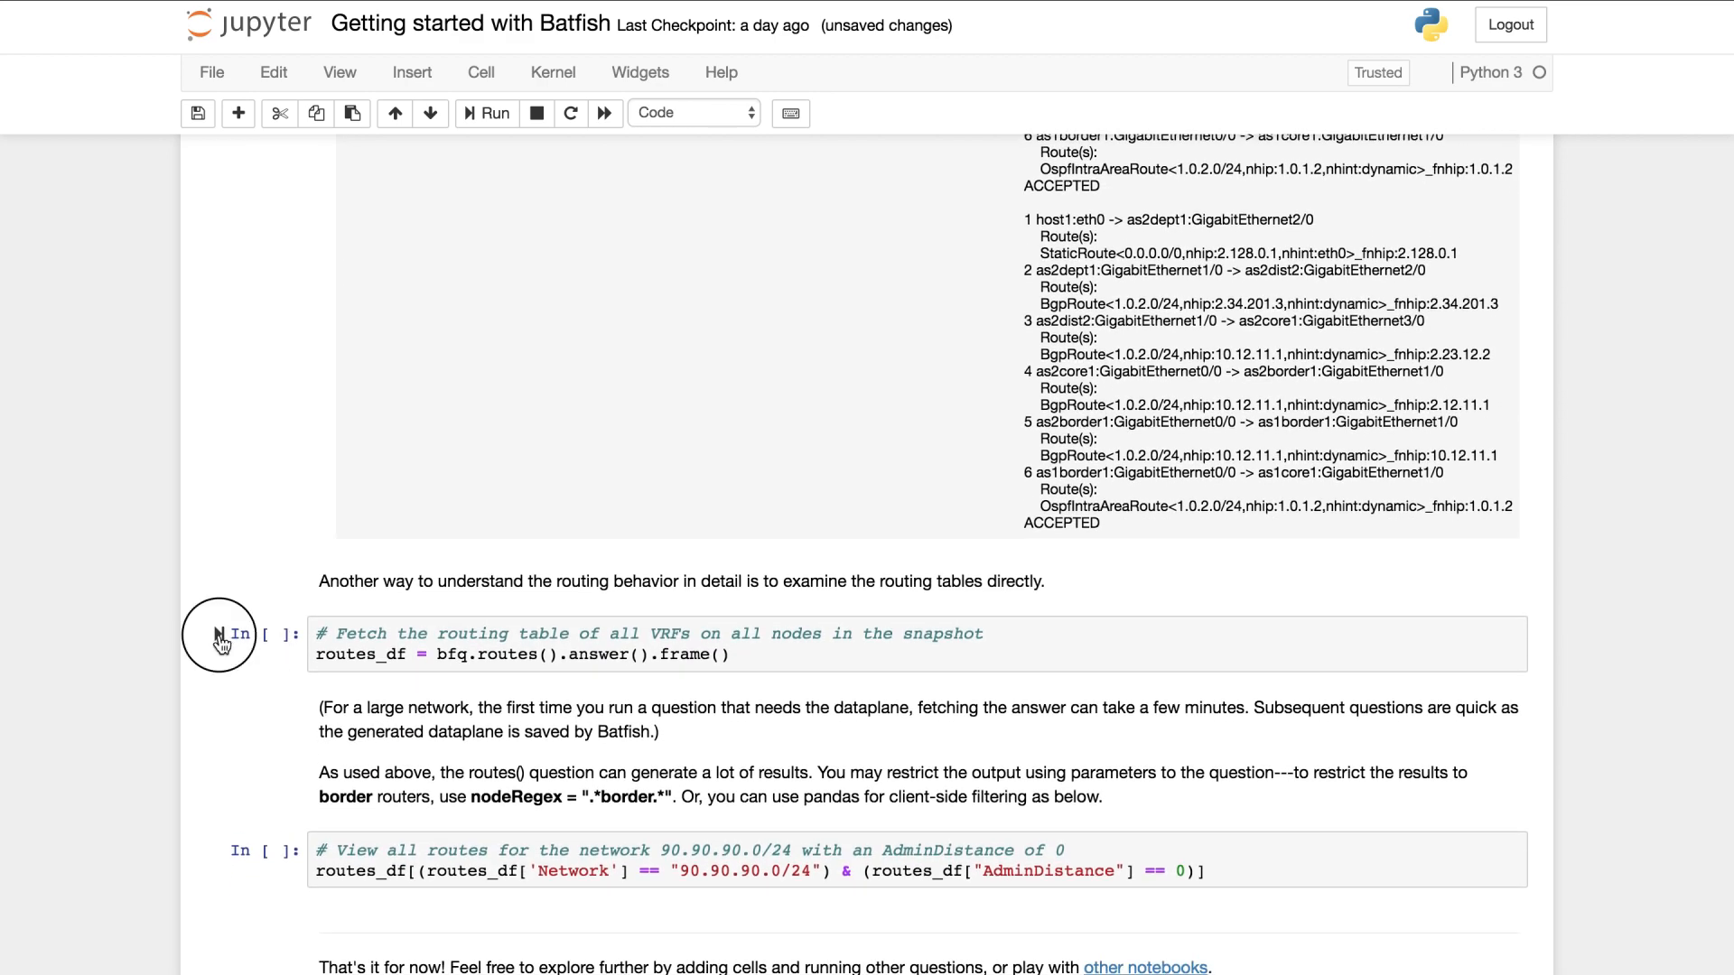
# Step: Fetch the full routing table of all nodes with bfq.routes()
pyautogui.click(486, 112)
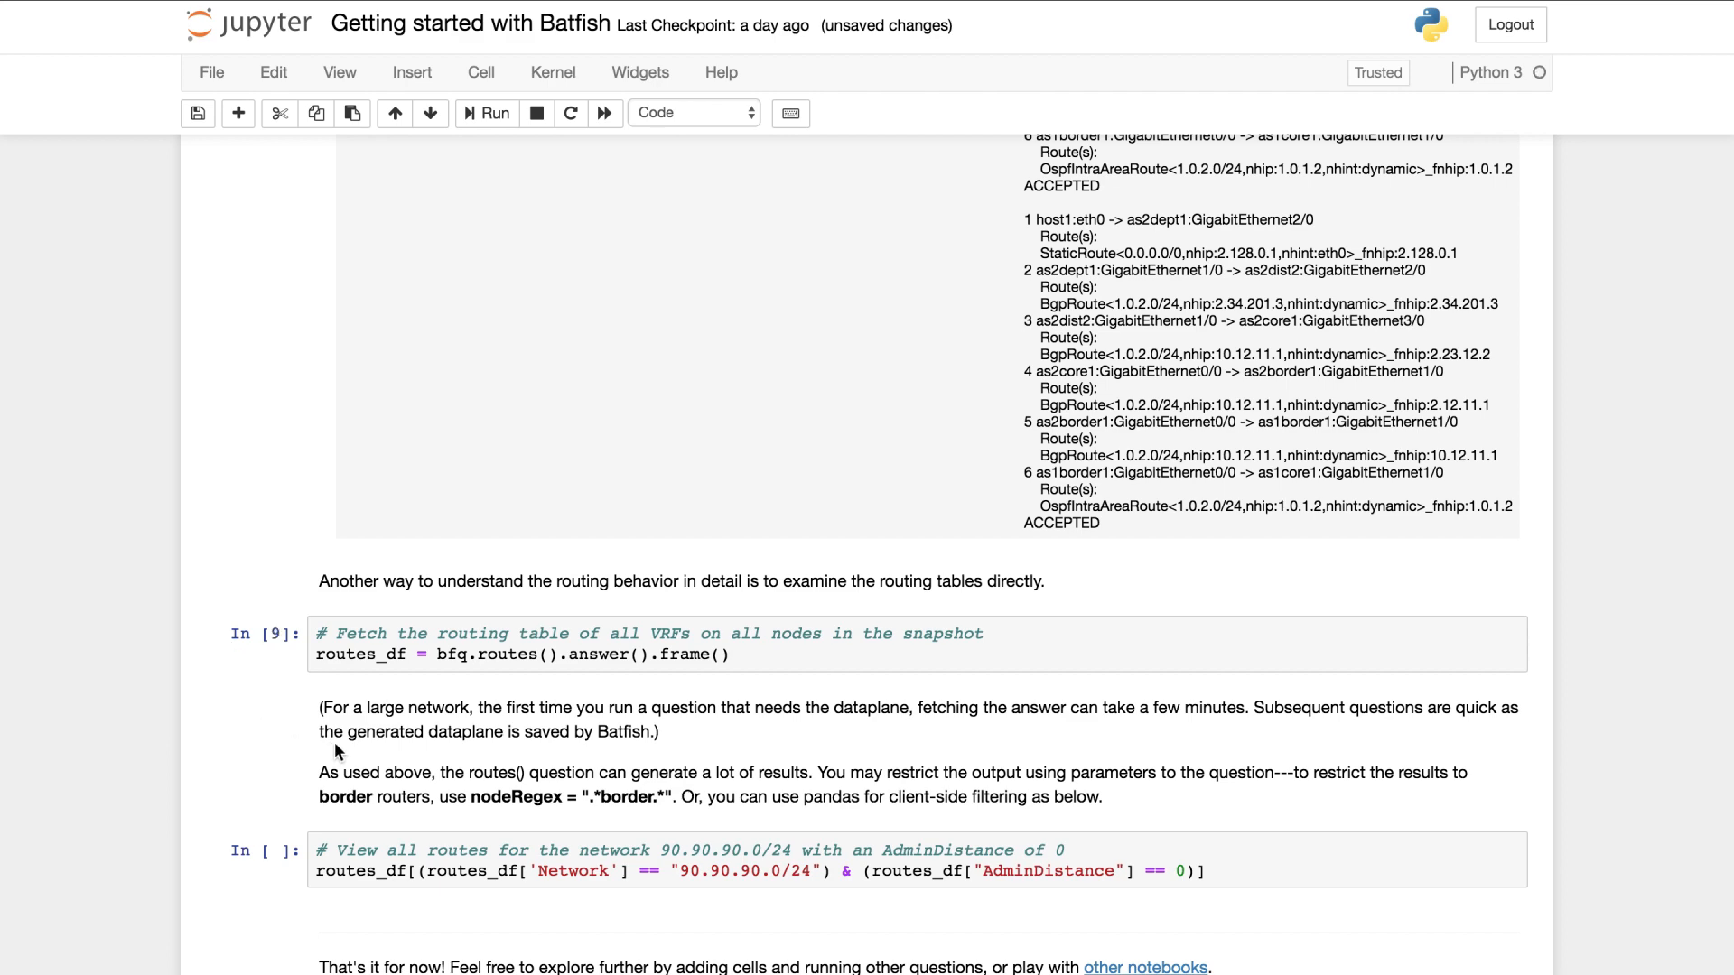
pyautogui.scroll(-3)
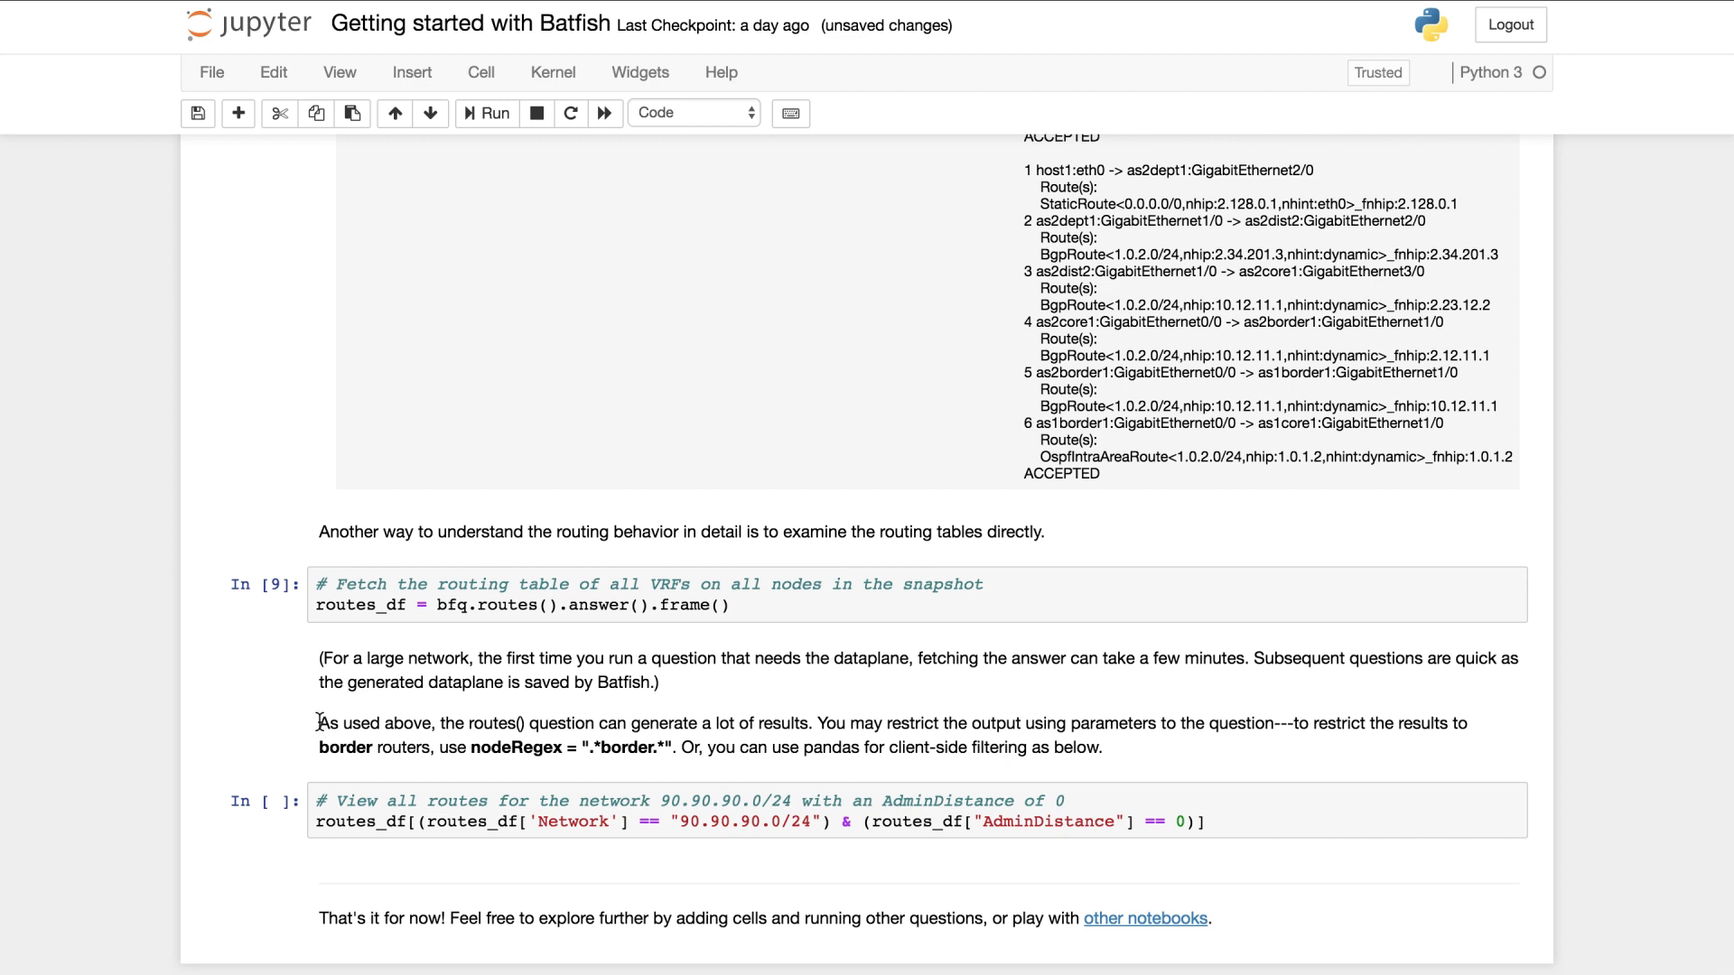
pyautogui.moveTo(224, 805)
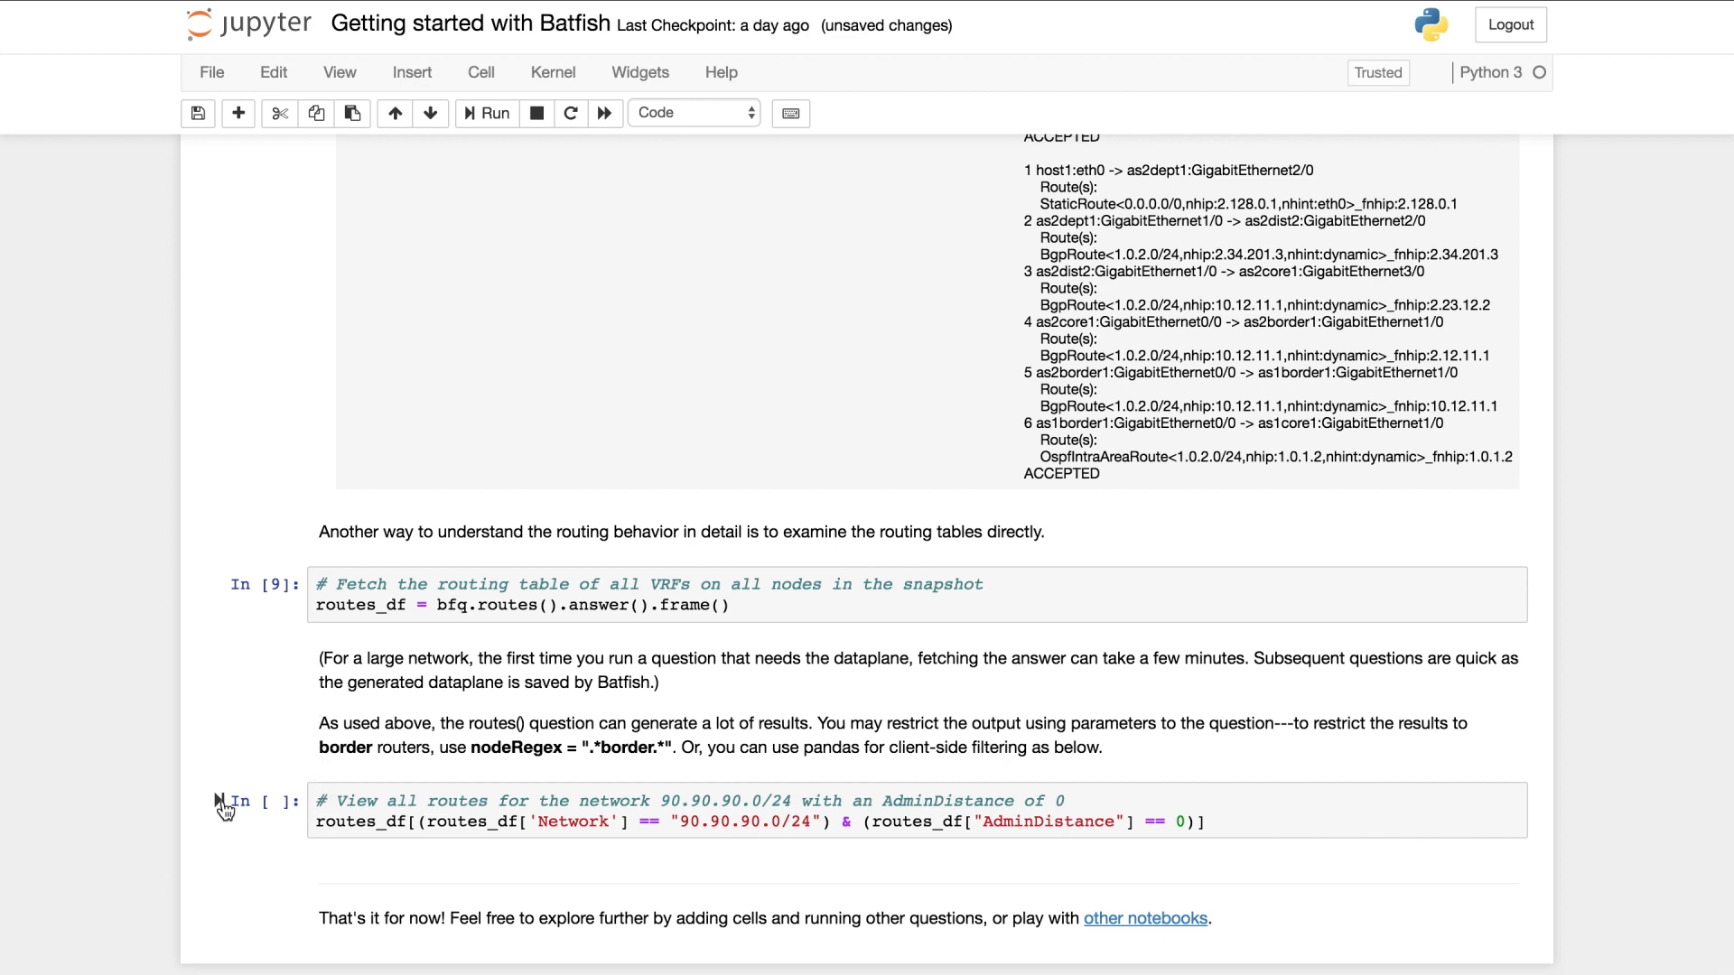
# Step: List routes for 90.90.90.0/24 with AdminDistance 0, returning two connected as3core1 routes
pyautogui.click(484, 112)
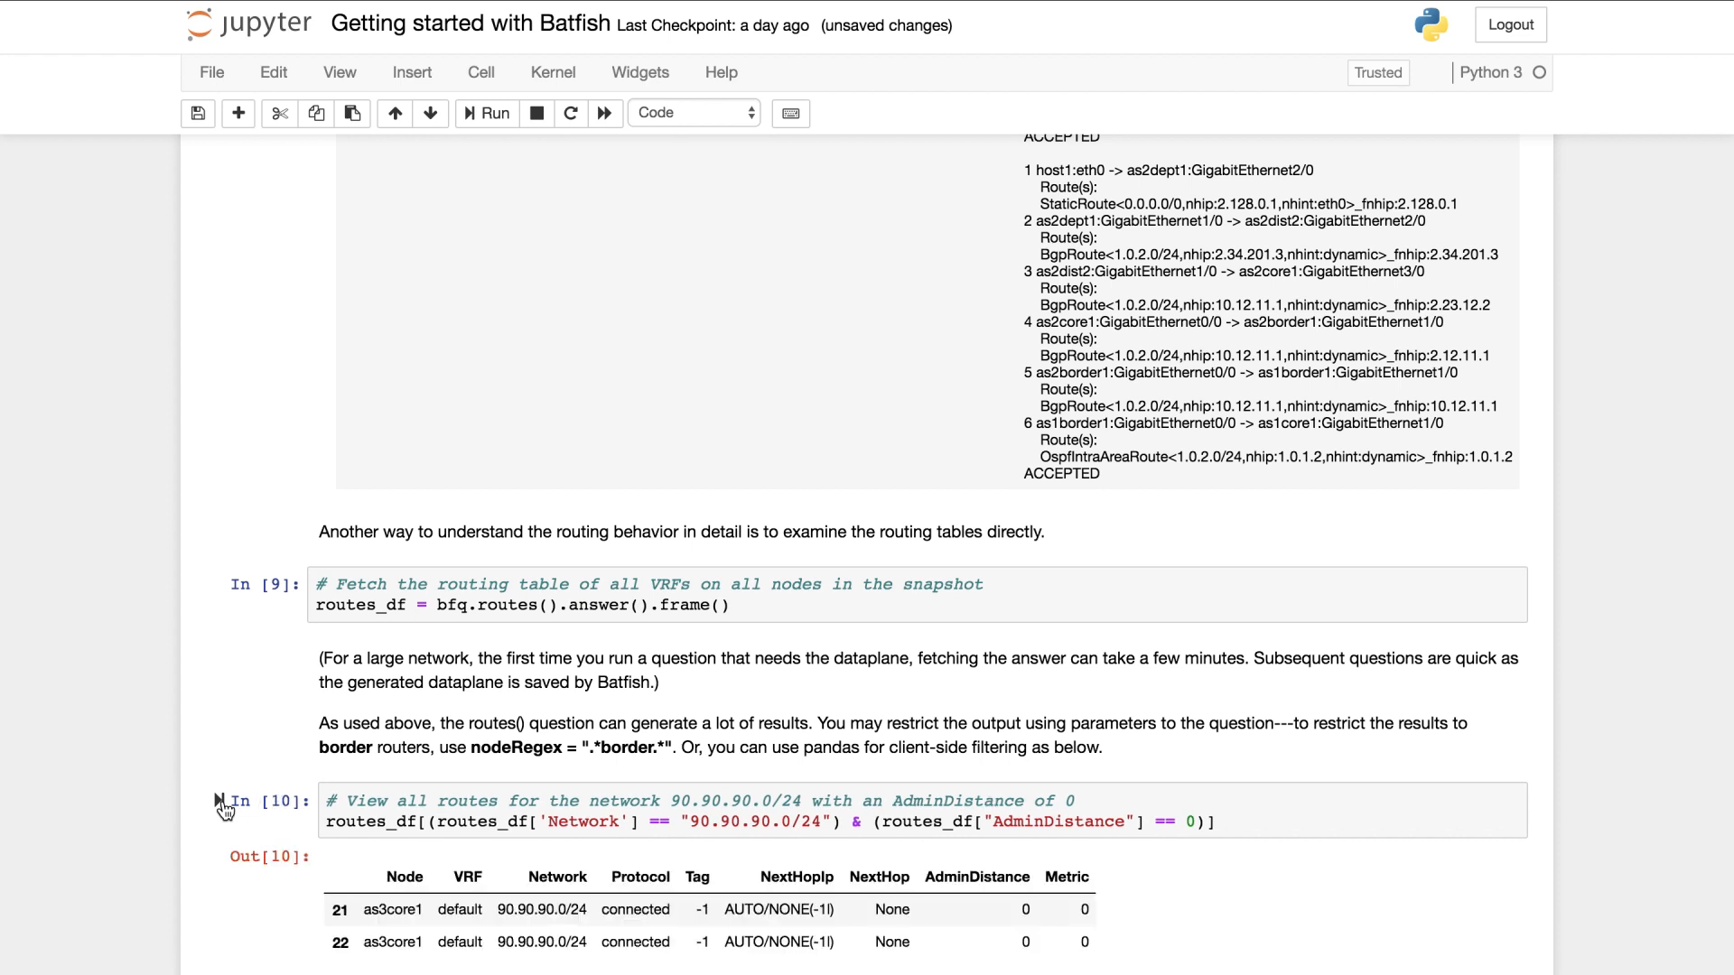
pyautogui.moveTo(1046, 868)
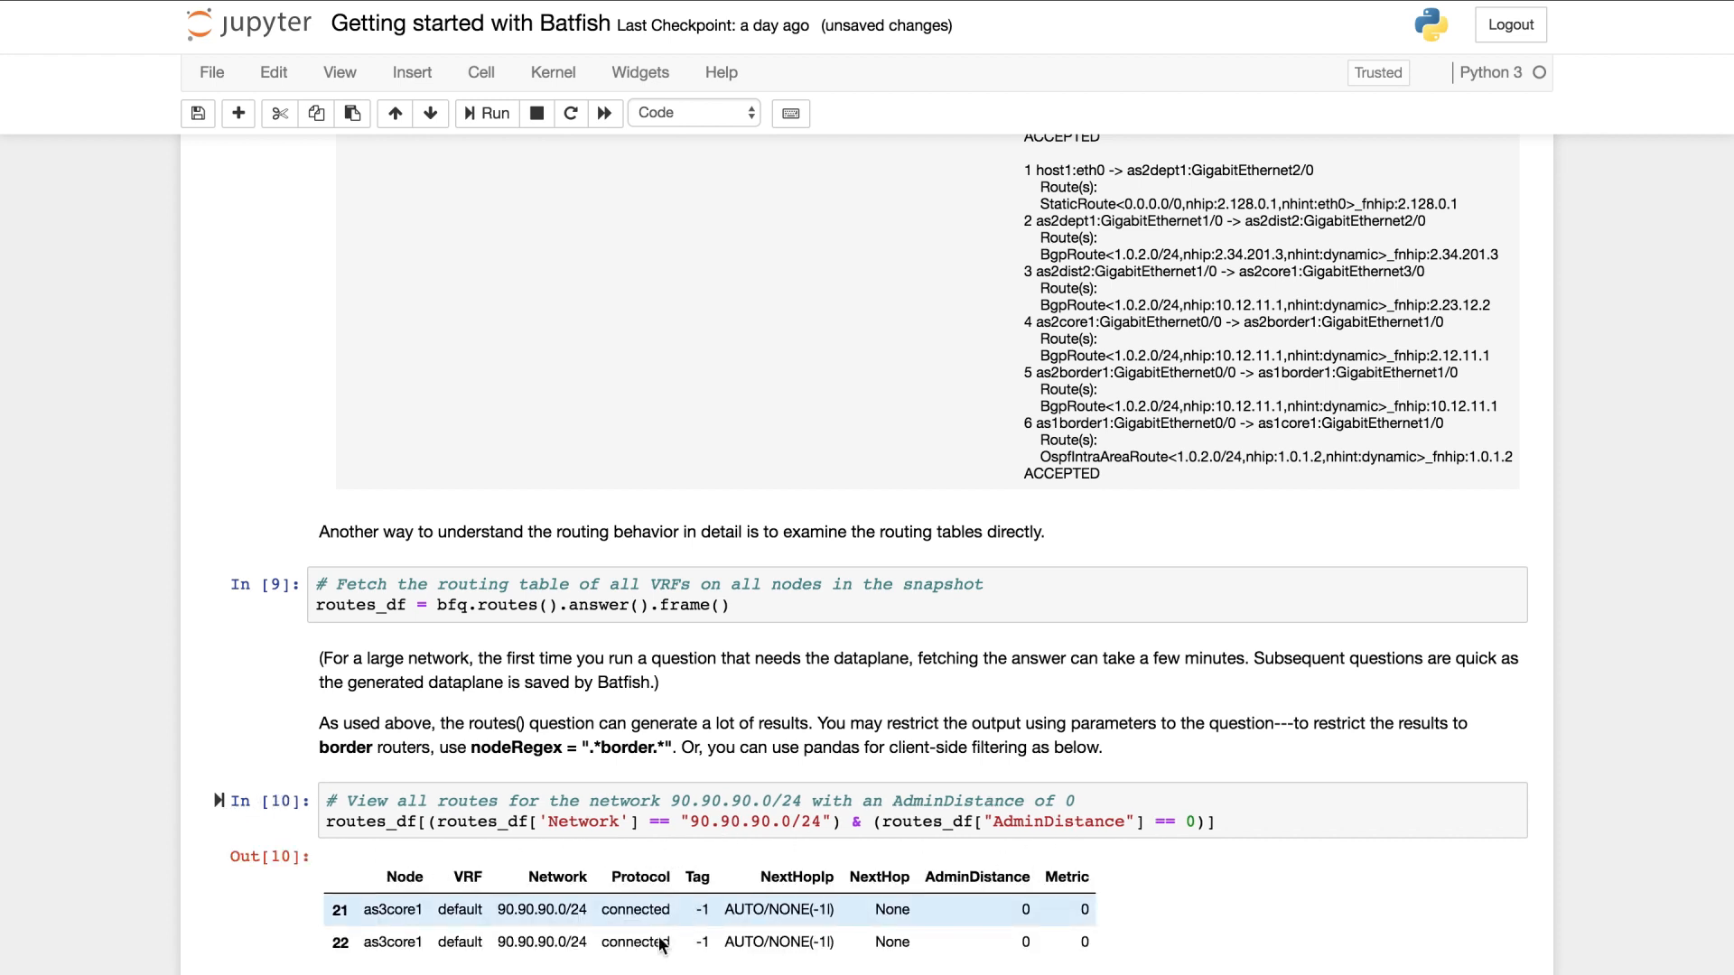
pyautogui.scroll(-3)
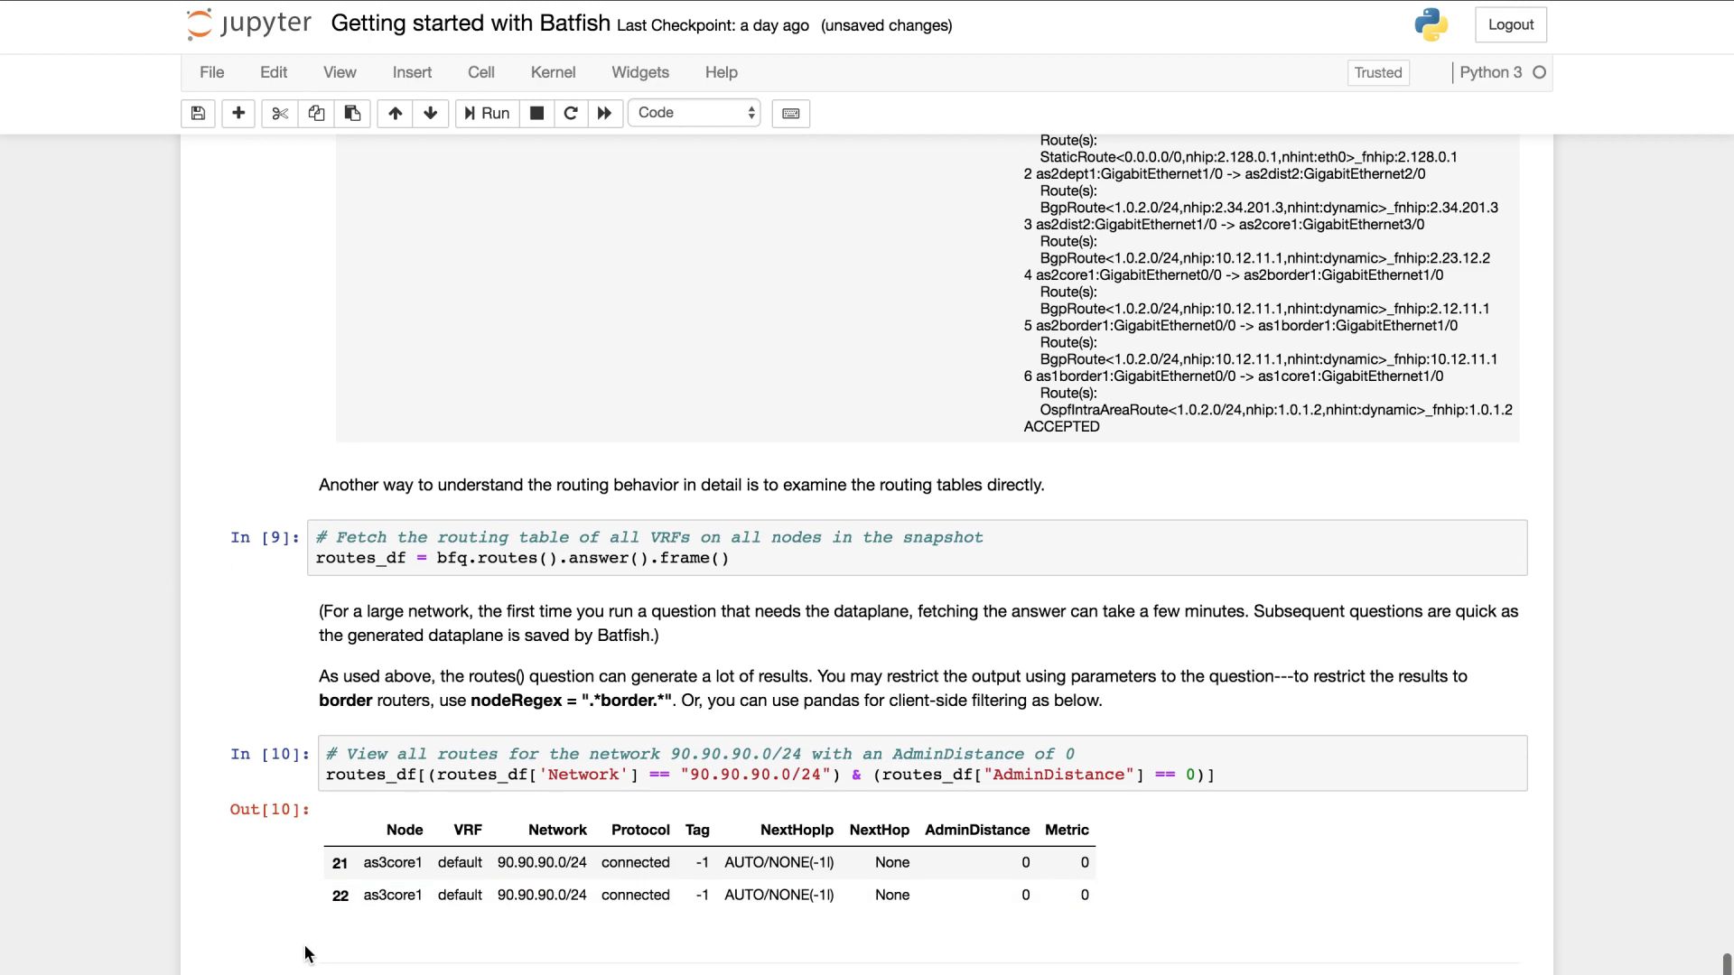
pyautogui.scroll(-3)
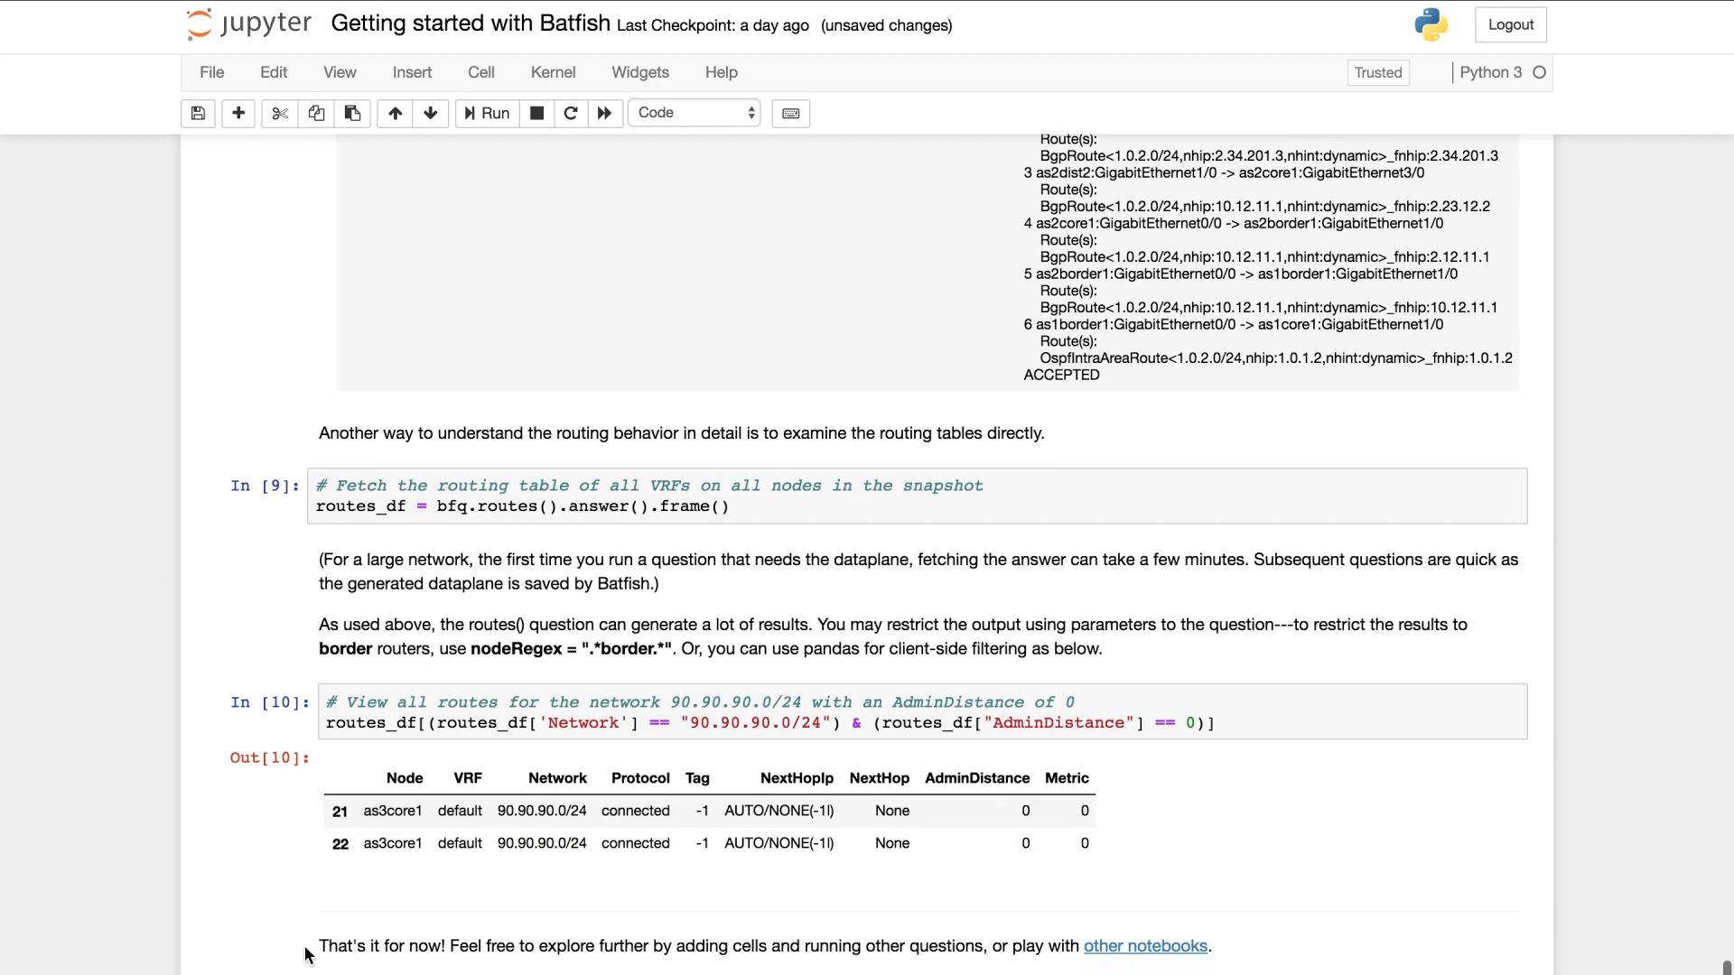
pyautogui.scroll(-3)
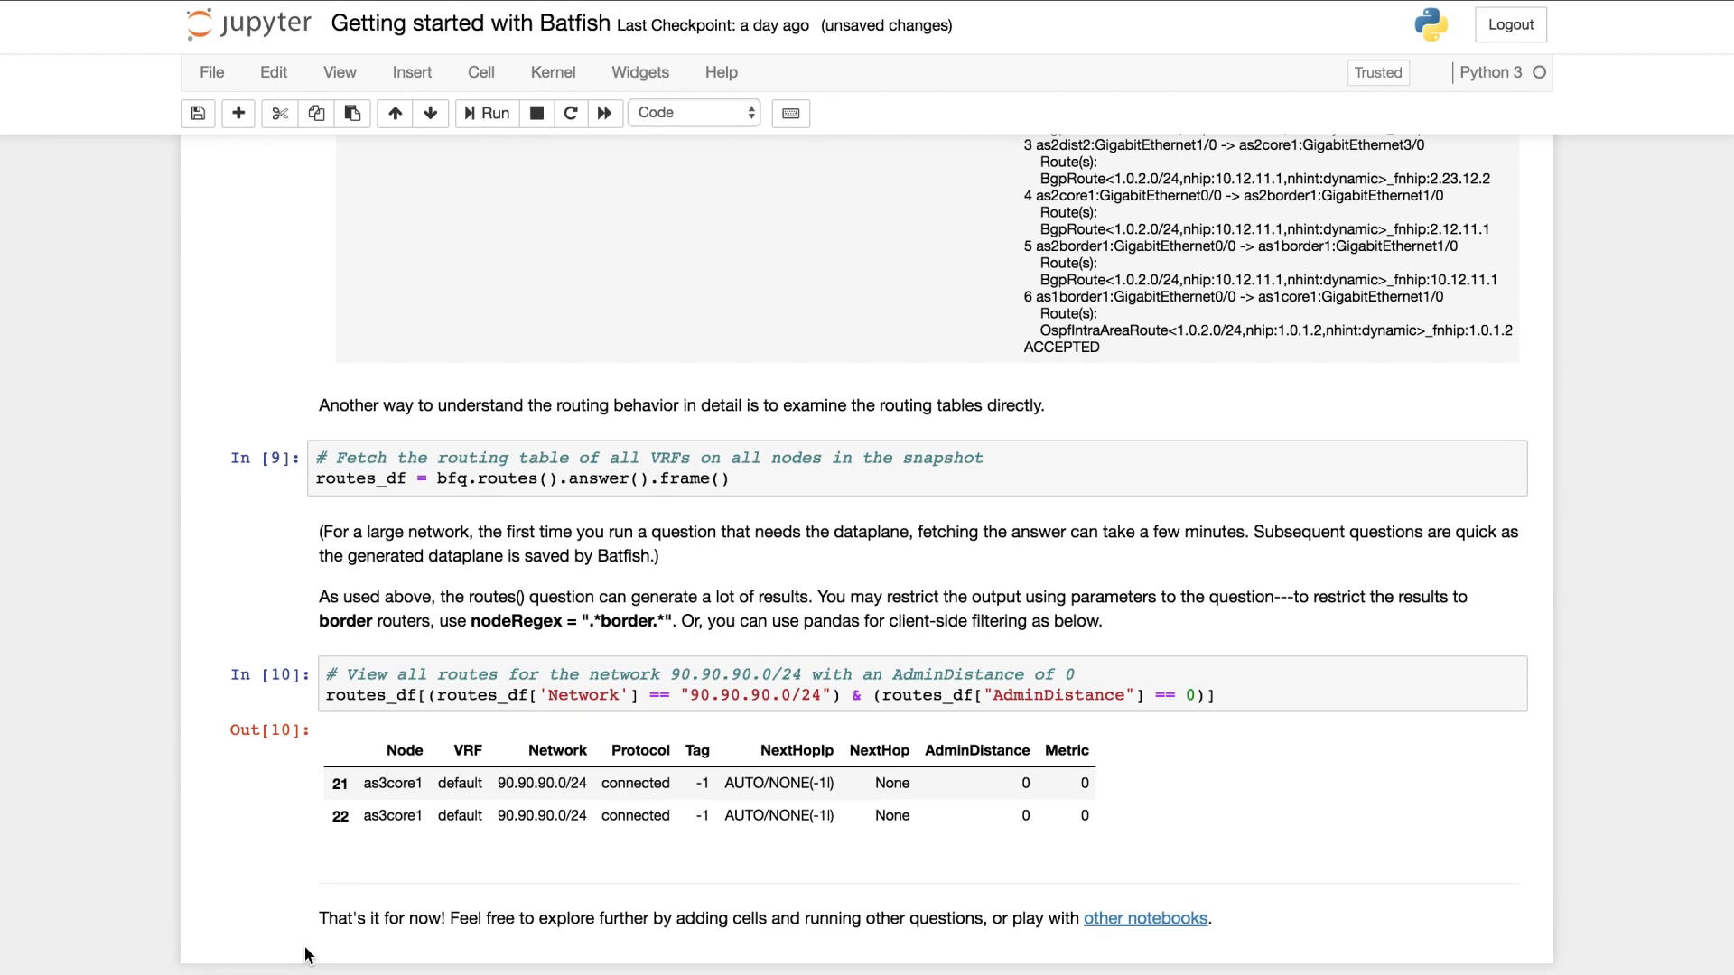